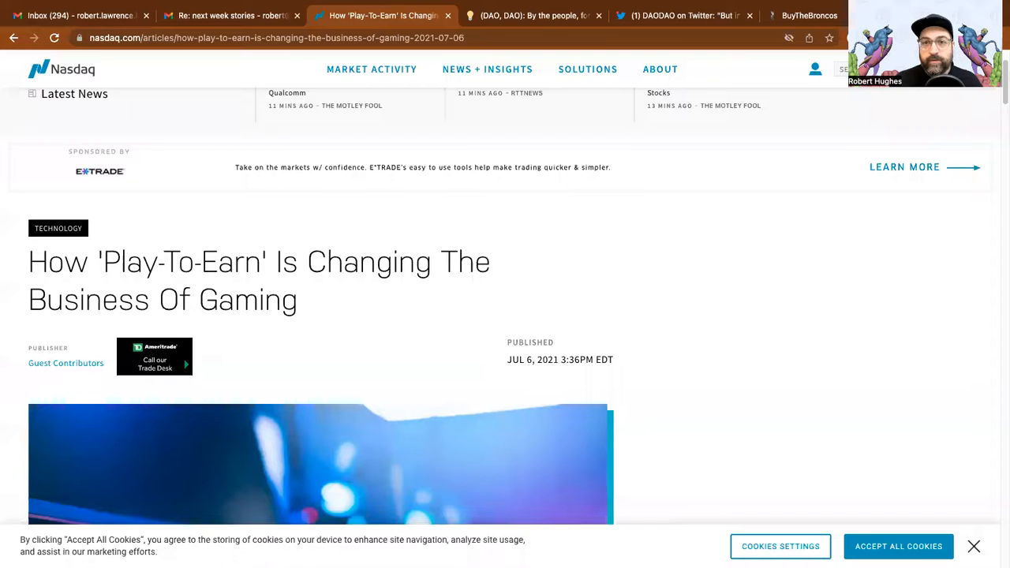
pyautogui.moveTo(796, 450)
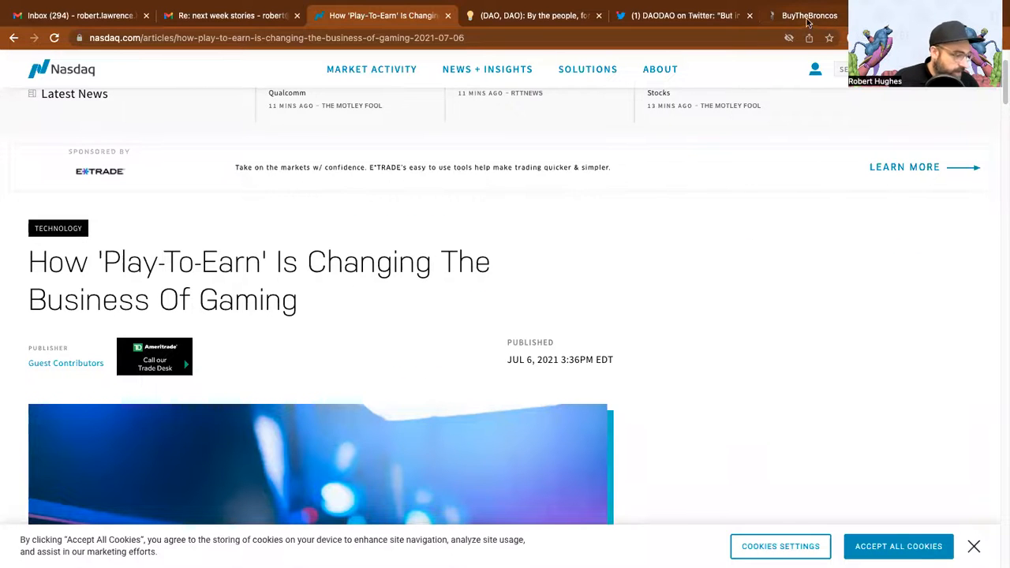
# Switch to the BuyTheBroncos tab and scroll to the 'Jerds Unite!' top banner
pyautogui.click(808, 16)
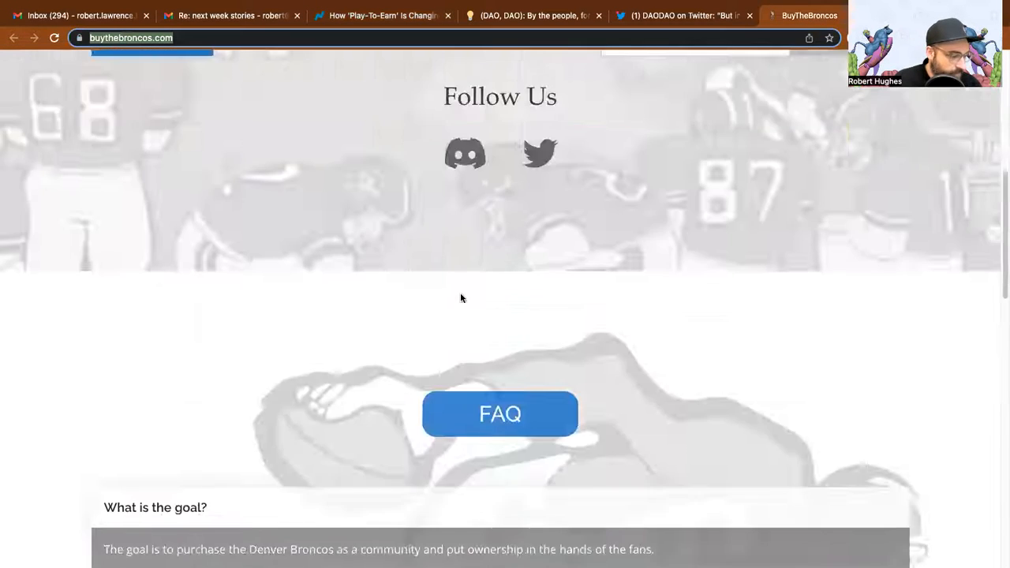
pyautogui.scroll(3)
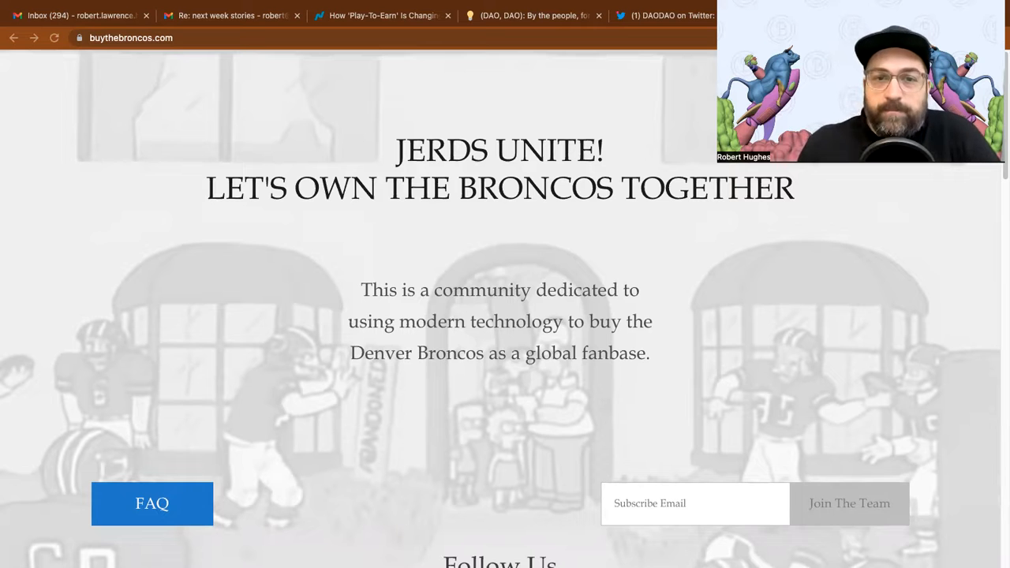
pyautogui.moveTo(792, 439)
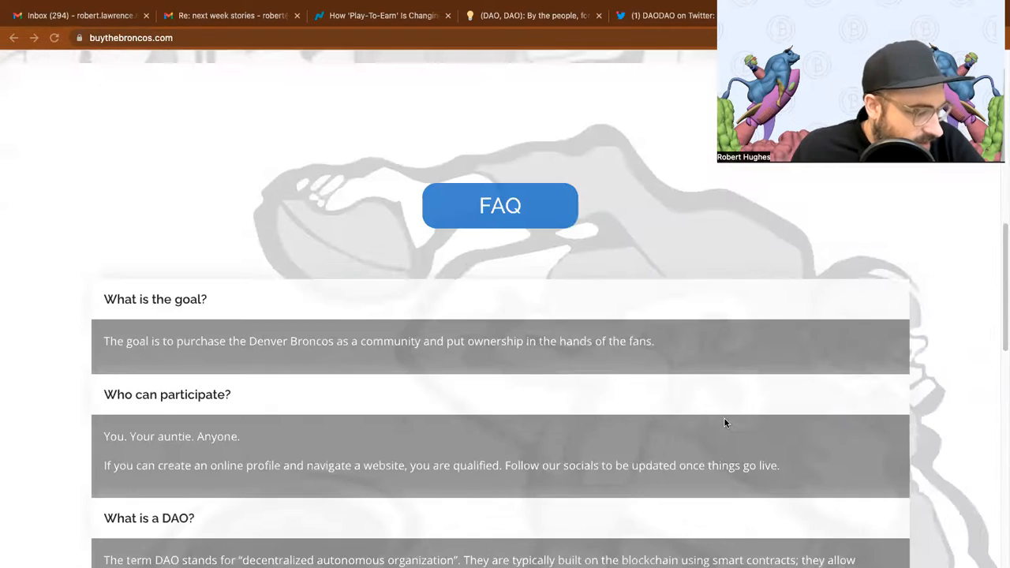
pyautogui.scroll(-3)
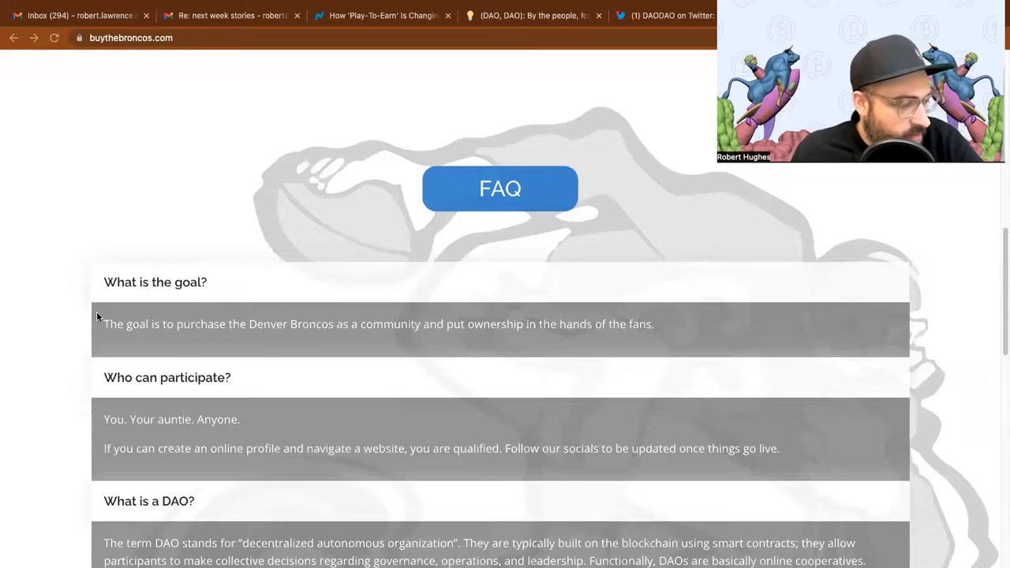
pyautogui.moveTo(101, 341)
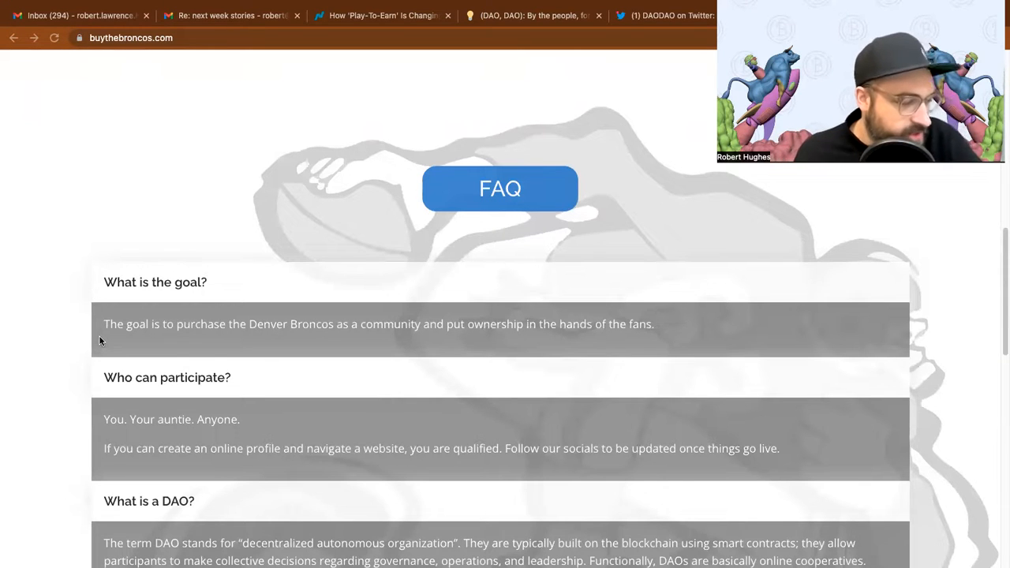
pyautogui.moveTo(466, 357)
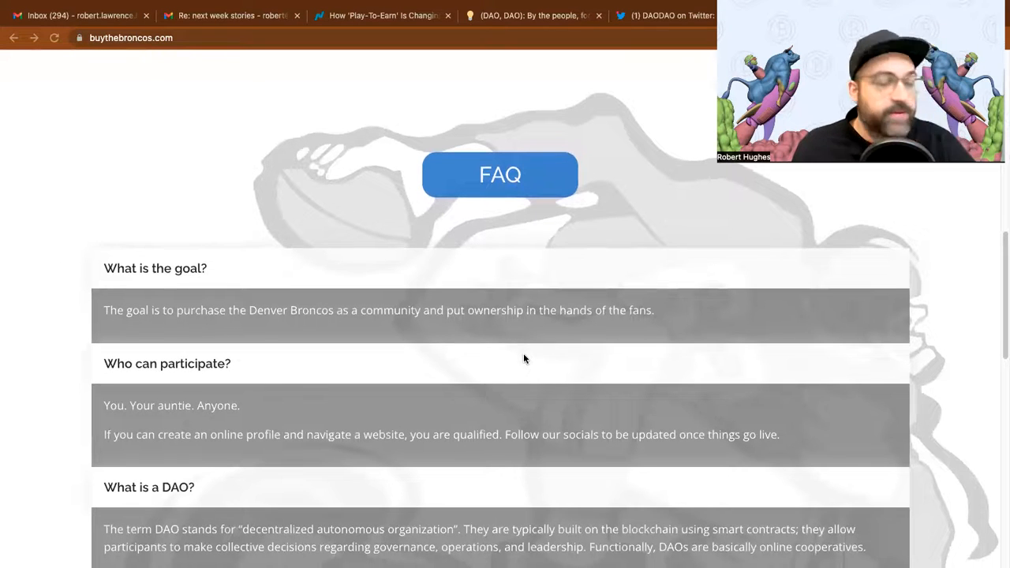
pyautogui.moveTo(511, 350)
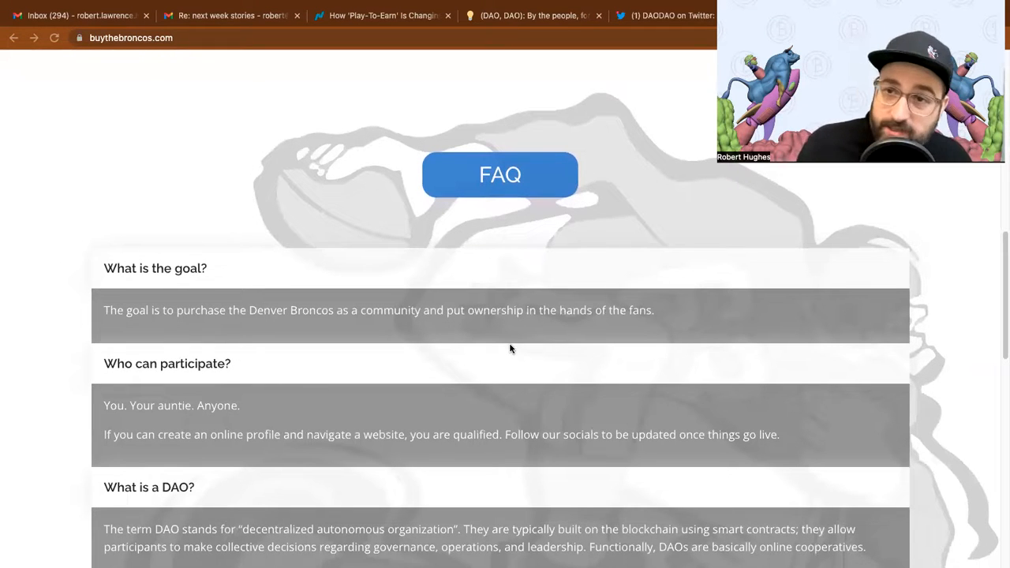
pyautogui.scroll(-3)
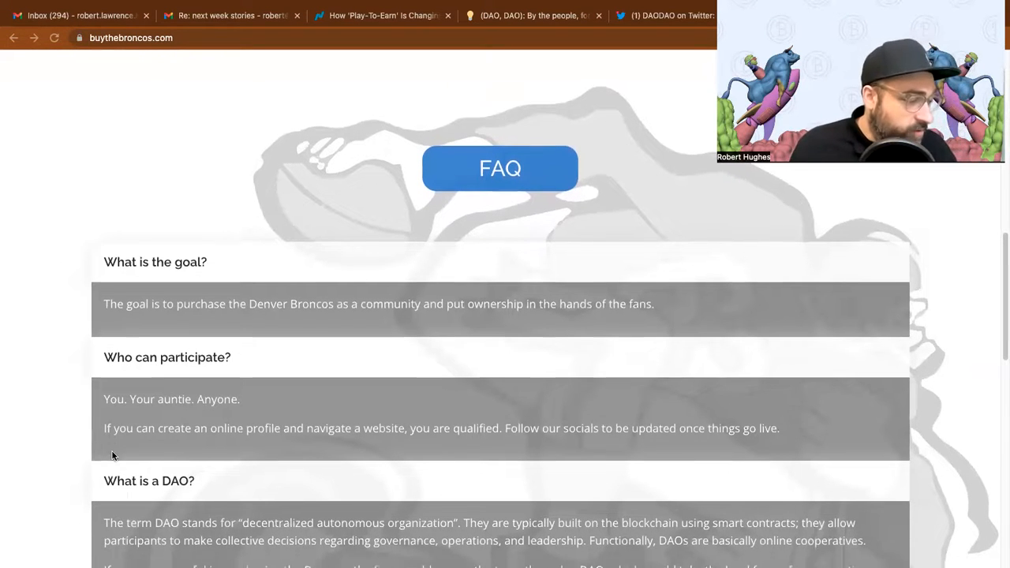
pyautogui.scroll(-3)
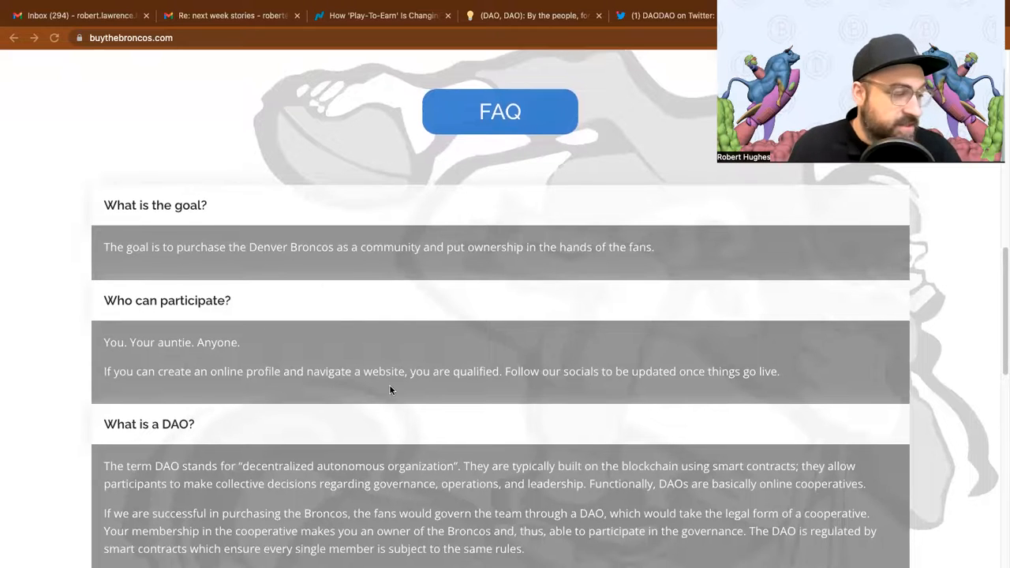
pyautogui.moveTo(534, 325)
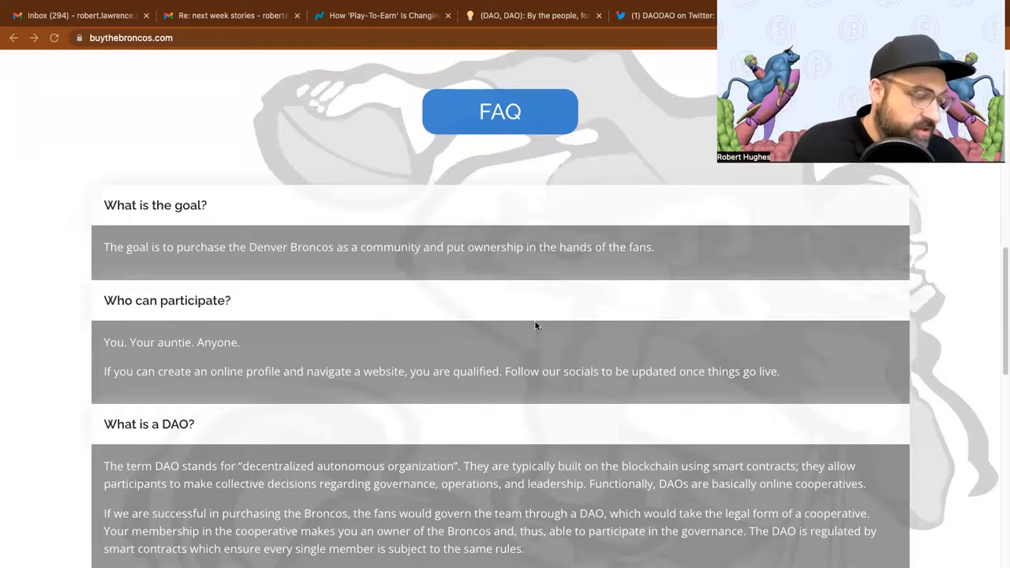
# Scroll the FAQ through the 'What is a DAO?' answer to 'What is a cooperative?'
pyautogui.scroll(-3)
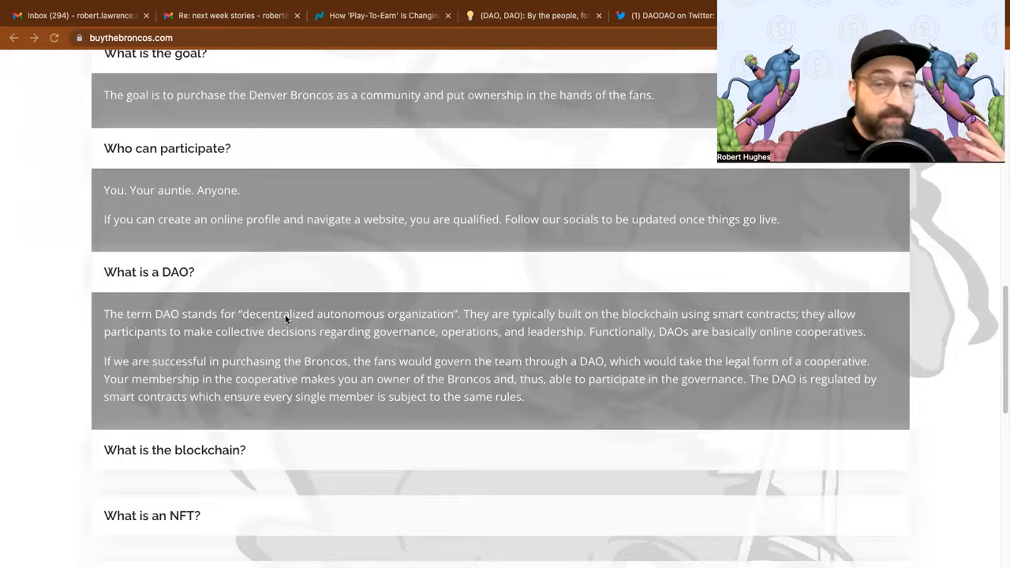
pyautogui.moveTo(659, 318)
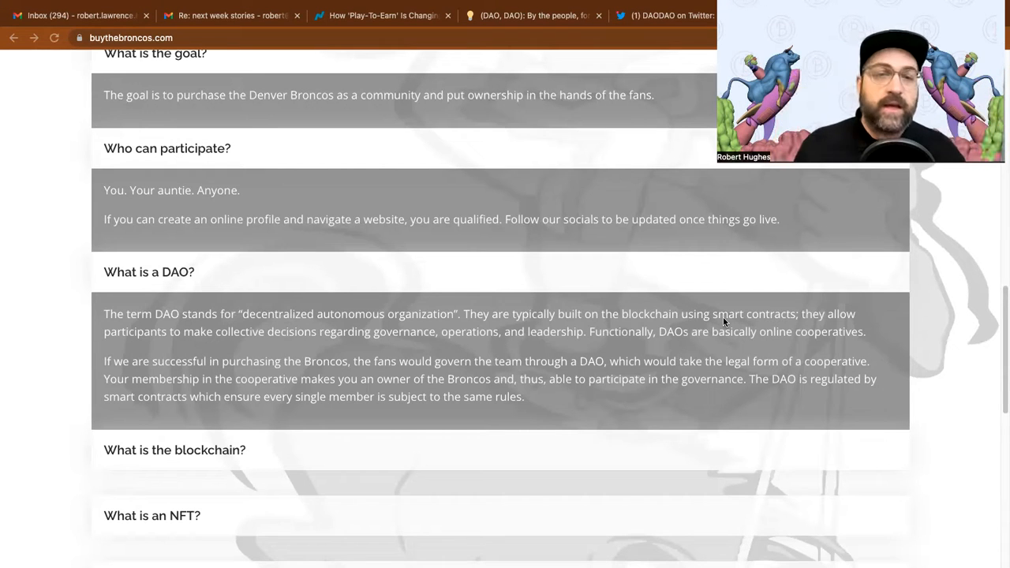
pyautogui.moveTo(628, 116)
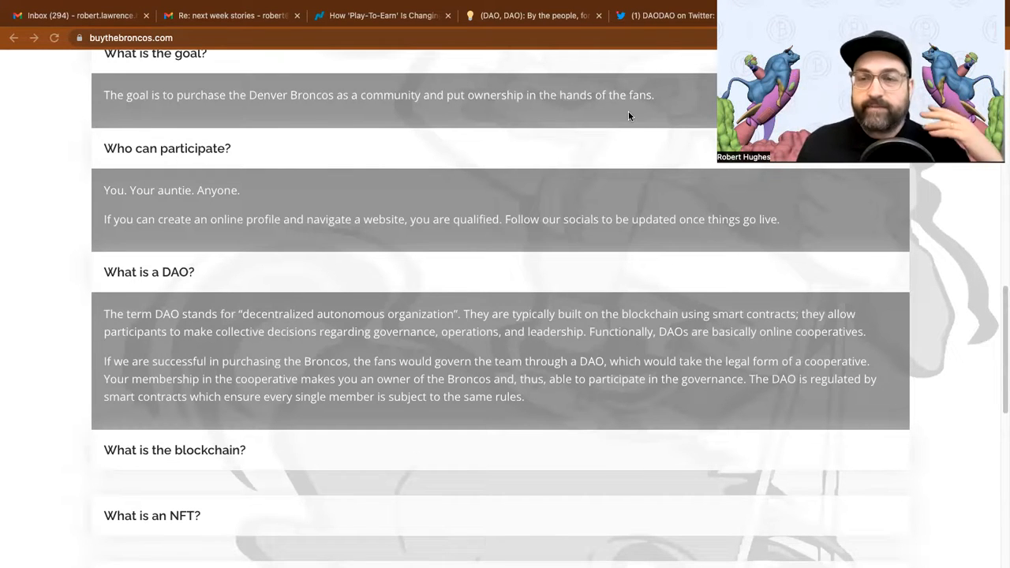
pyautogui.moveTo(618, 97)
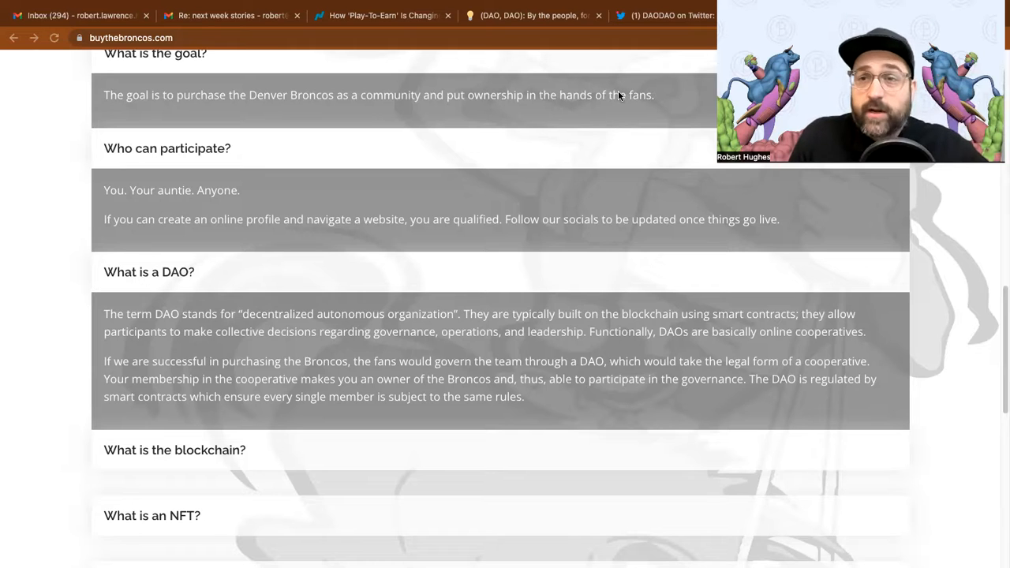
pyautogui.moveTo(628, 123)
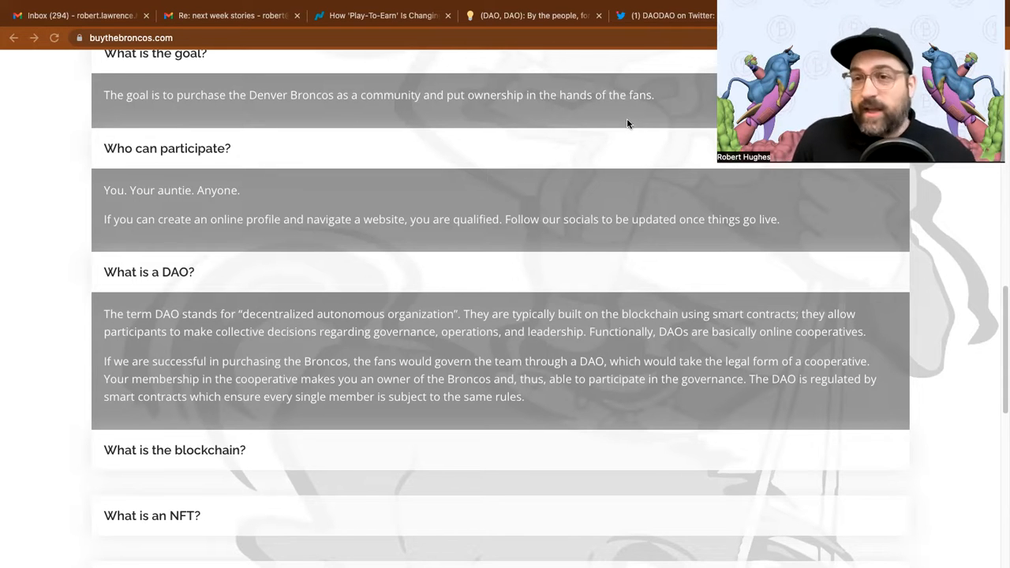
pyautogui.moveTo(609, 148)
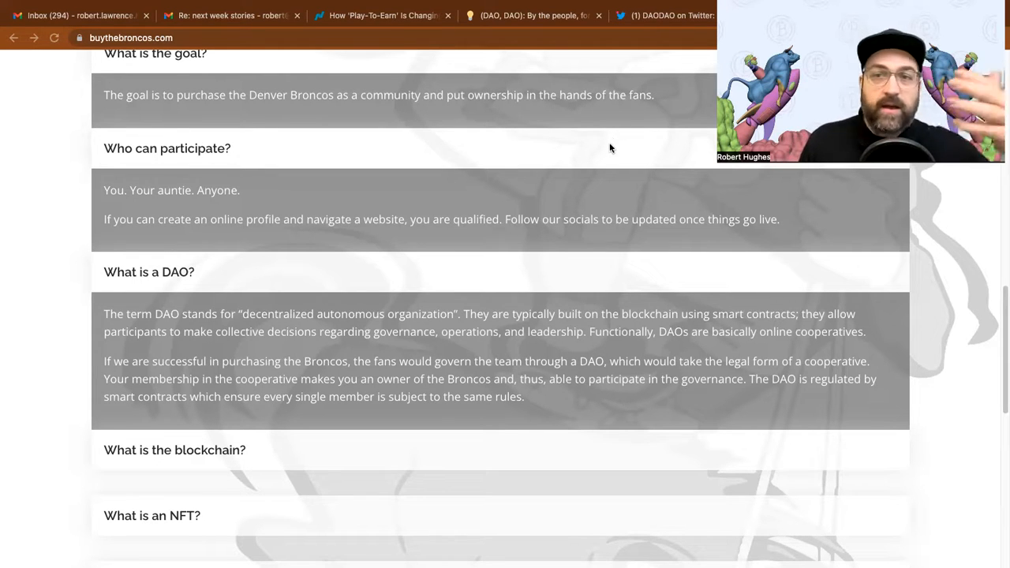
pyautogui.moveTo(297, 476)
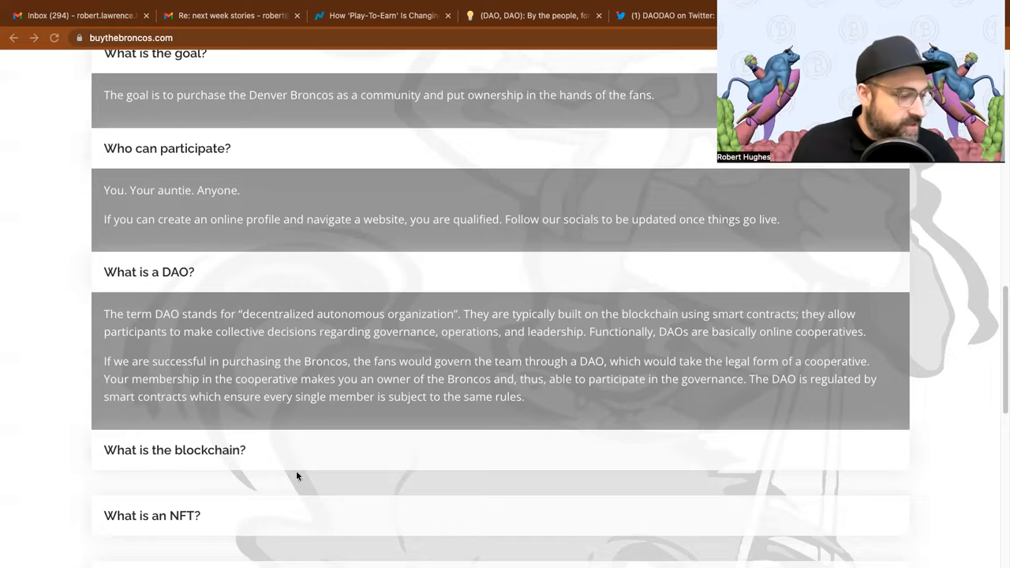
pyautogui.moveTo(160, 348)
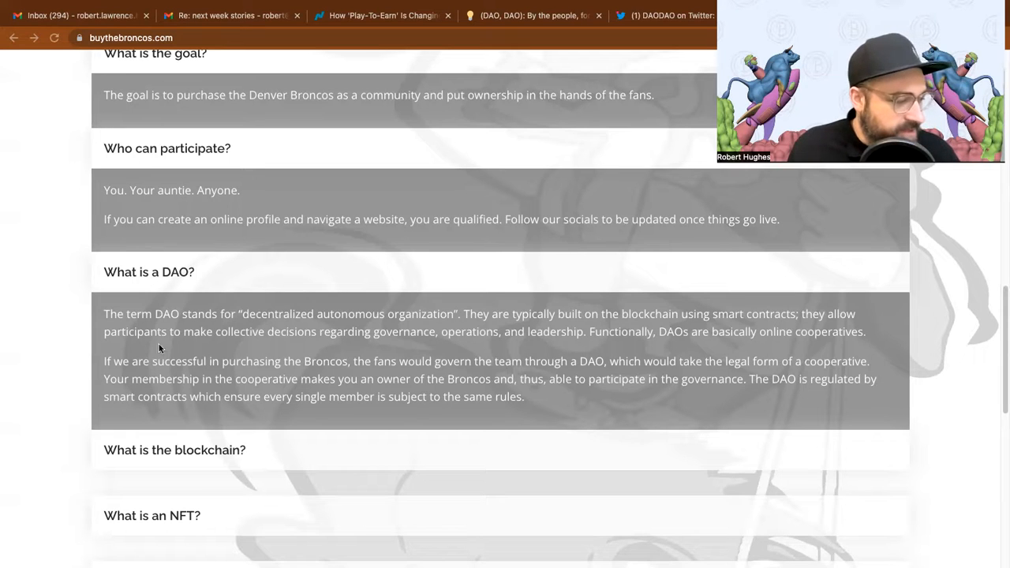
pyautogui.moveTo(364, 341)
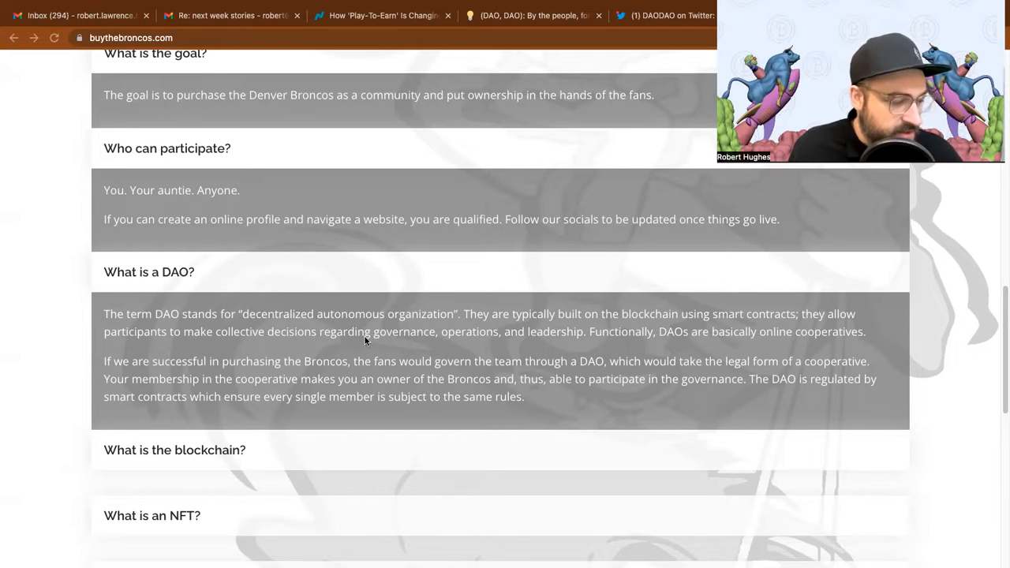
pyautogui.moveTo(136, 344)
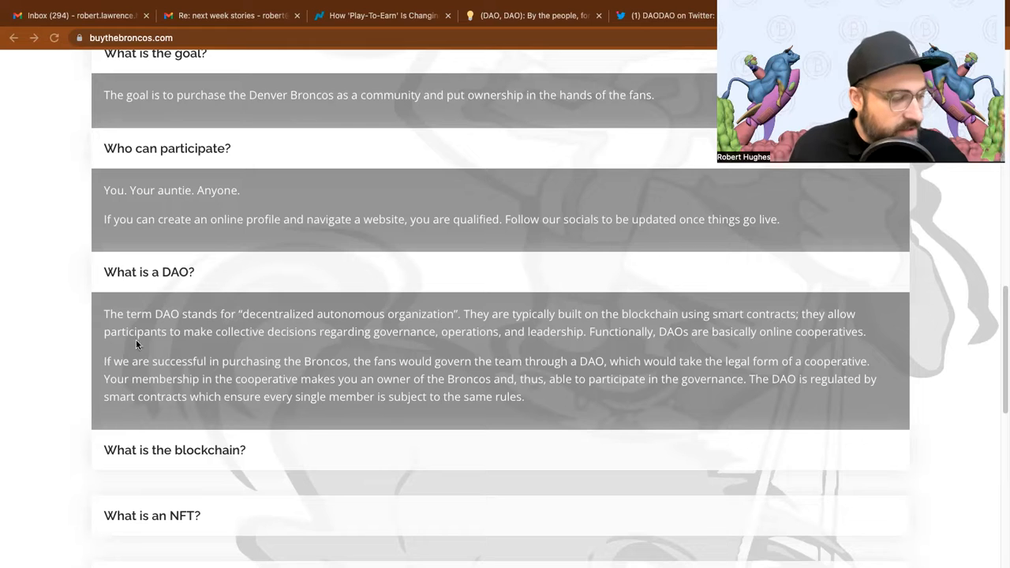
pyautogui.moveTo(344, 339)
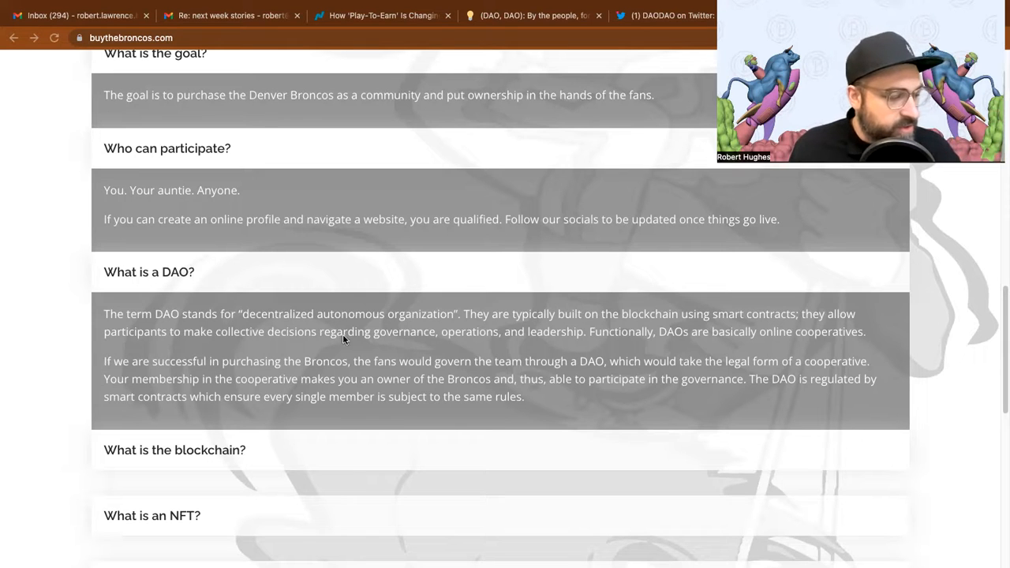
pyautogui.moveTo(555, 348)
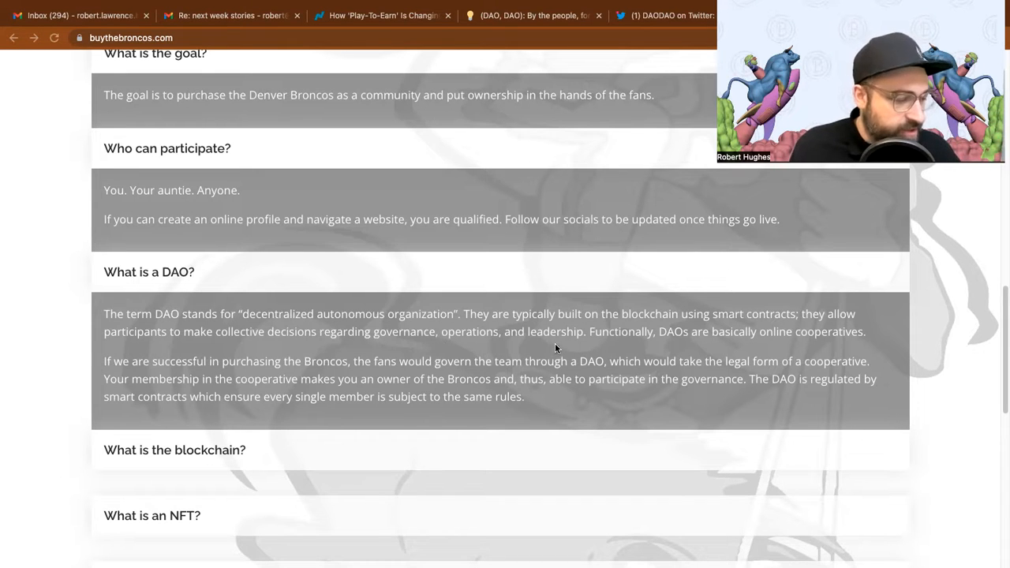
pyautogui.moveTo(729, 340)
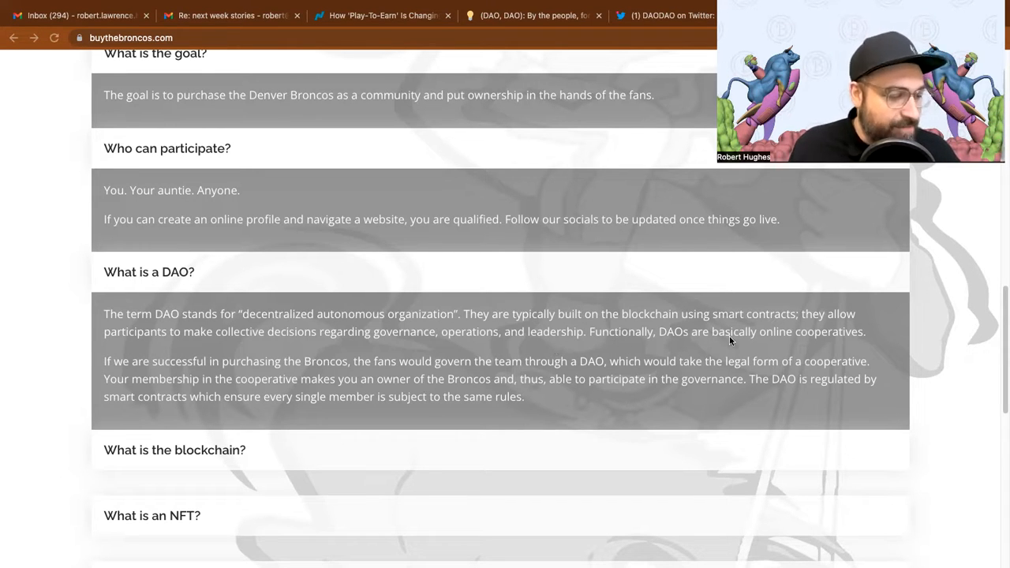
pyautogui.moveTo(796, 341)
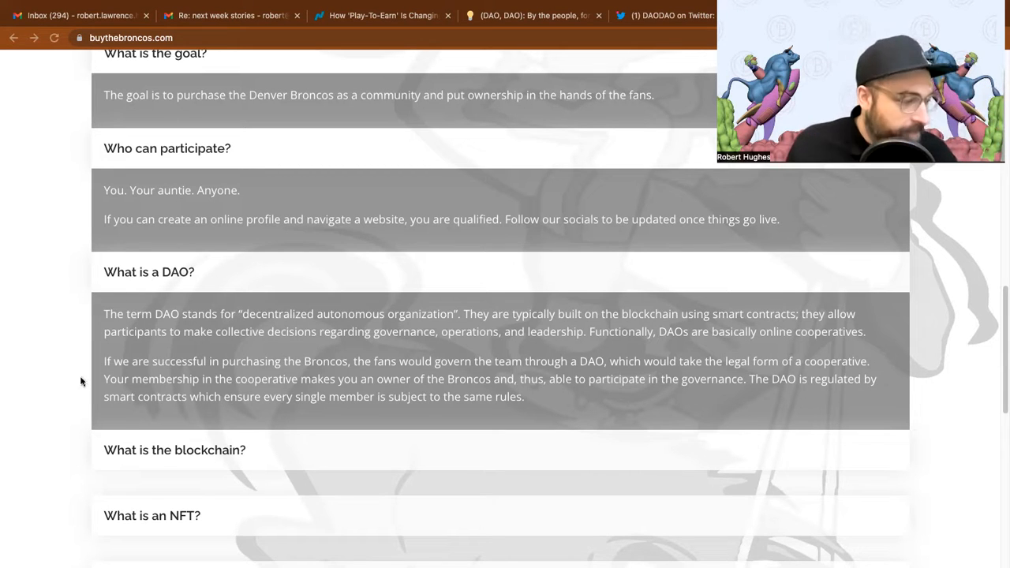
pyautogui.moveTo(357, 380)
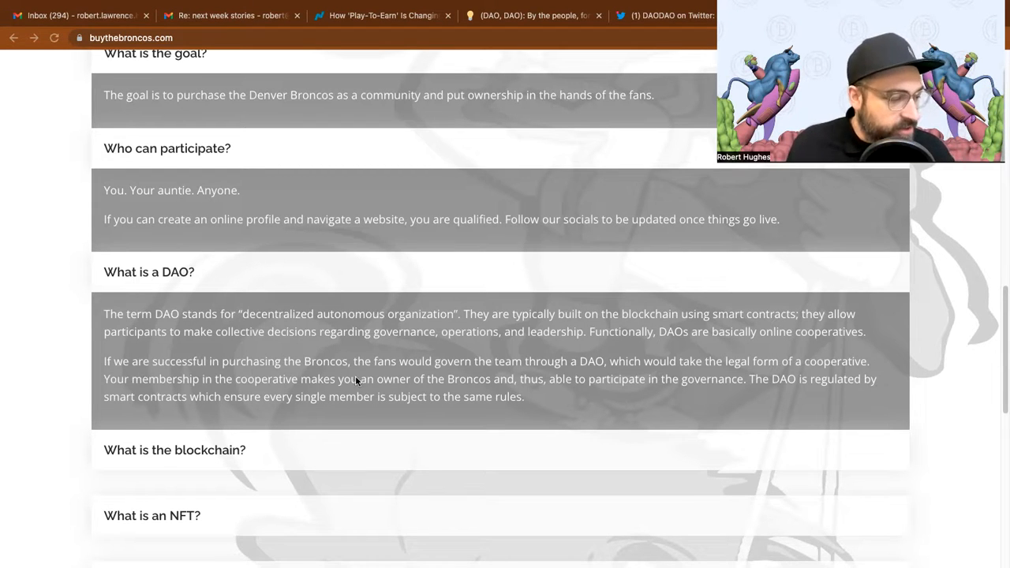
pyautogui.moveTo(552, 373)
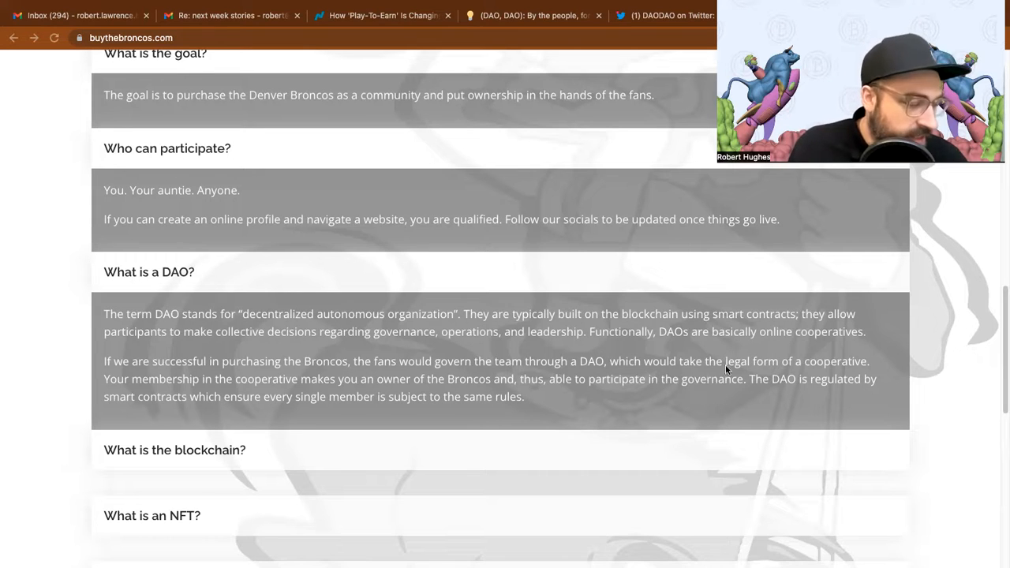
pyautogui.moveTo(300, 388)
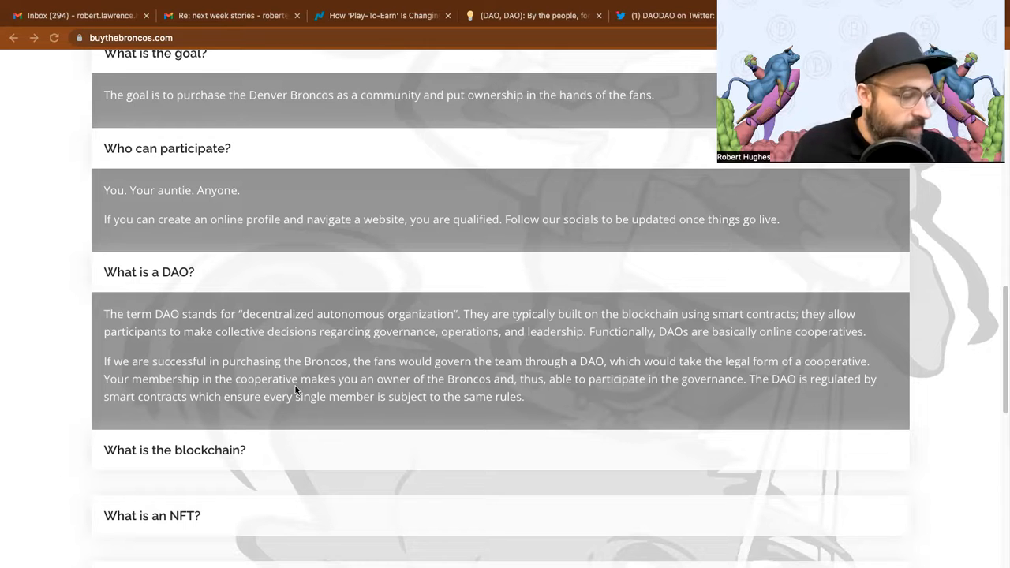
pyautogui.moveTo(606, 387)
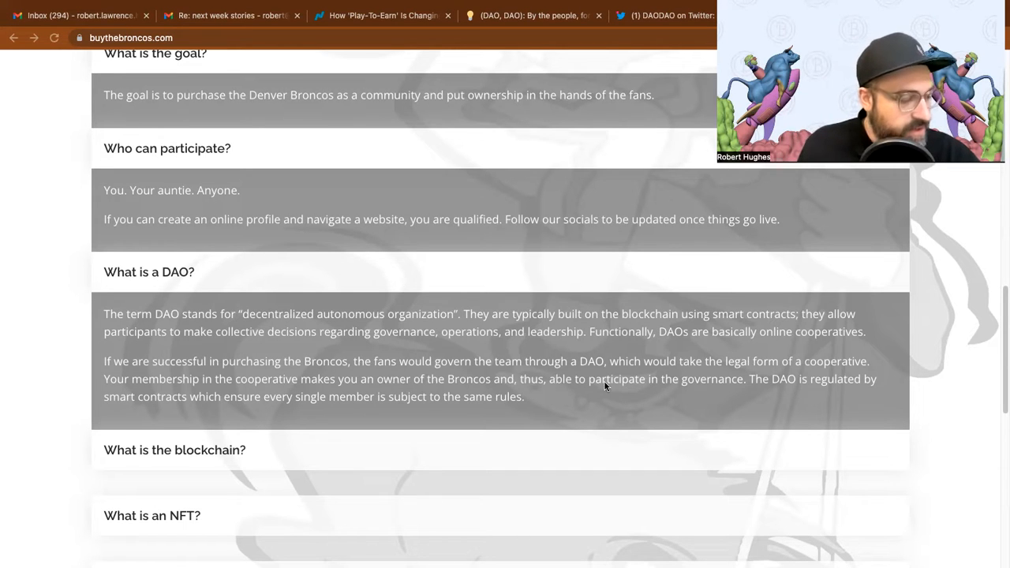
pyautogui.moveTo(764, 385)
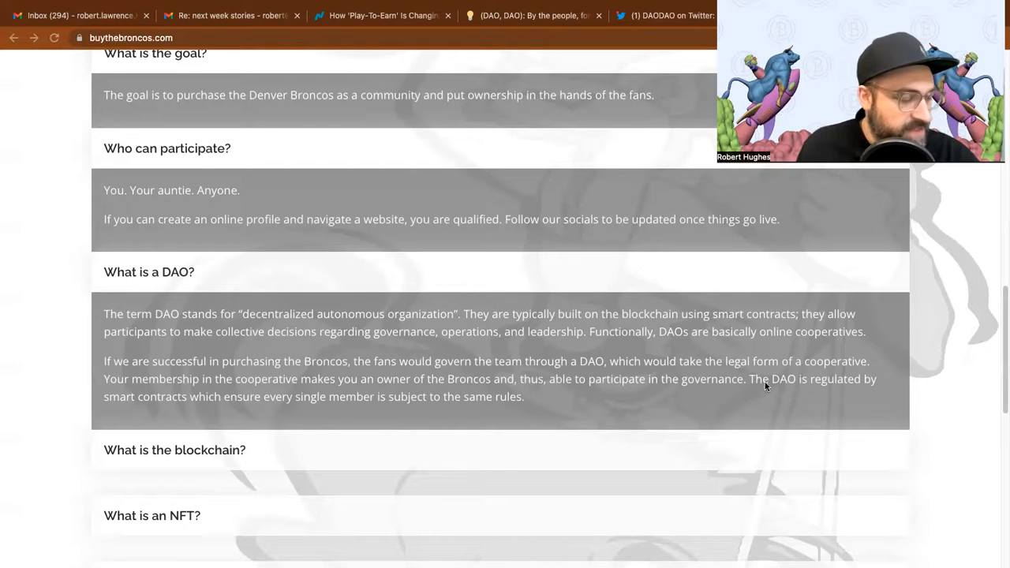
pyautogui.scroll(-3)
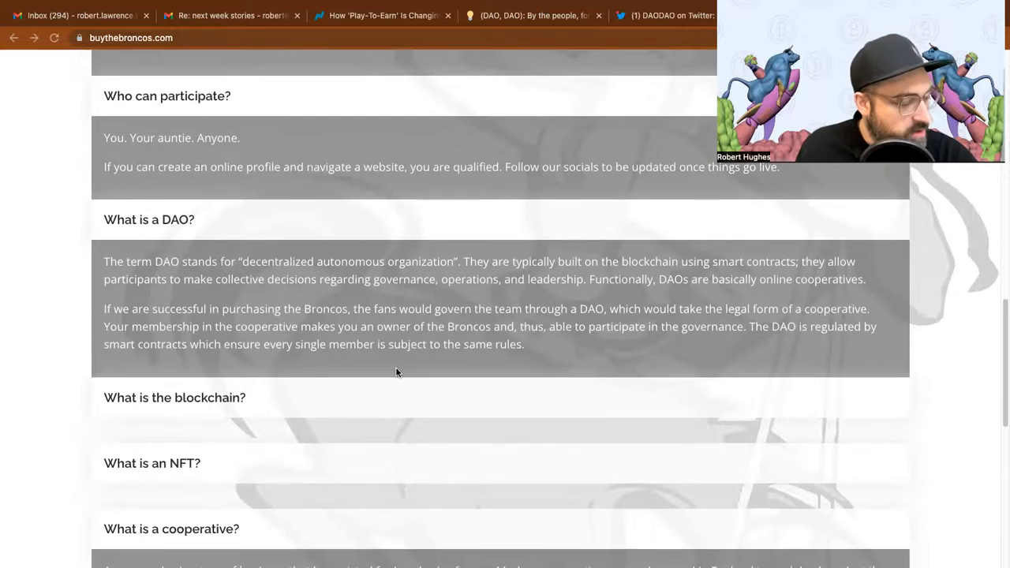
pyautogui.scroll(-3)
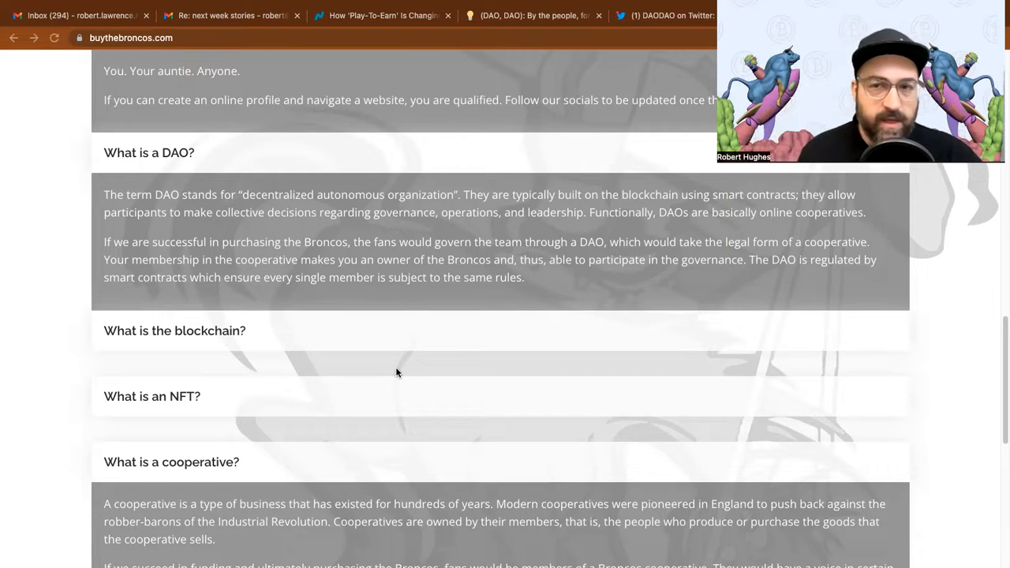
pyautogui.moveTo(386, 266)
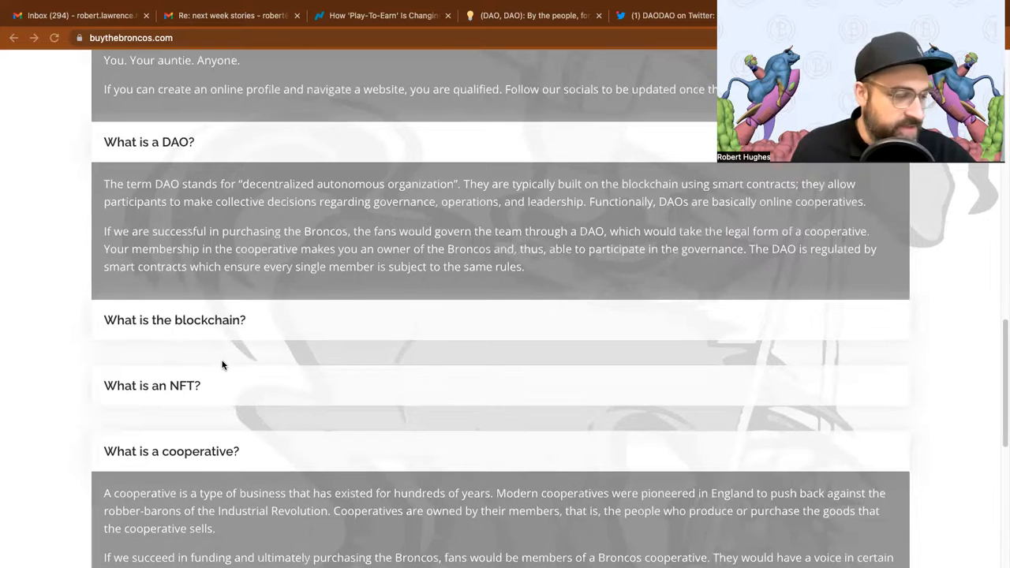
# Scroll the FAQ to the money-back refund answer and the Broncos cost question
pyautogui.scroll(-3)
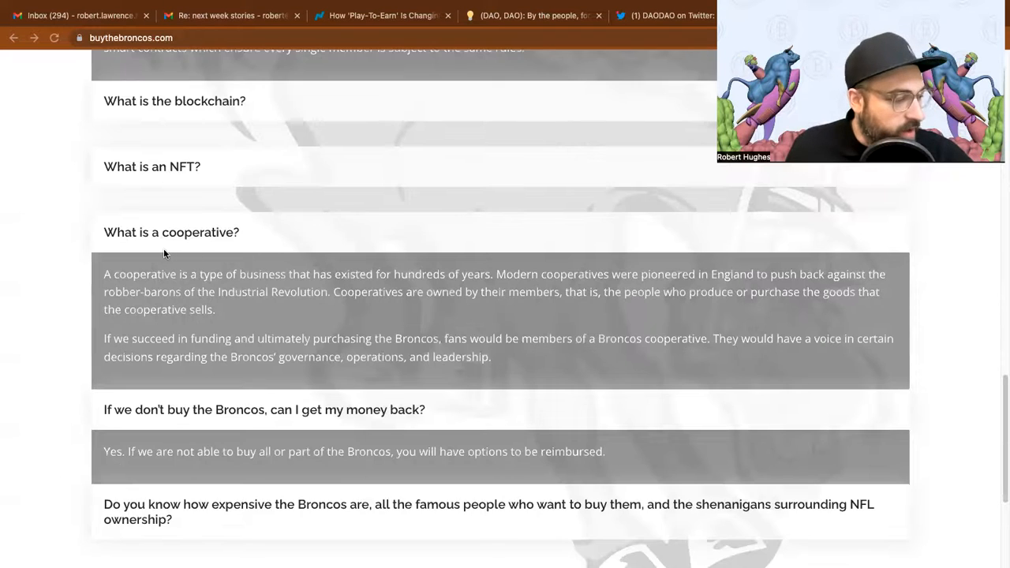
pyautogui.moveTo(373, 287)
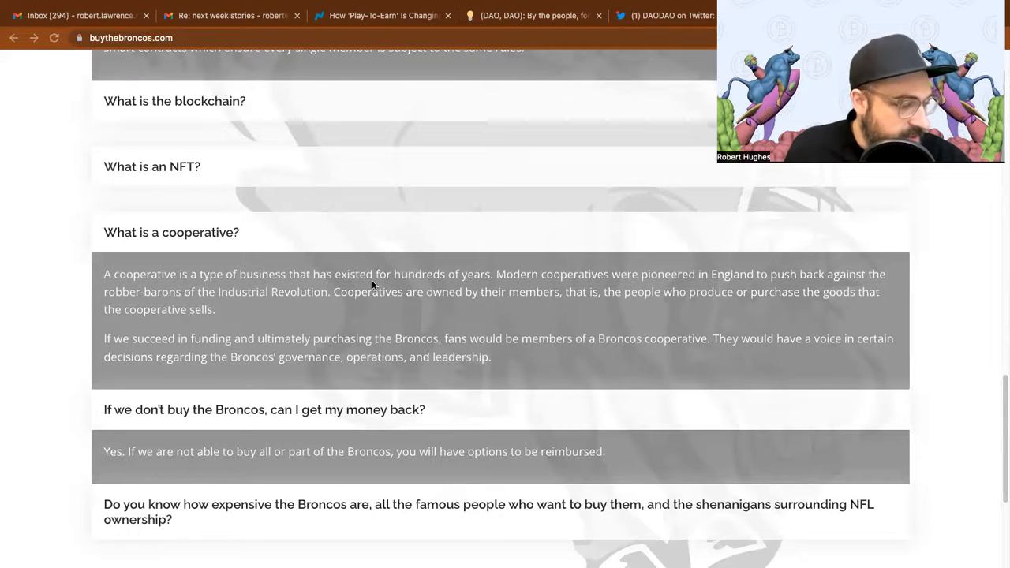
pyautogui.moveTo(558, 265)
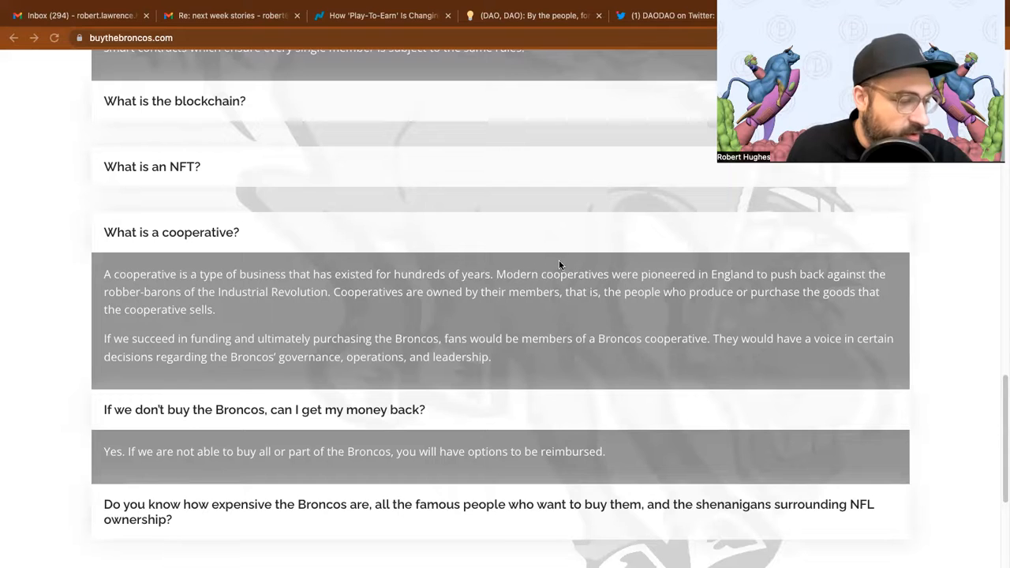
pyautogui.moveTo(814, 292)
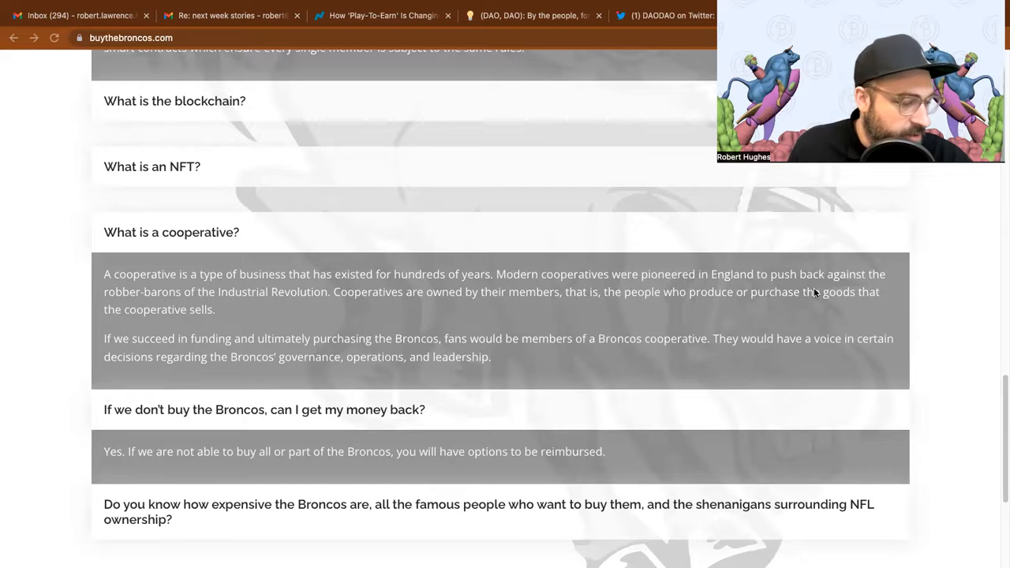
pyautogui.moveTo(240, 306)
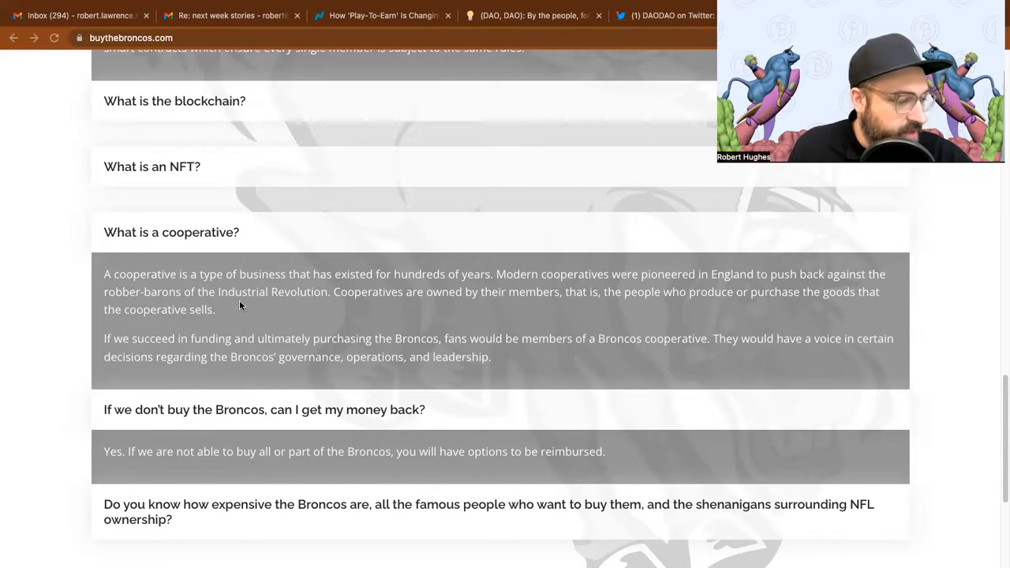
pyautogui.moveTo(426, 298)
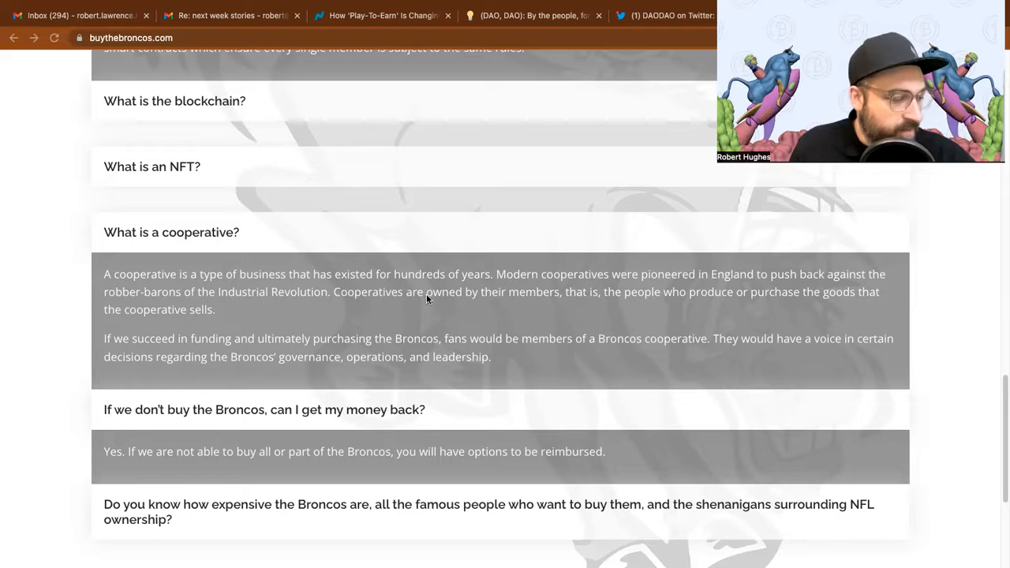
pyautogui.moveTo(618, 308)
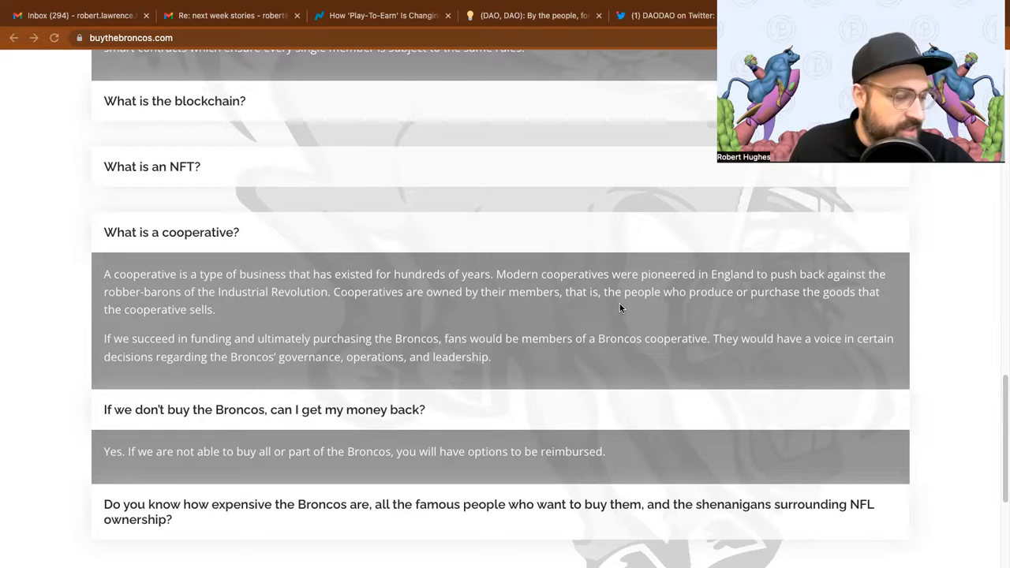
pyautogui.moveTo(742, 310)
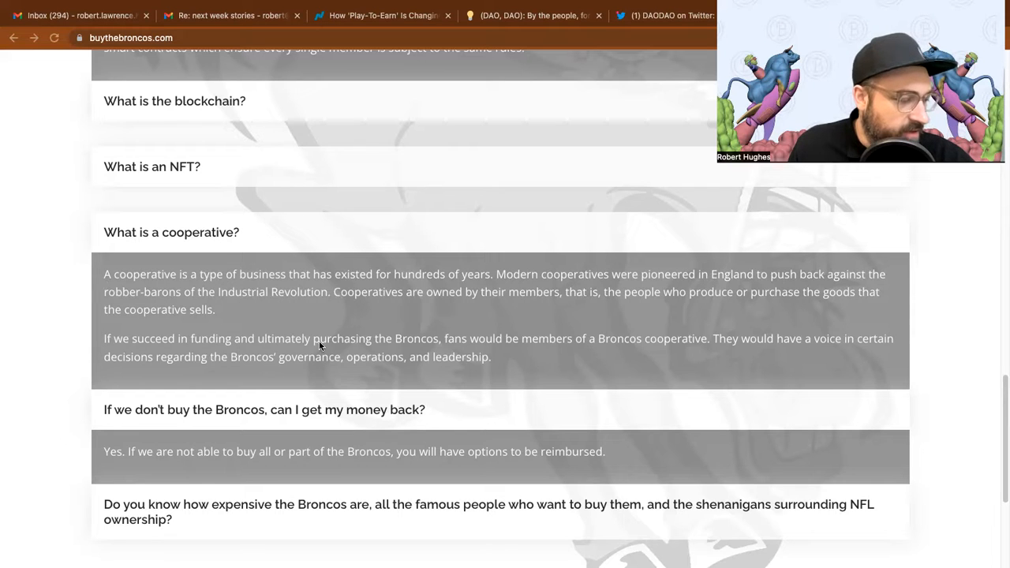
pyautogui.moveTo(513, 339)
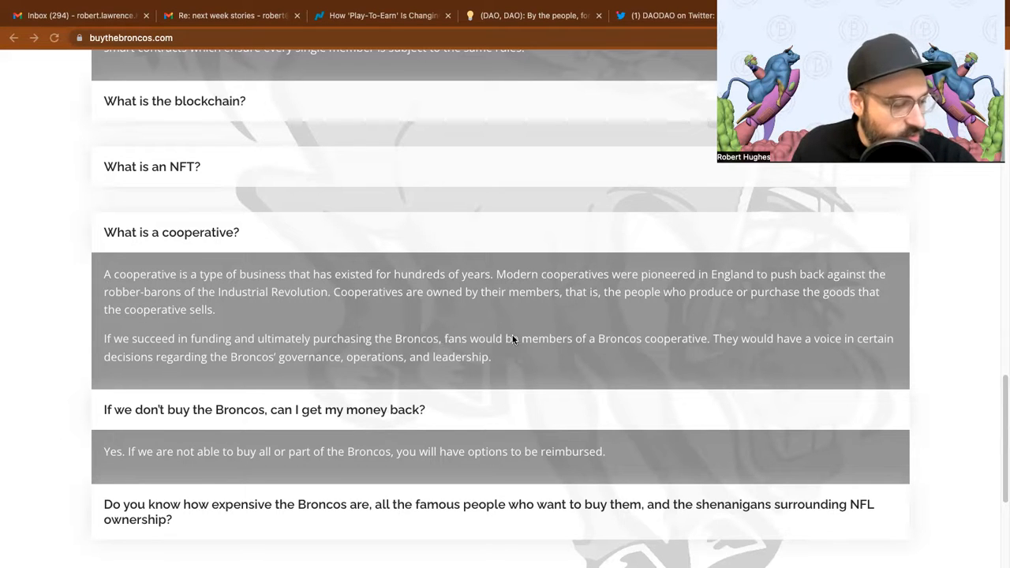
pyautogui.moveTo(685, 342)
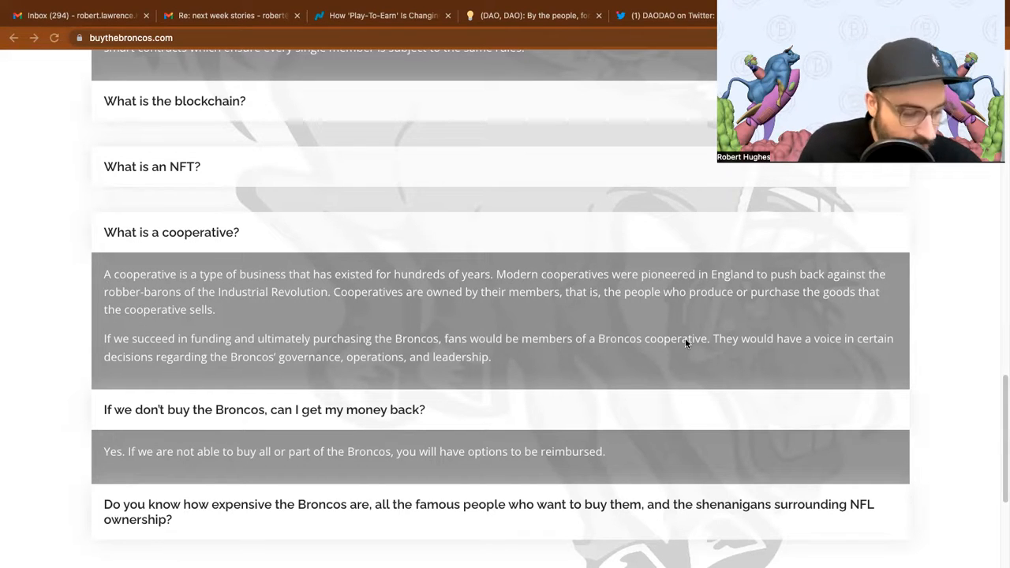
pyautogui.moveTo(224, 350)
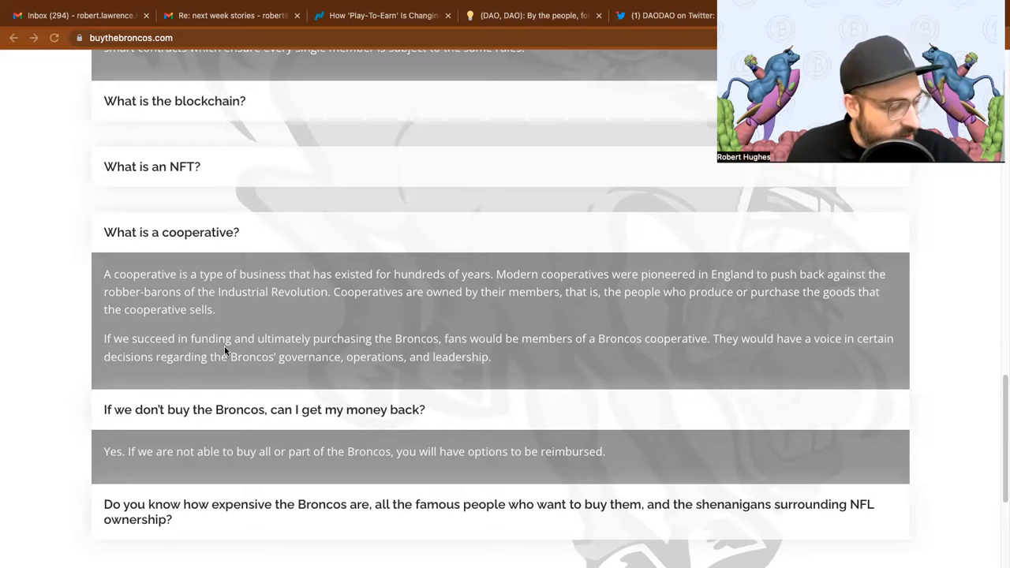
pyautogui.moveTo(354, 364)
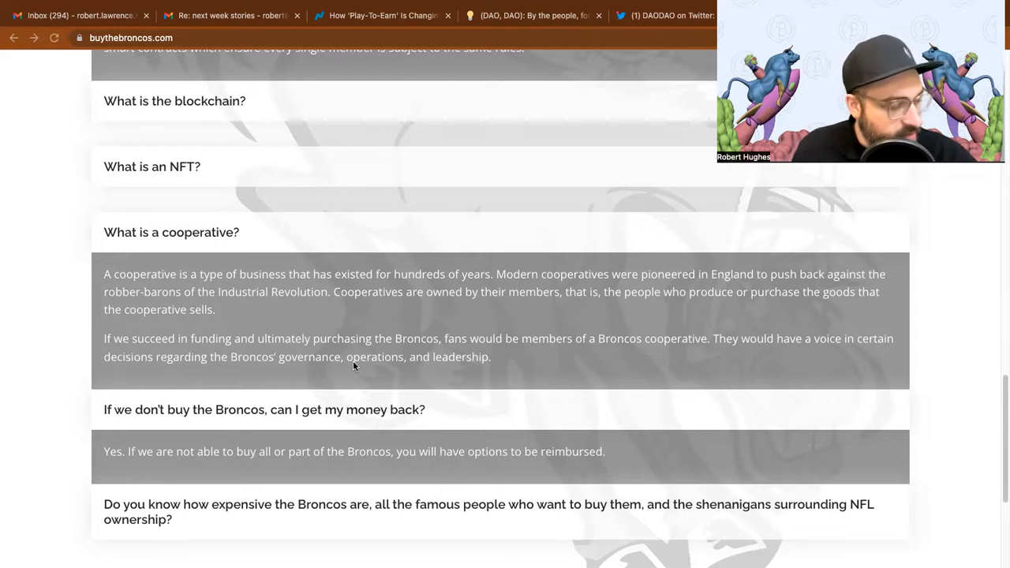
pyautogui.moveTo(429, 366)
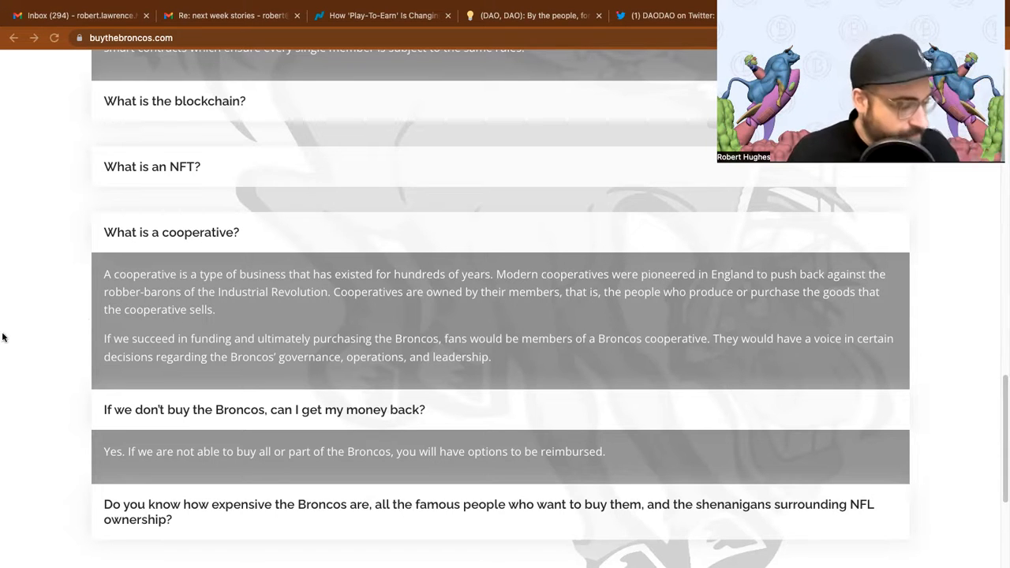
pyautogui.scroll(-3)
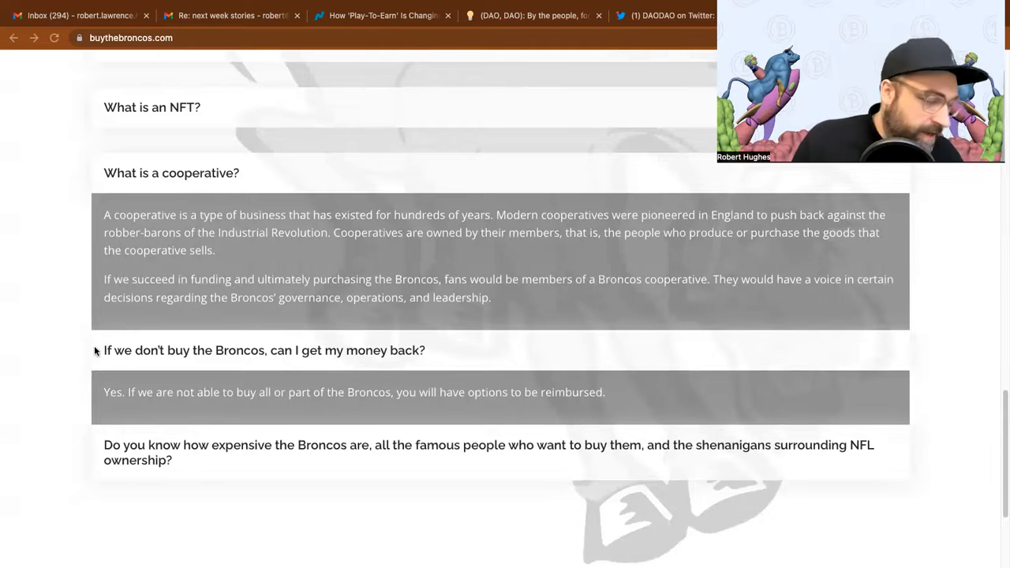
pyautogui.moveTo(254, 397)
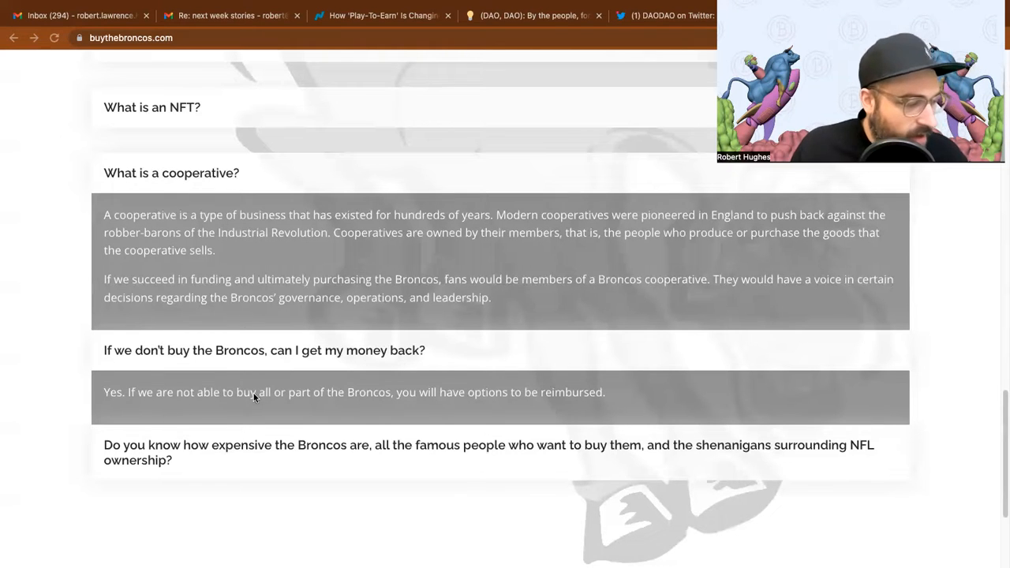
pyautogui.moveTo(424, 401)
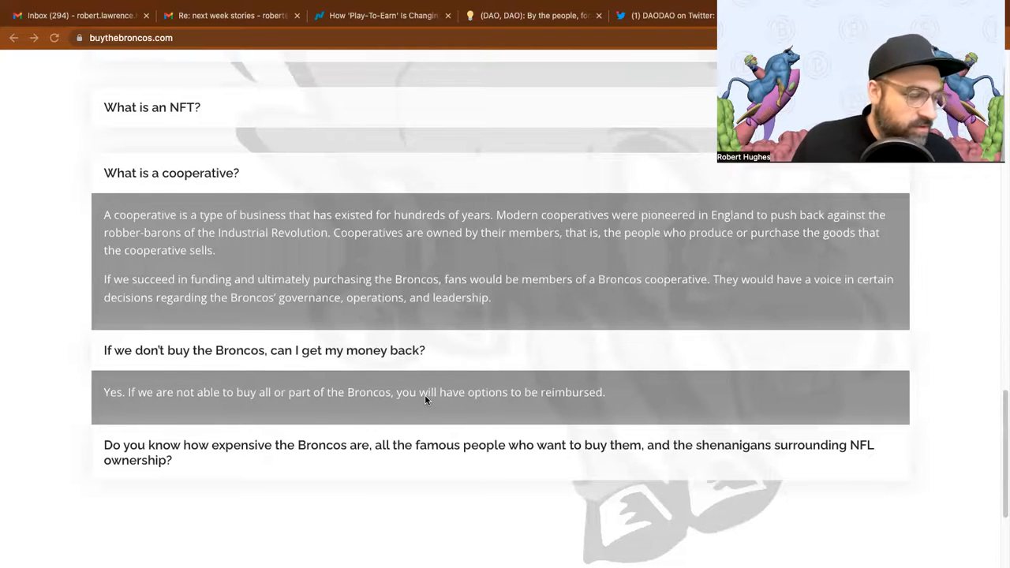
pyautogui.scroll(-3)
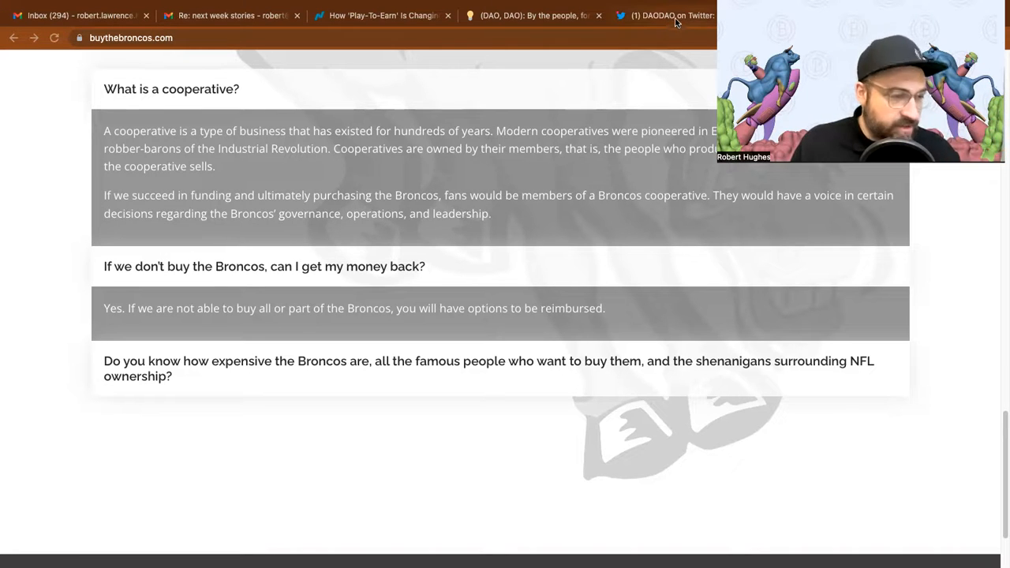
pyautogui.moveTo(676, 15)
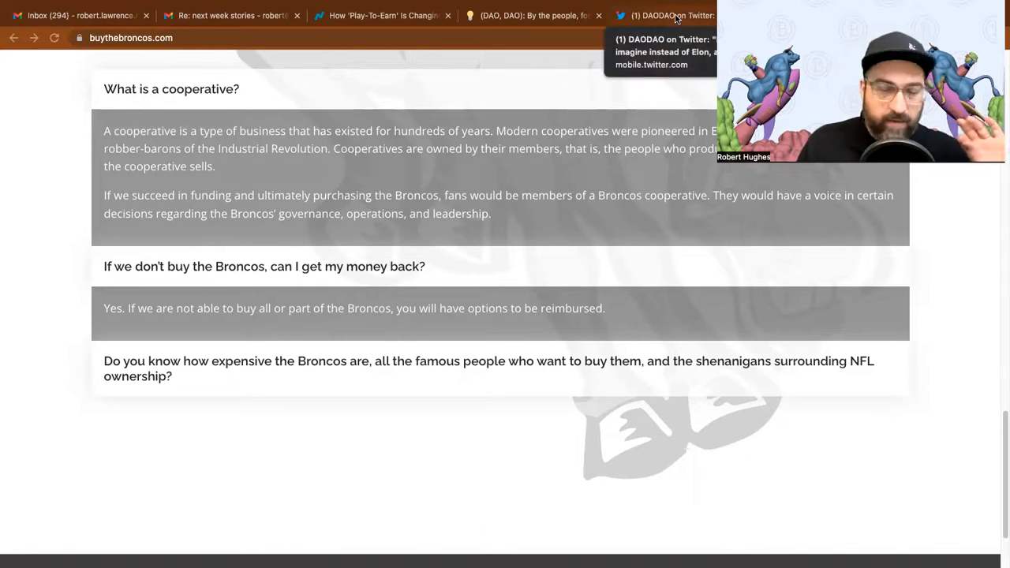
# Switch to the DAODAO Twitter tab and return to the thread's opening Takeover DAO tweet
pyautogui.click(671, 16)
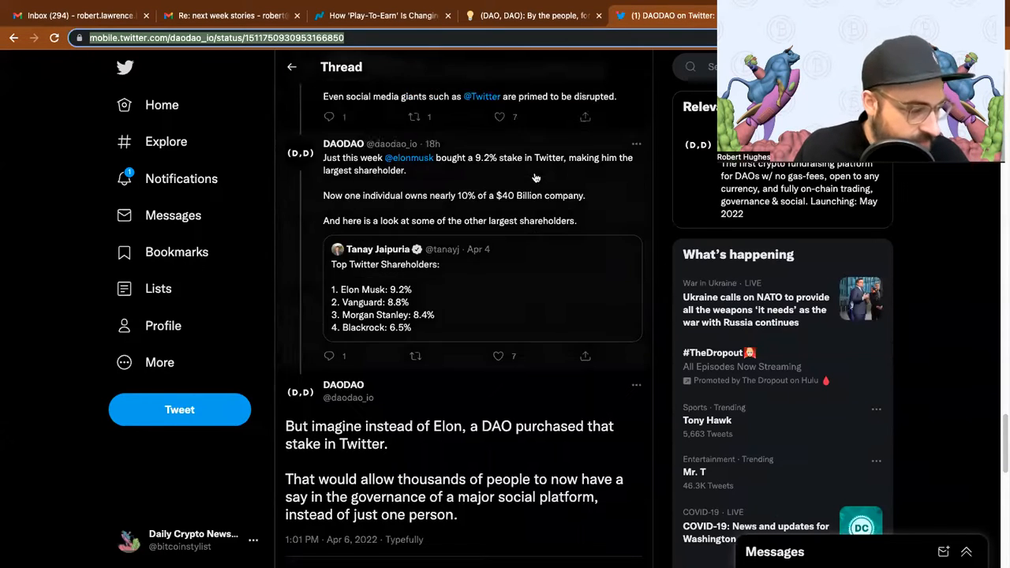
pyautogui.scroll(-3)
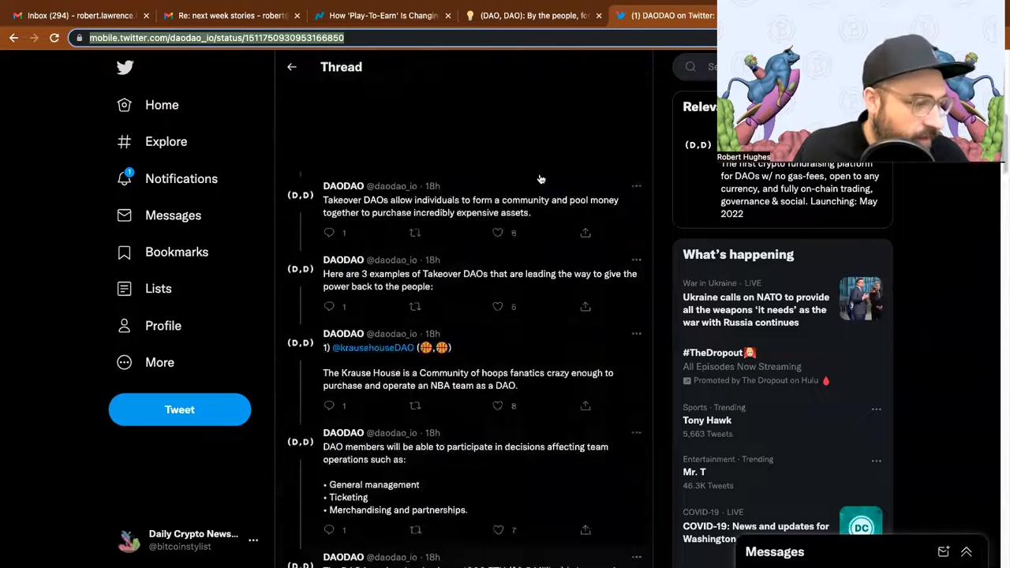
pyautogui.scroll(3)
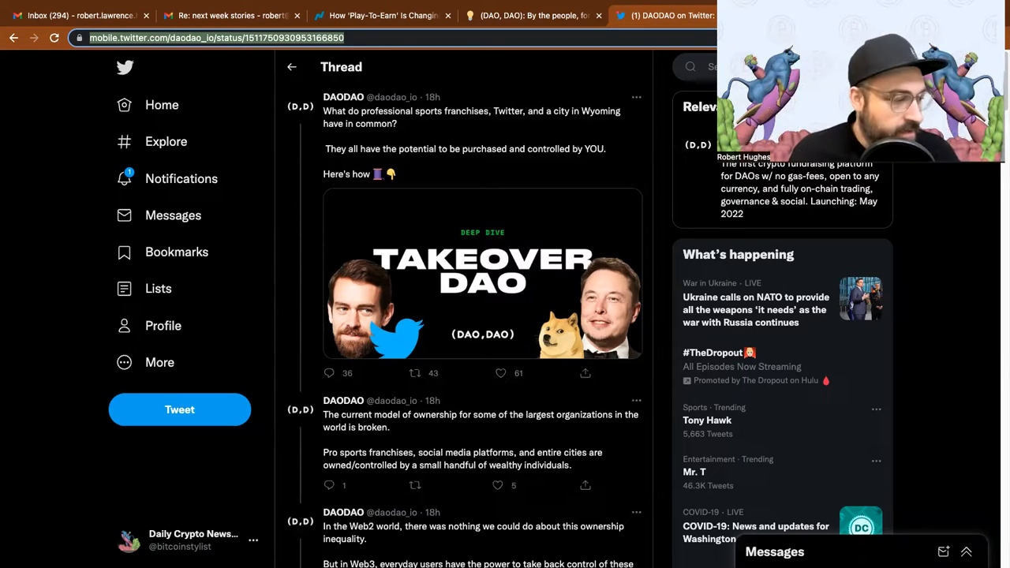
pyautogui.moveTo(328, 192)
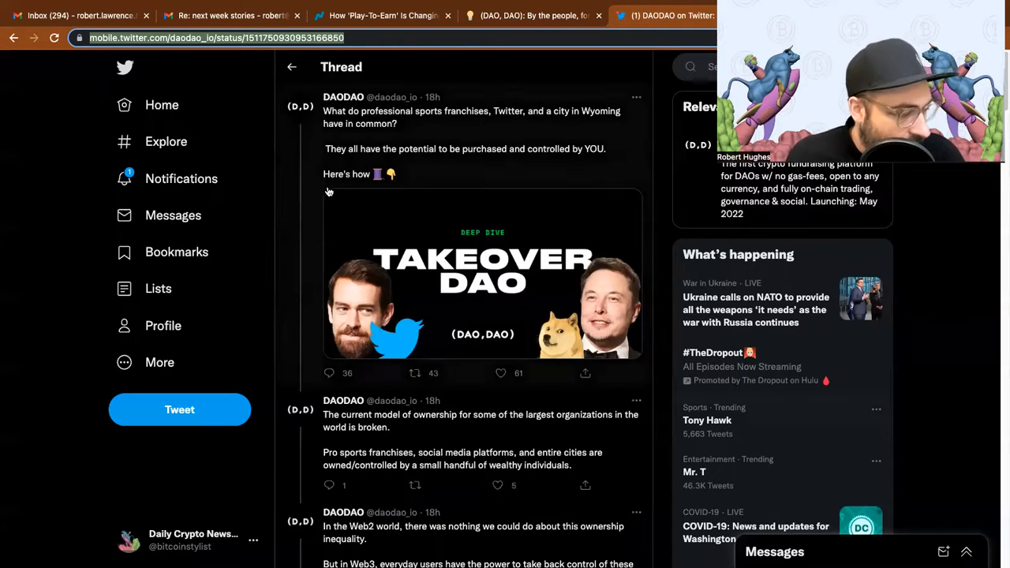
pyautogui.moveTo(371, 195)
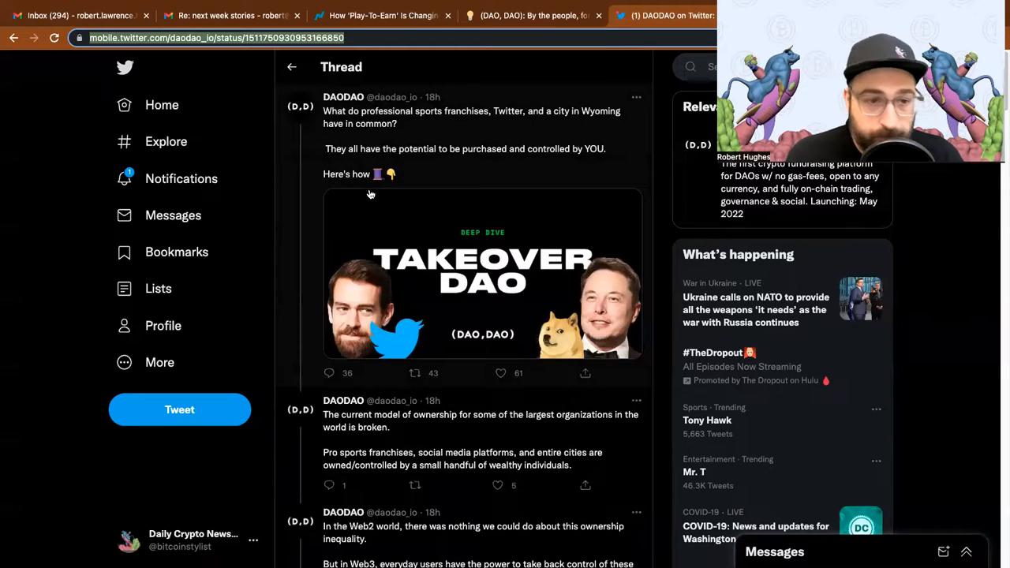
# Scroll through the ownership tweets to the three Takeover DAO examples and Krause House
pyautogui.scroll(-3)
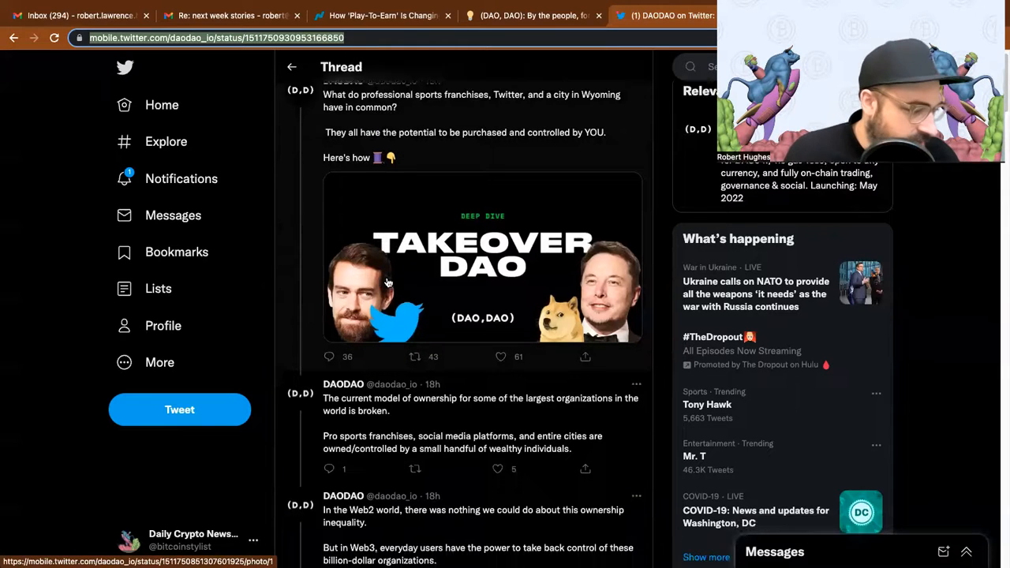
pyautogui.scroll(-3)
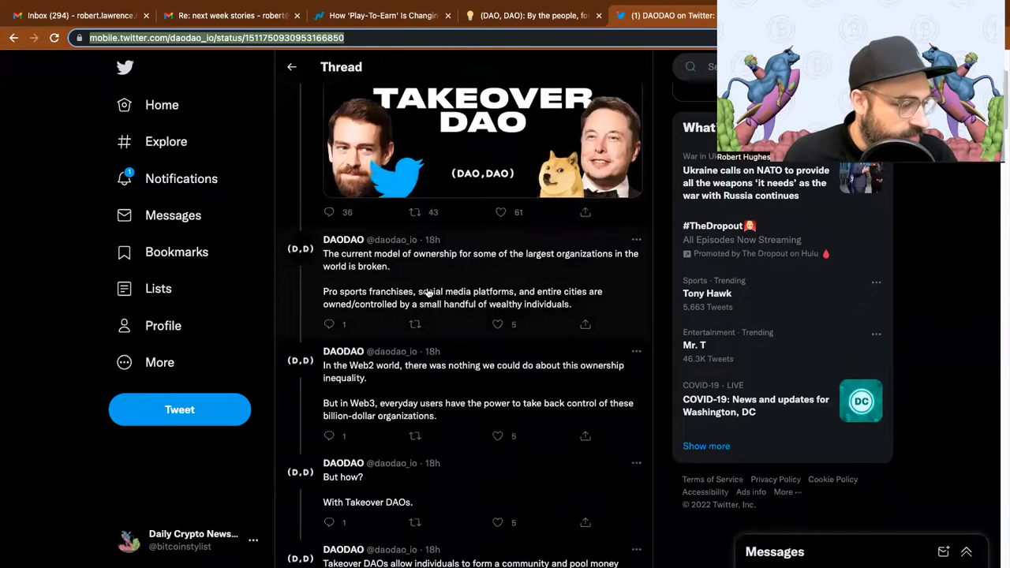
pyautogui.scroll(-3)
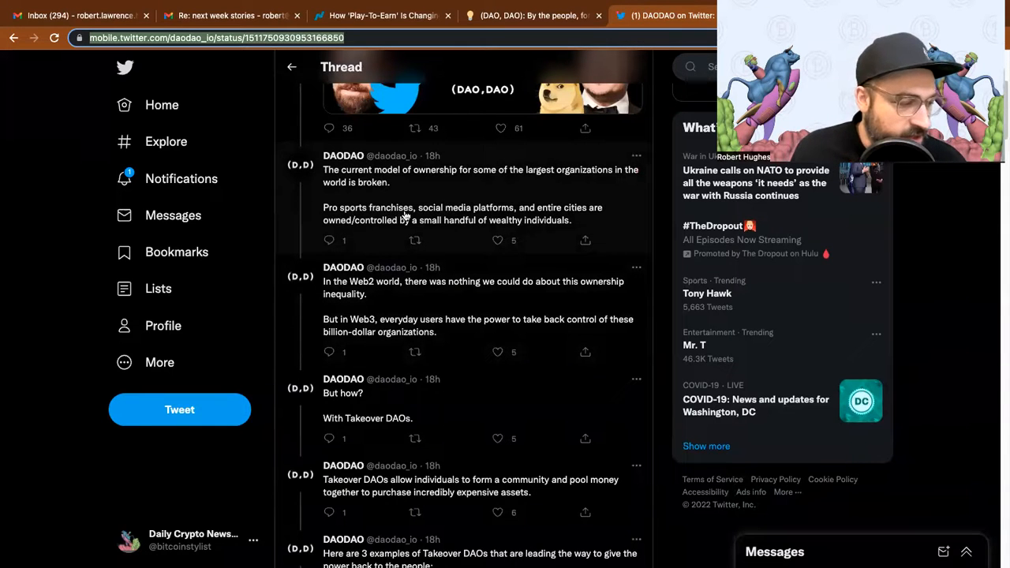
pyautogui.moveTo(534, 221)
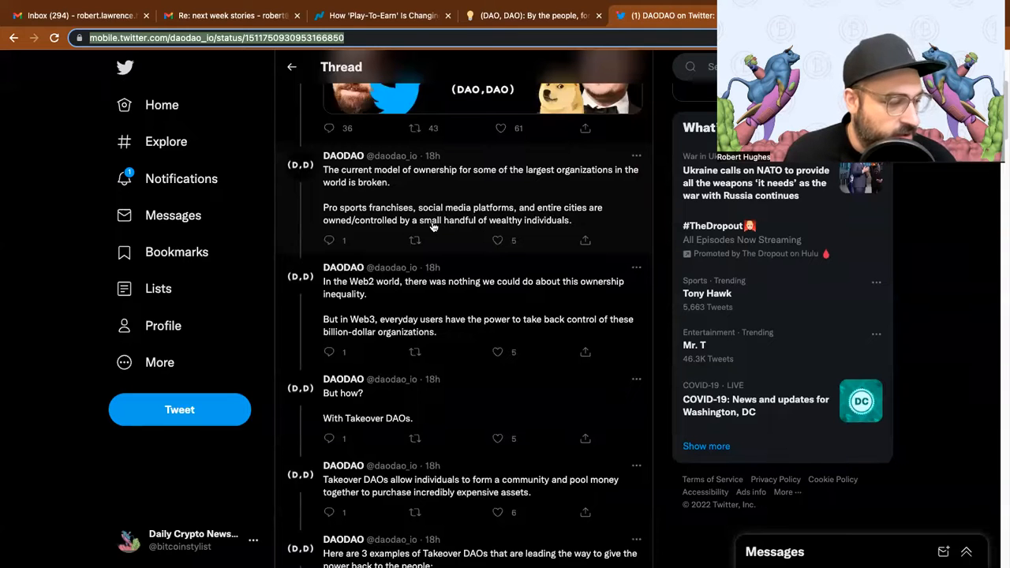
pyautogui.scroll(-3)
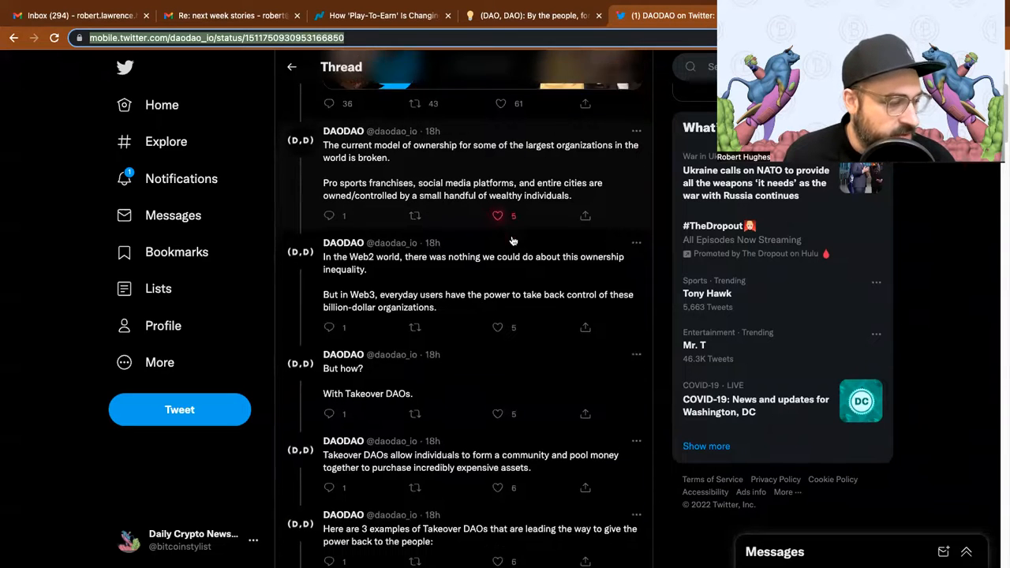
pyautogui.scroll(-3)
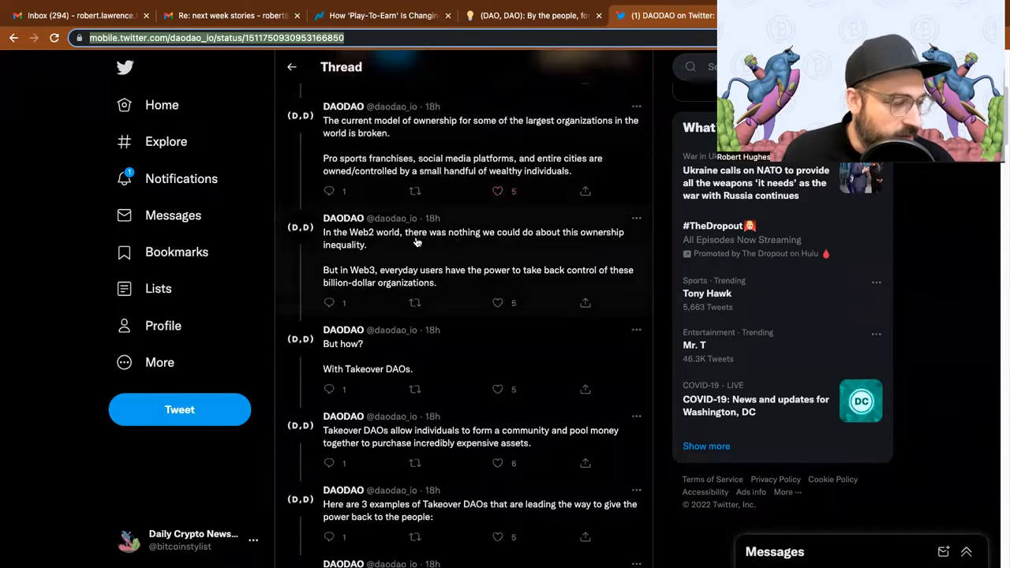
pyautogui.moveTo(514, 249)
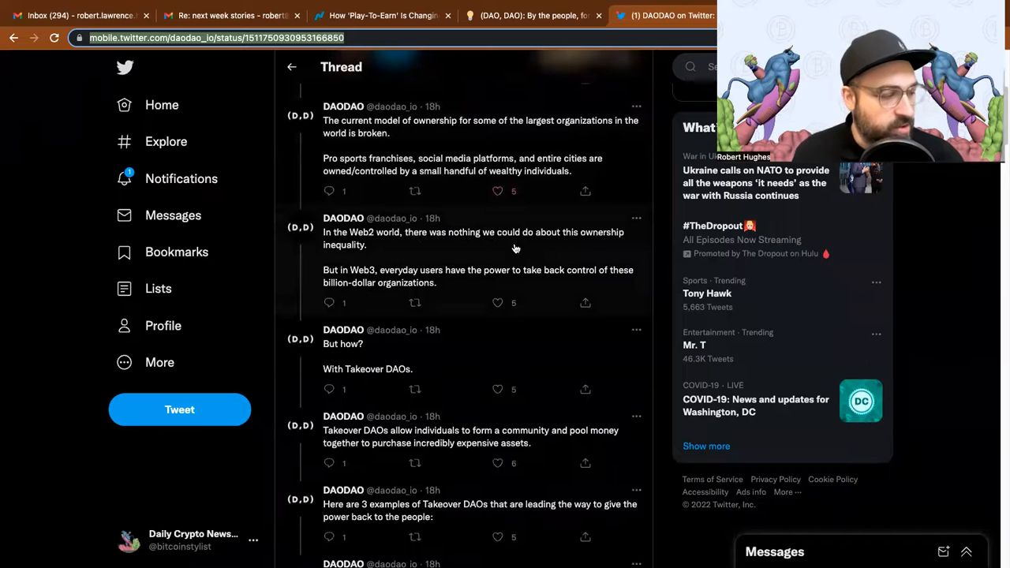
pyautogui.moveTo(347, 281)
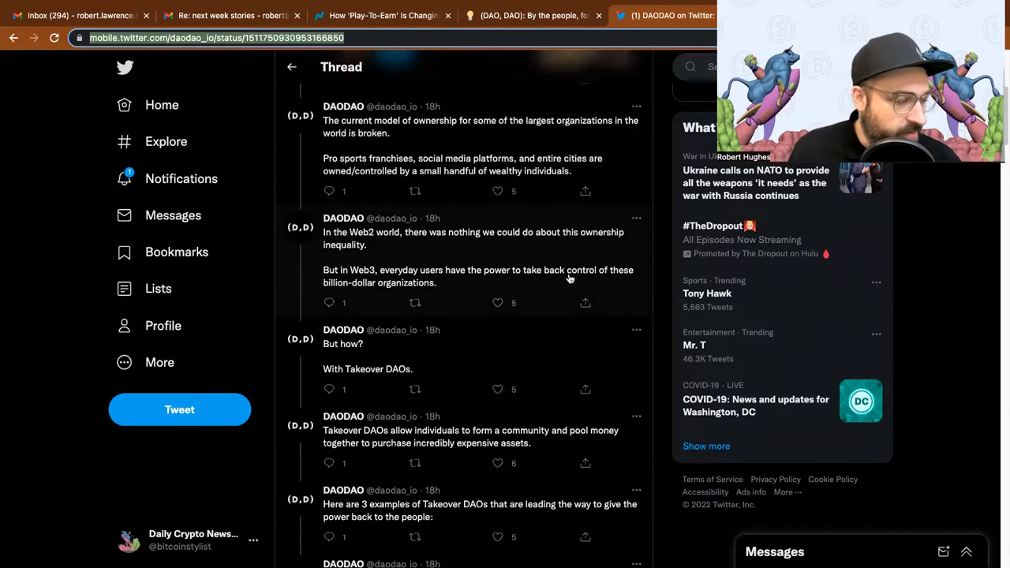
pyautogui.moveTo(382, 287)
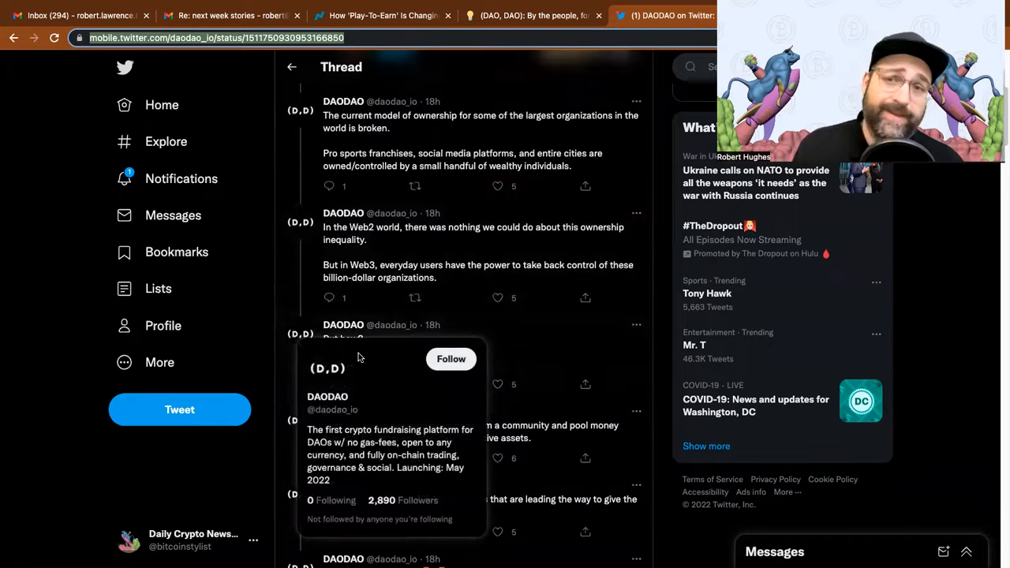
pyautogui.moveTo(422, 311)
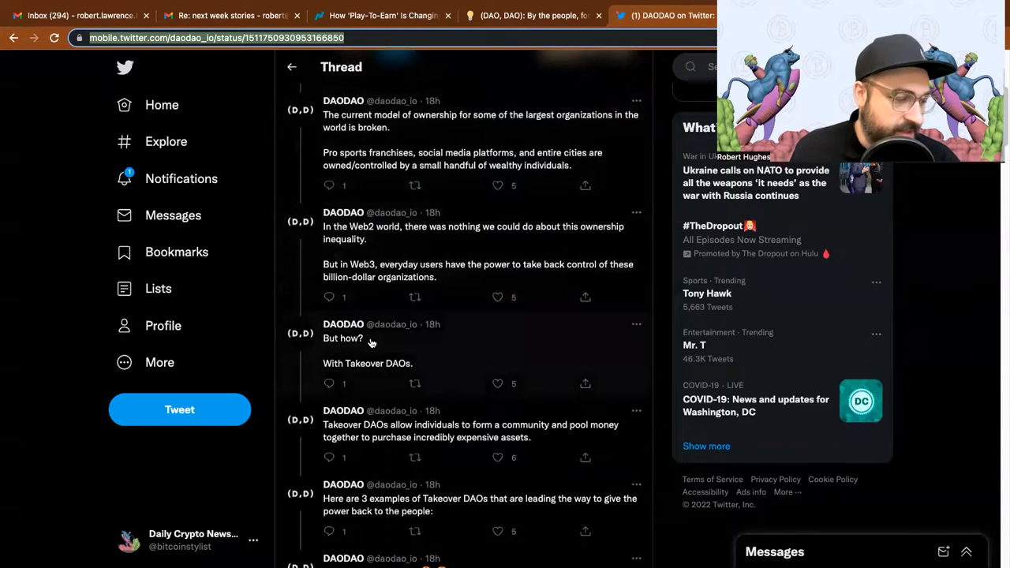
pyautogui.scroll(-3)
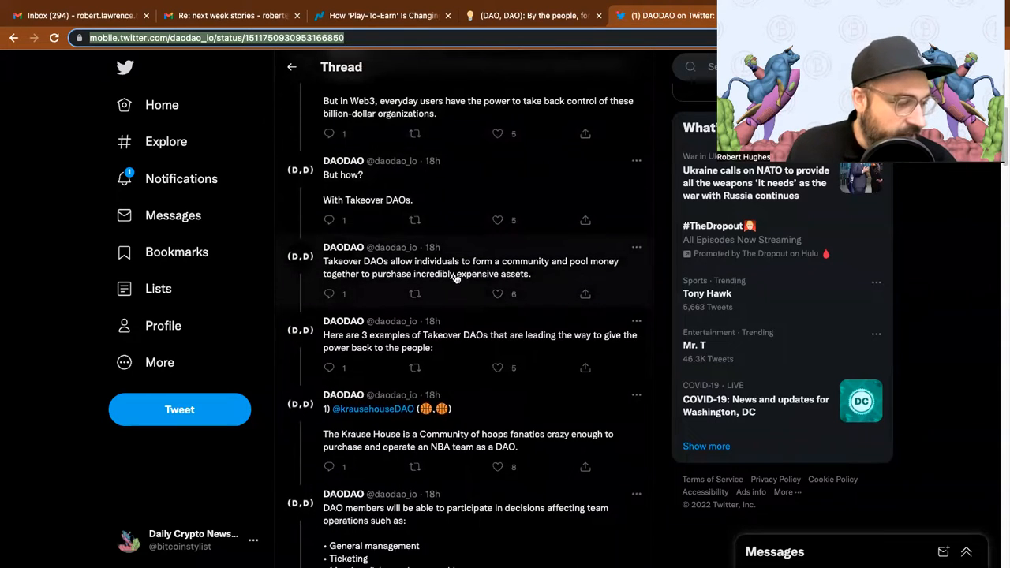
pyautogui.moveTo(318, 288)
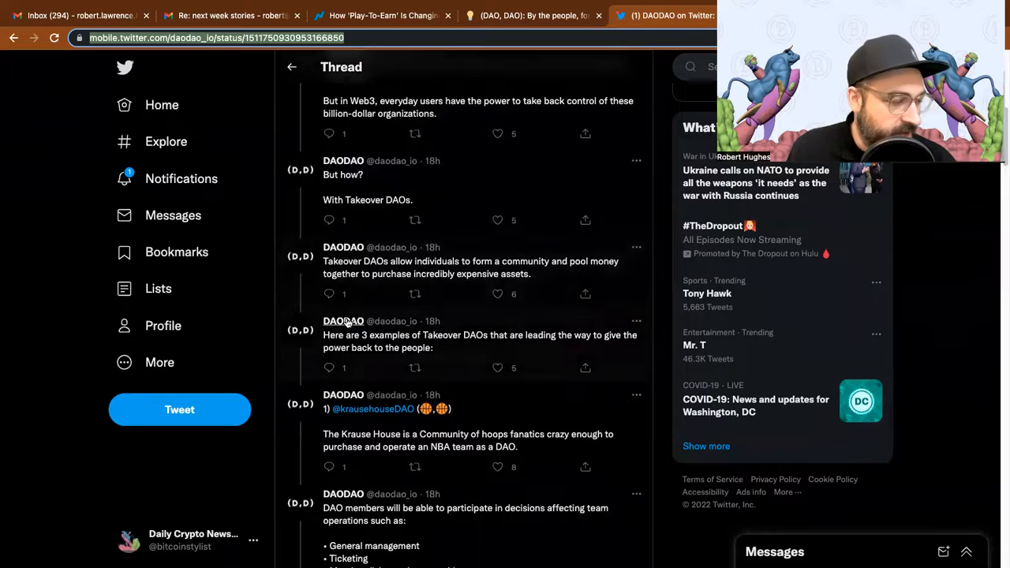
# Scroll past the Krause House fundraising GIF to the Links DAO golf club example
pyautogui.scroll(-3)
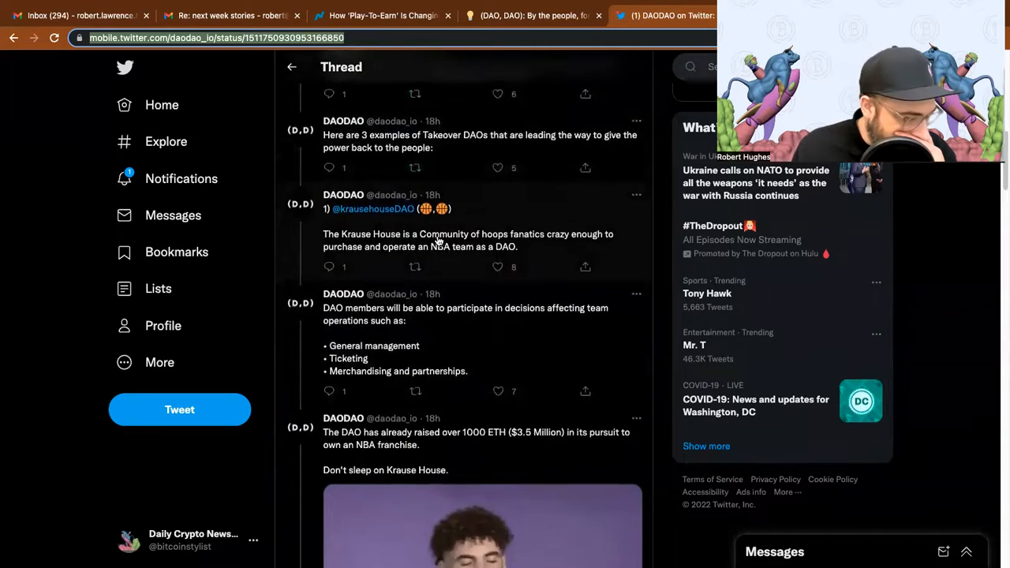
pyautogui.scroll(-3)
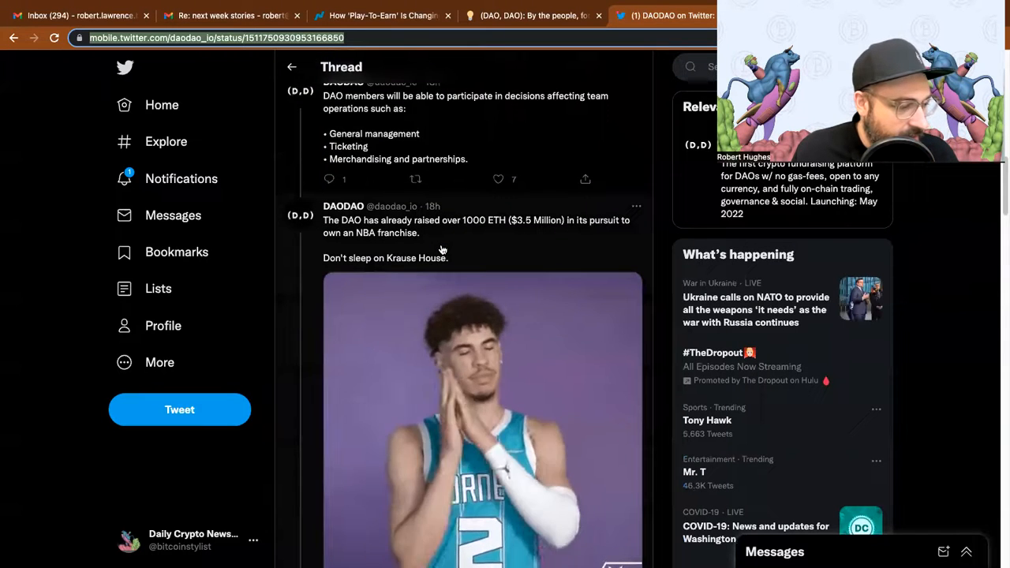
pyautogui.scroll(-3)
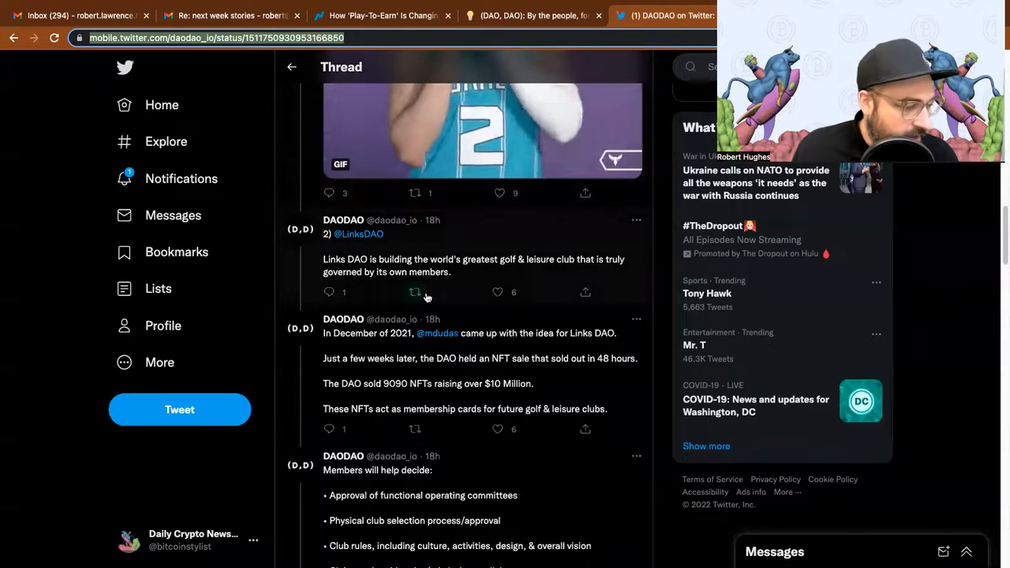
pyautogui.scroll(-3)
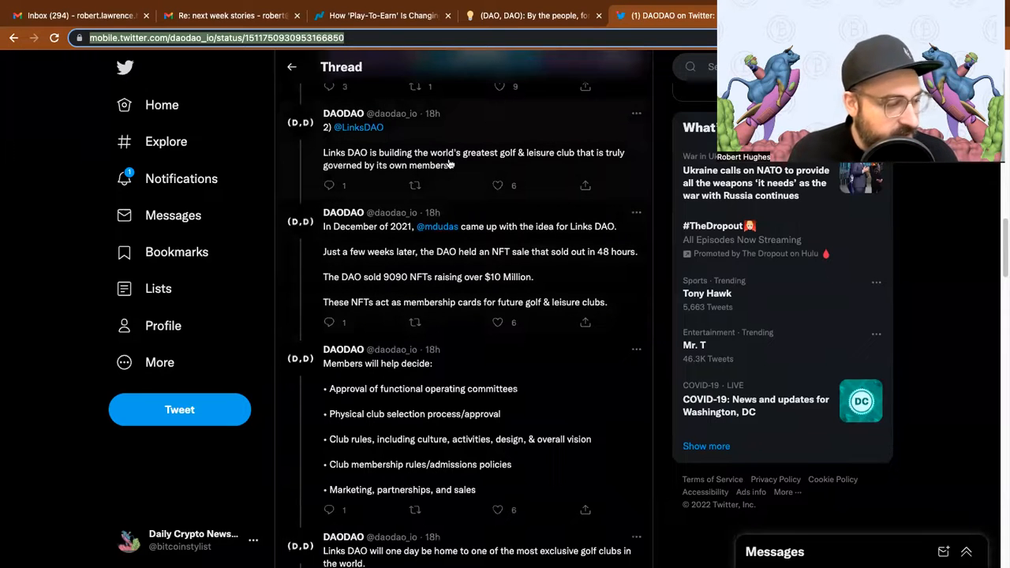
pyautogui.moveTo(470, 156)
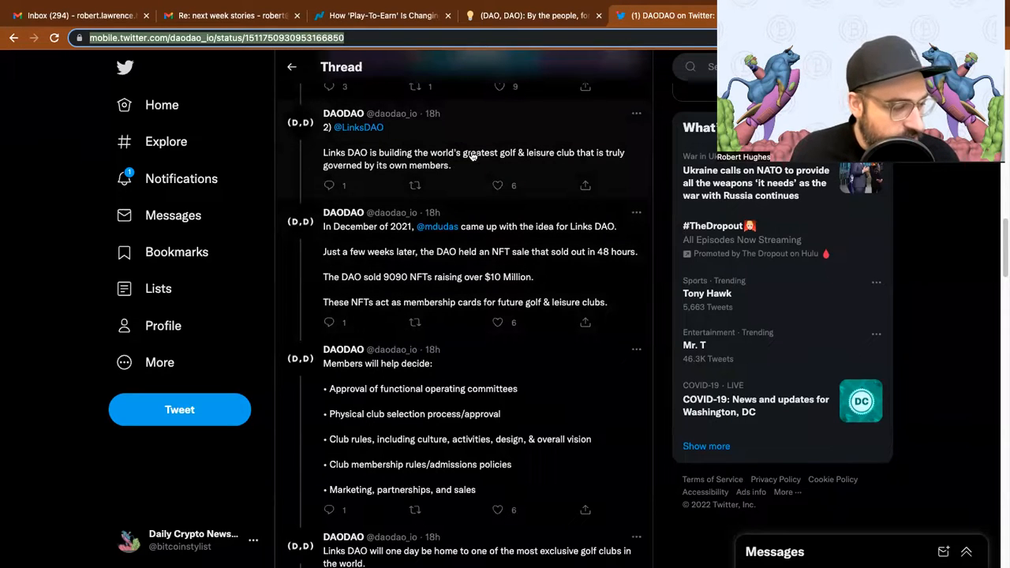
pyautogui.moveTo(412, 245)
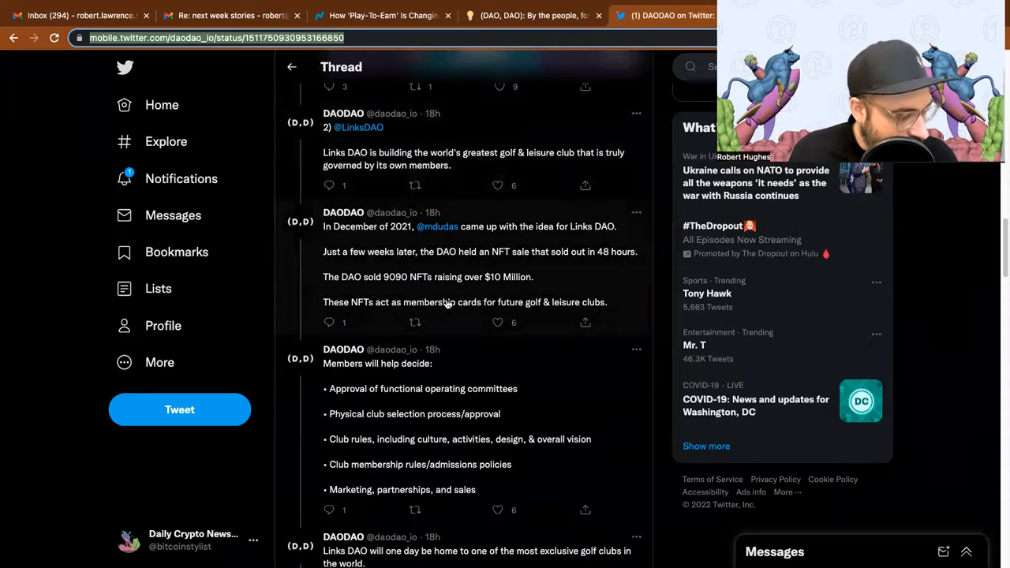
pyautogui.scroll(-3)
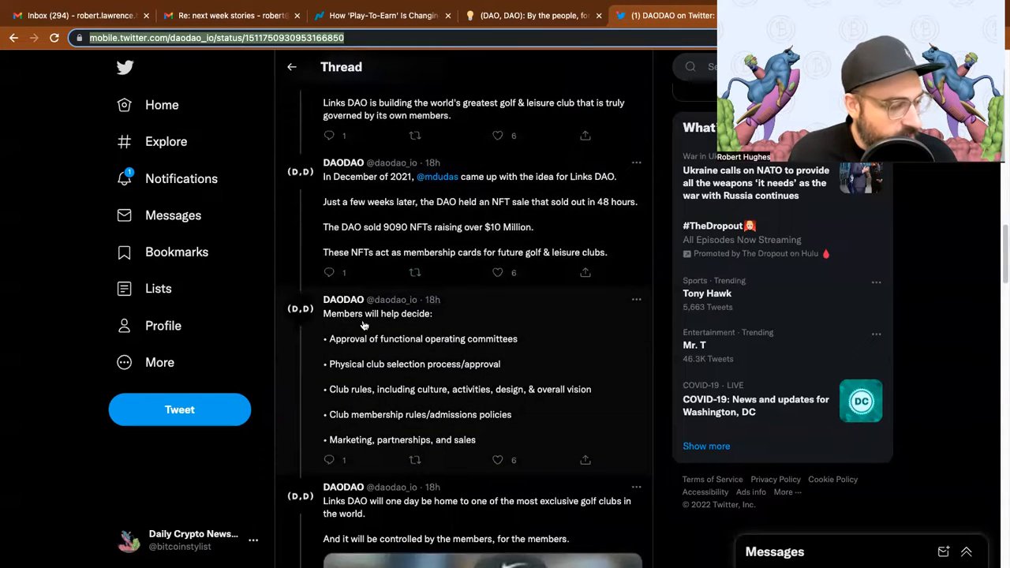
pyautogui.scroll(-3)
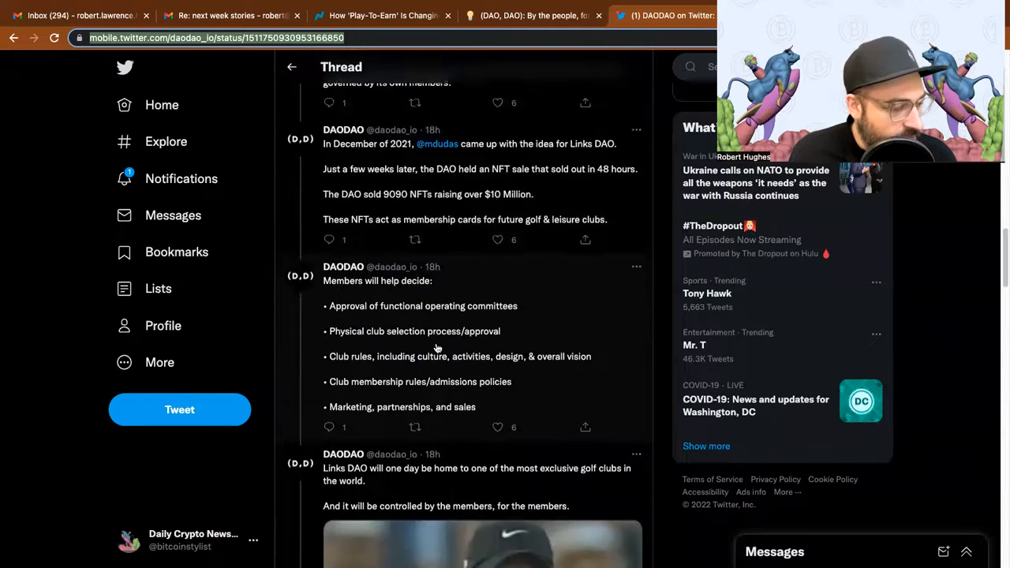
pyautogui.scroll(-3)
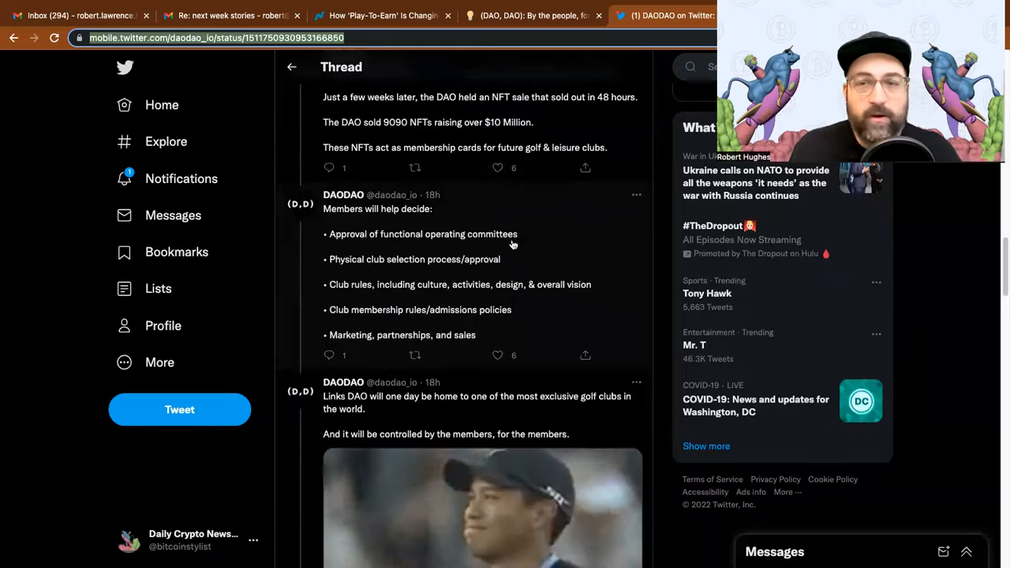
pyautogui.moveTo(508, 251)
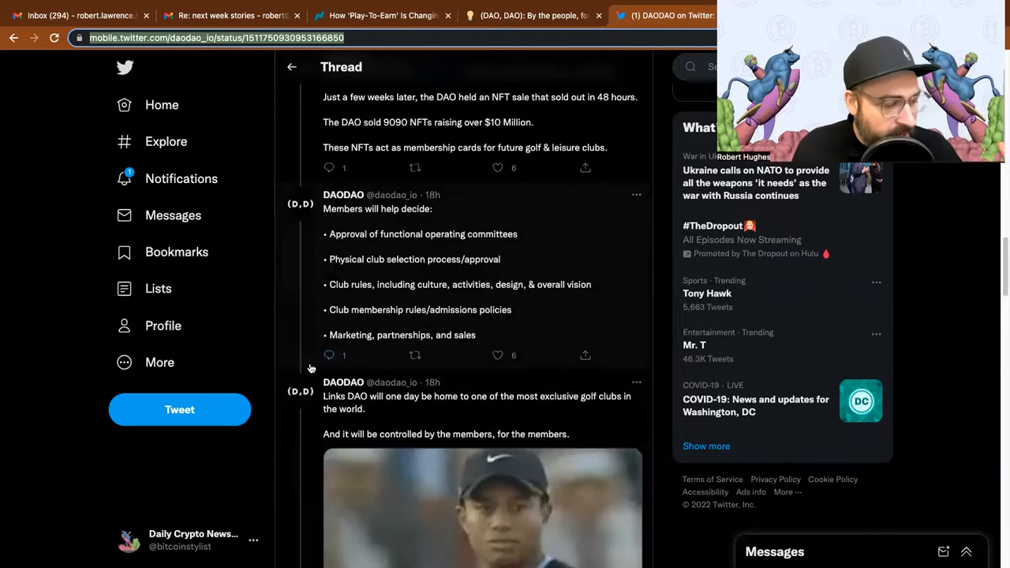
pyautogui.moveTo(322, 395)
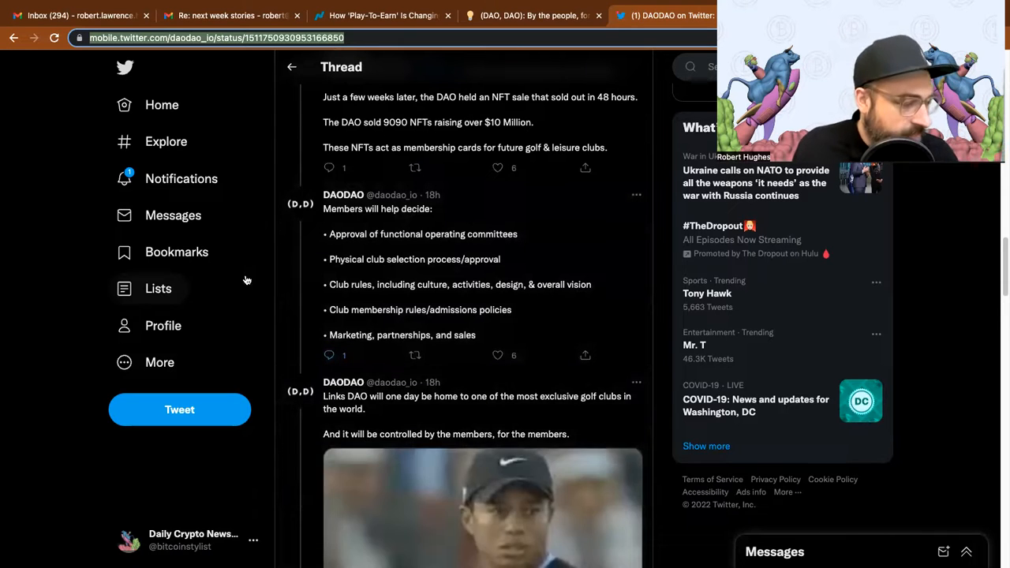
pyautogui.moveTo(451, 278)
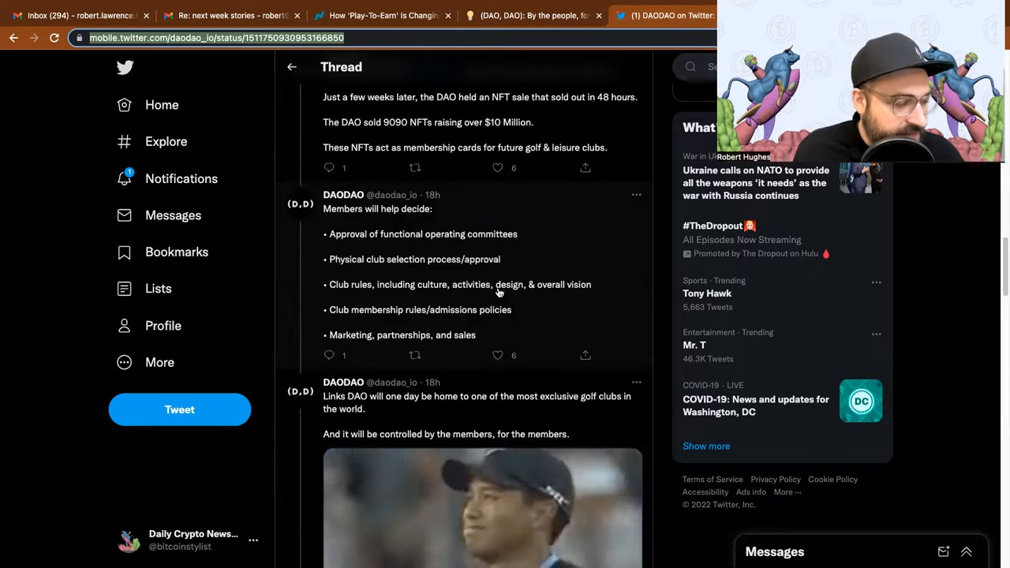
pyautogui.moveTo(294, 303)
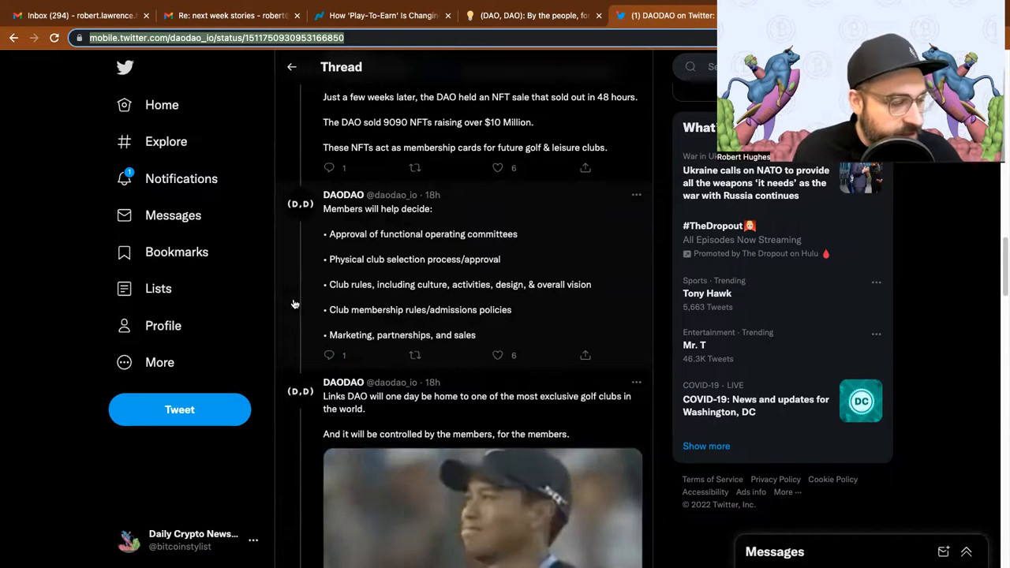
pyautogui.moveTo(464, 325)
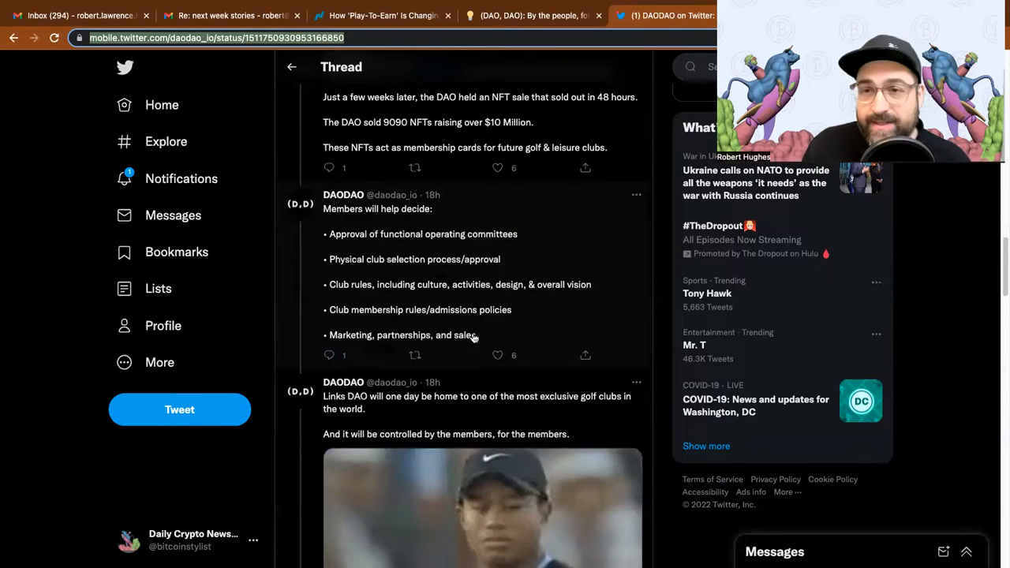
pyautogui.scroll(-3)
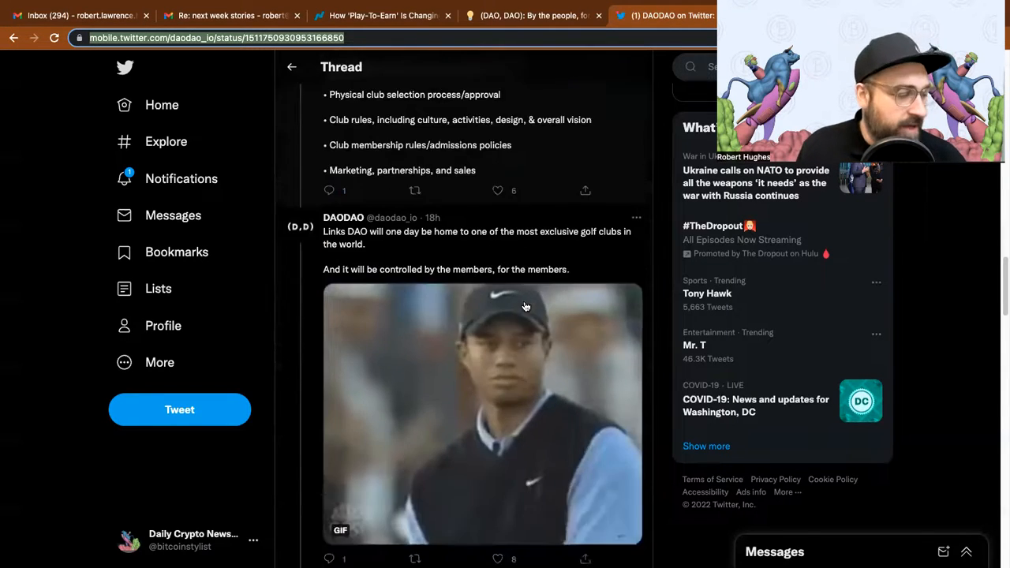
# Scroll down the thread to the CityDAO land-on-chain benefits tweets
pyautogui.scroll(-3)
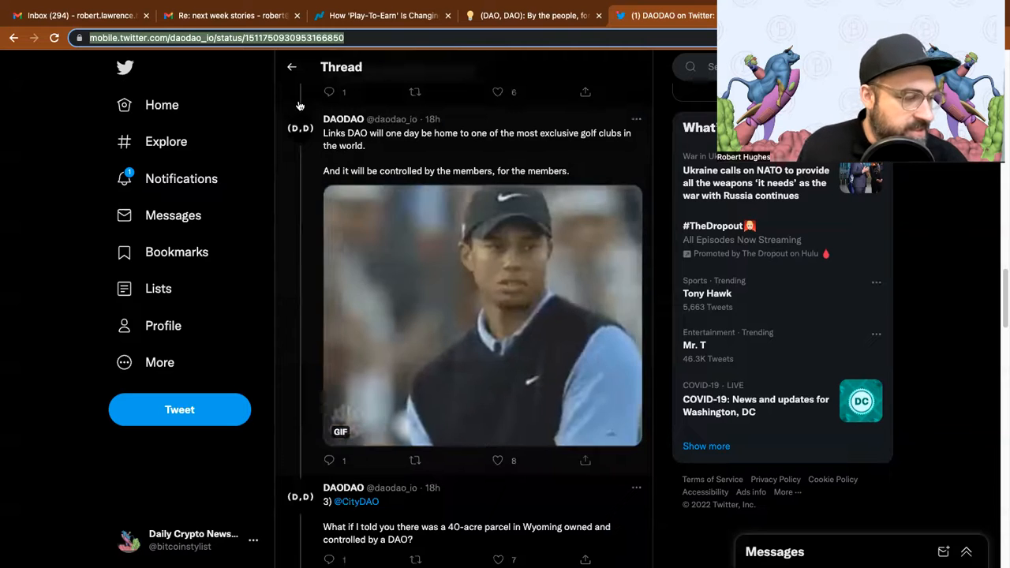
pyautogui.scroll(-3)
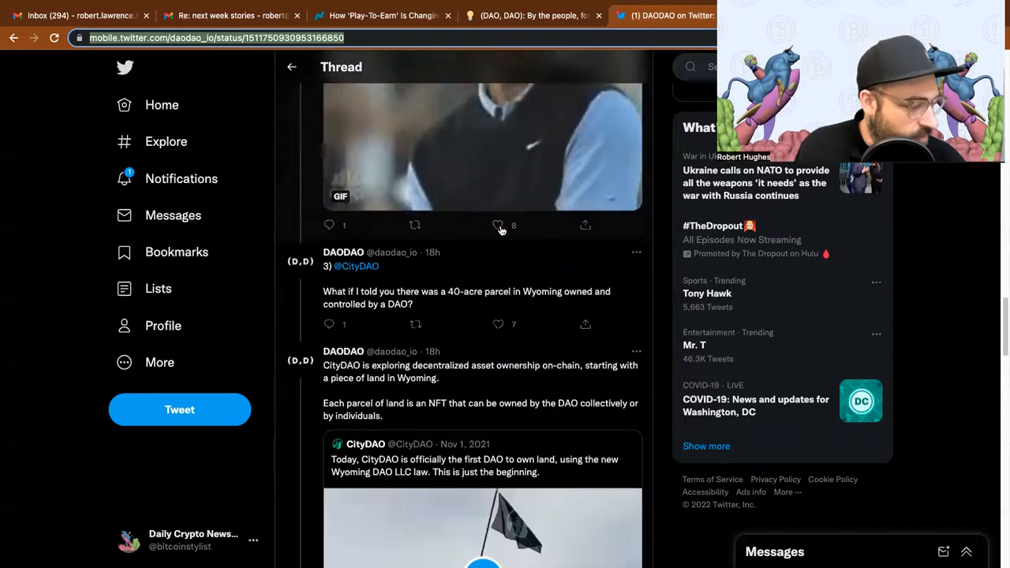
pyautogui.scroll(-3)
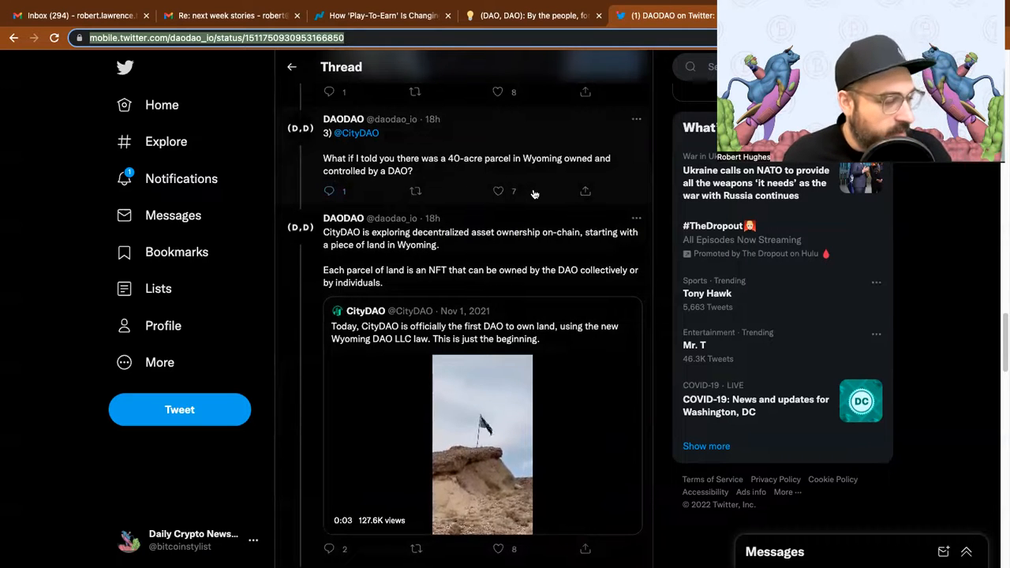
pyautogui.scroll(-3)
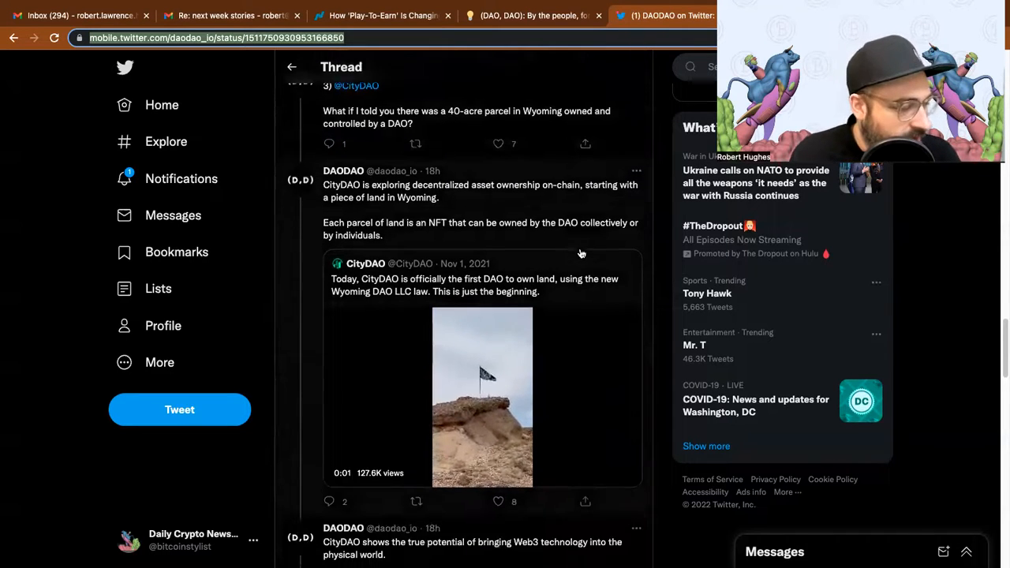
pyautogui.click(483, 395)
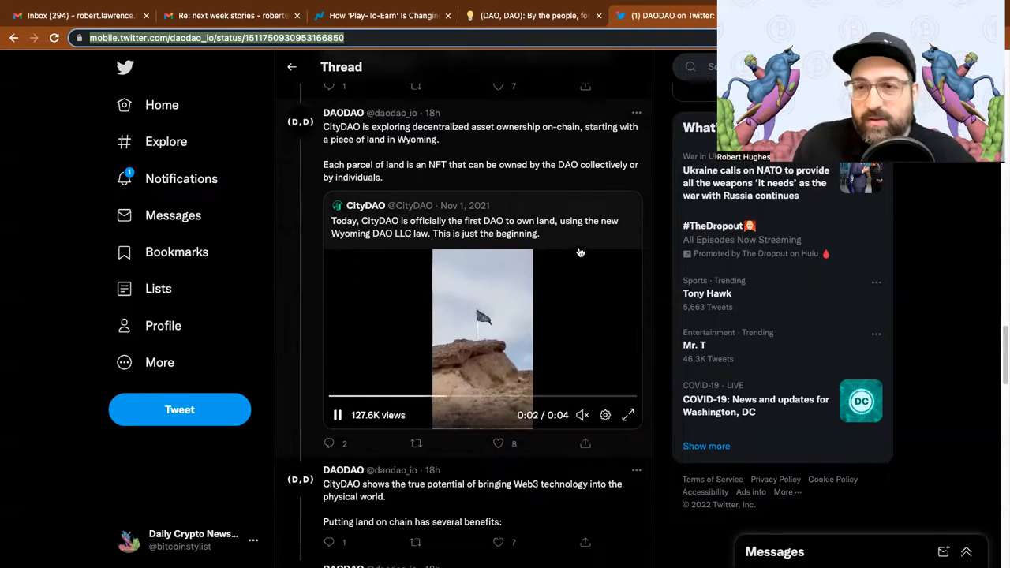
# Continue to the Elon Musk 9.2% Twitter stake tweet with the top shareholders list
pyautogui.scroll(-3)
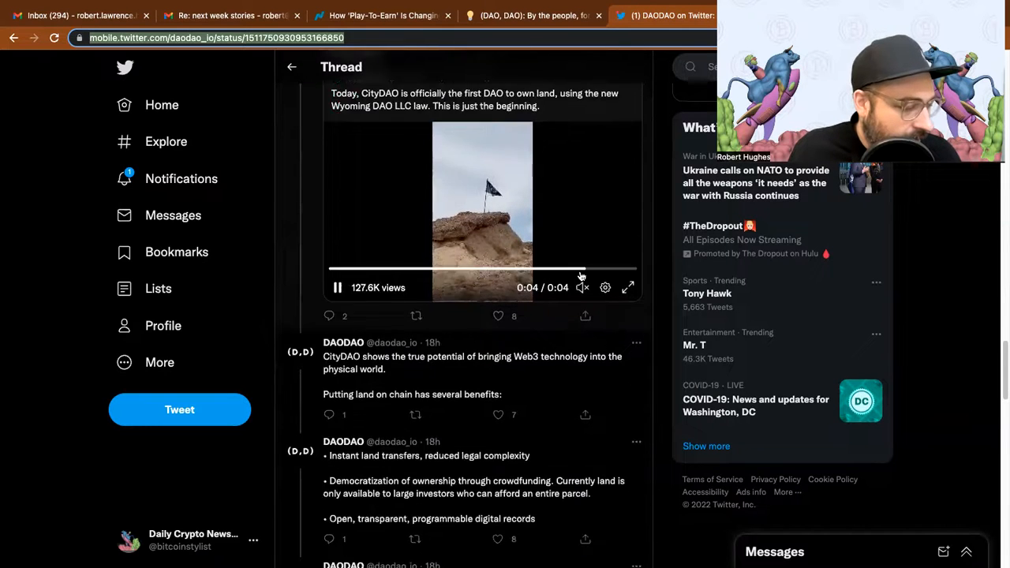
pyautogui.scroll(-3)
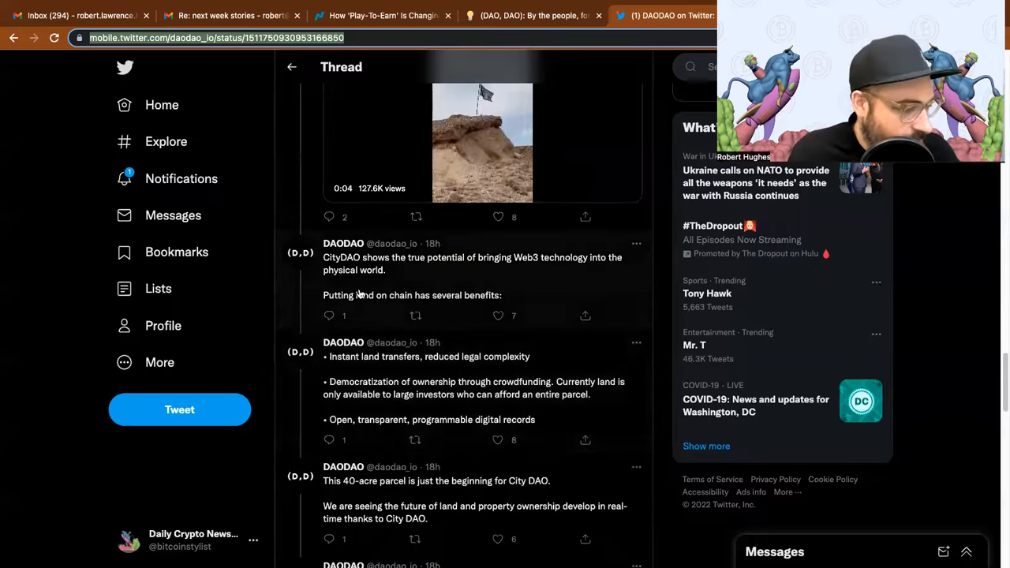
pyautogui.scroll(-3)
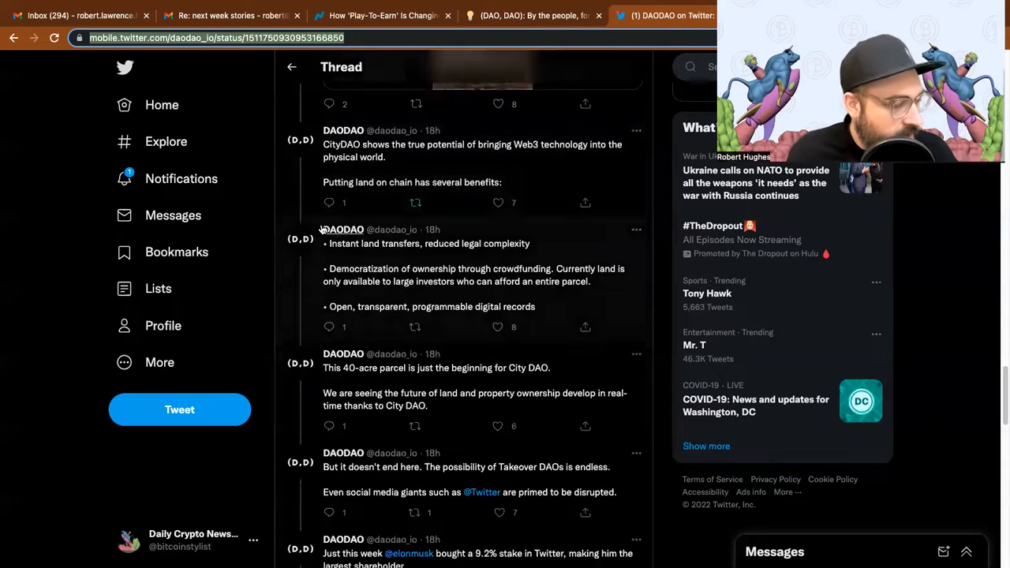
pyautogui.moveTo(347, 182)
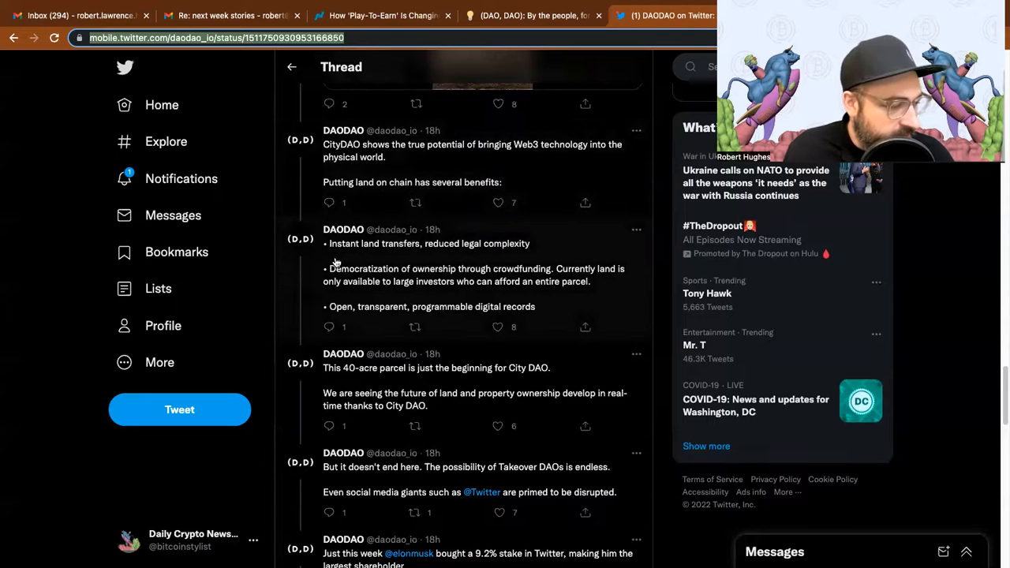
pyautogui.moveTo(464, 254)
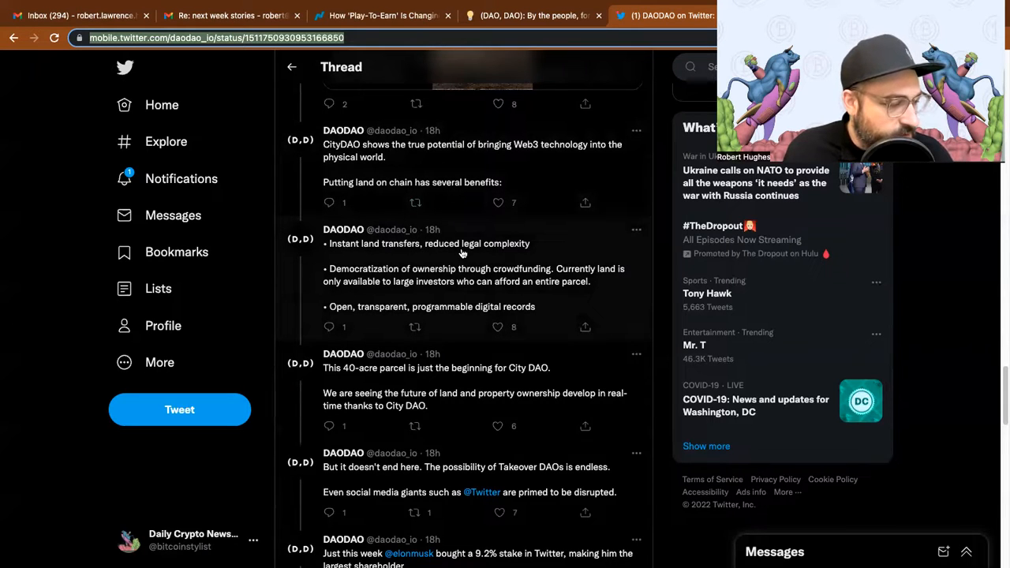
pyautogui.moveTo(407, 275)
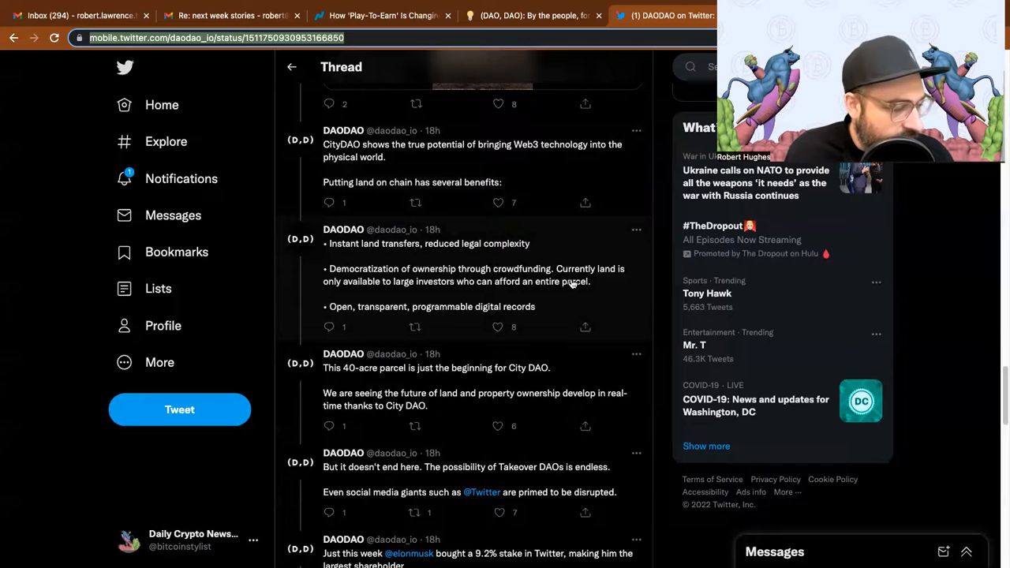
pyautogui.moveTo(413, 297)
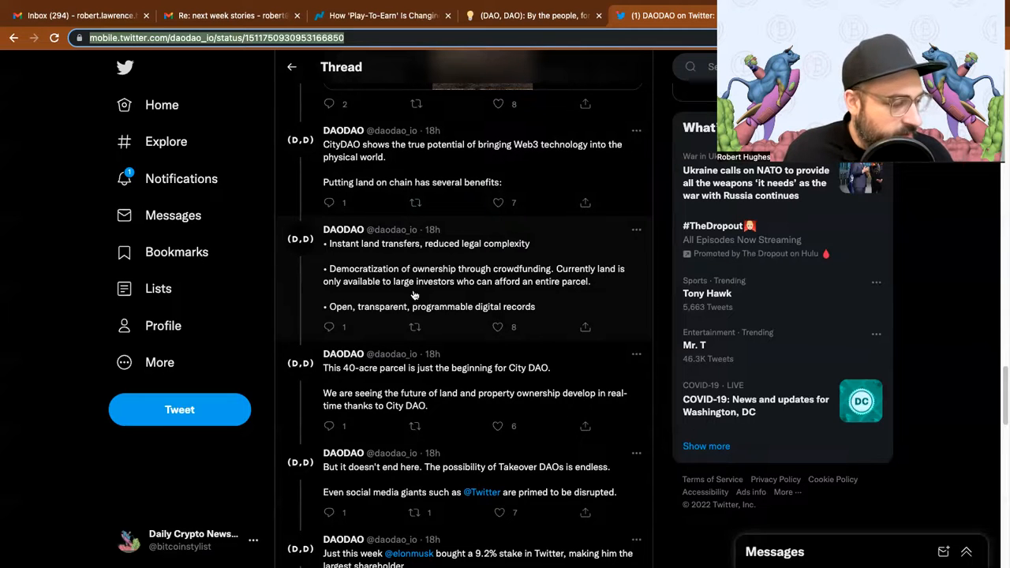
pyautogui.moveTo(354, 331)
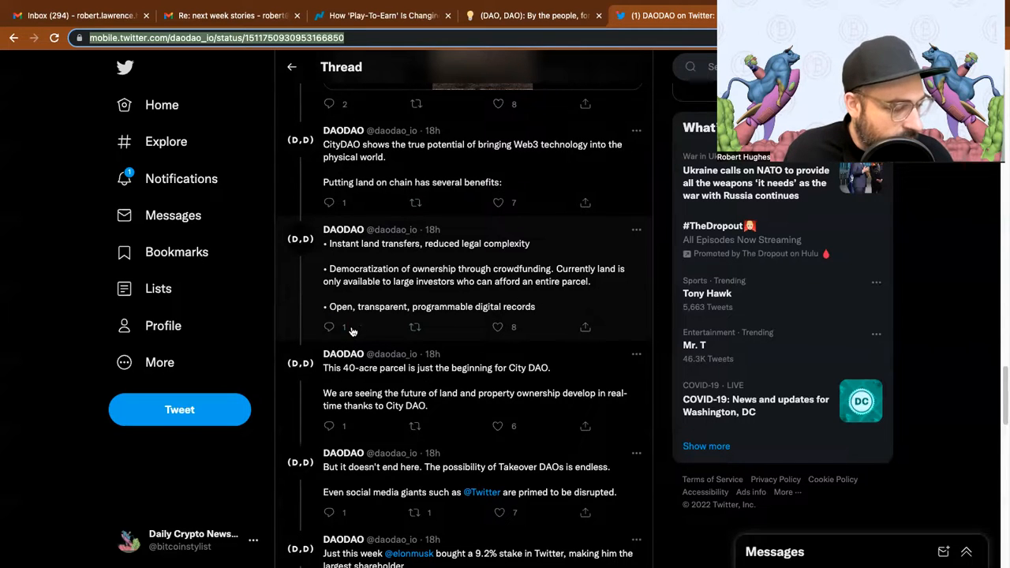
pyautogui.moveTo(466, 312)
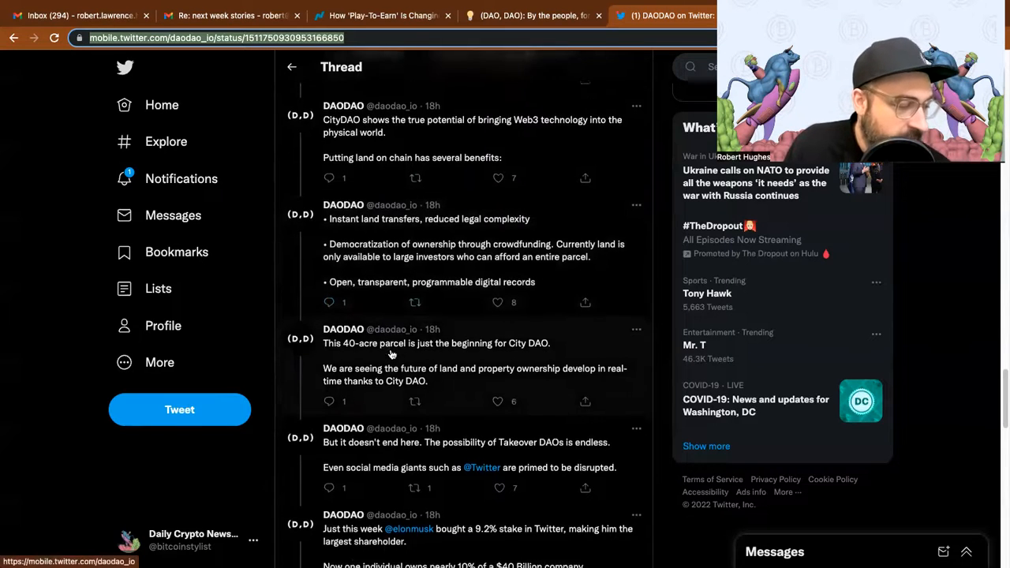
pyautogui.scroll(-3)
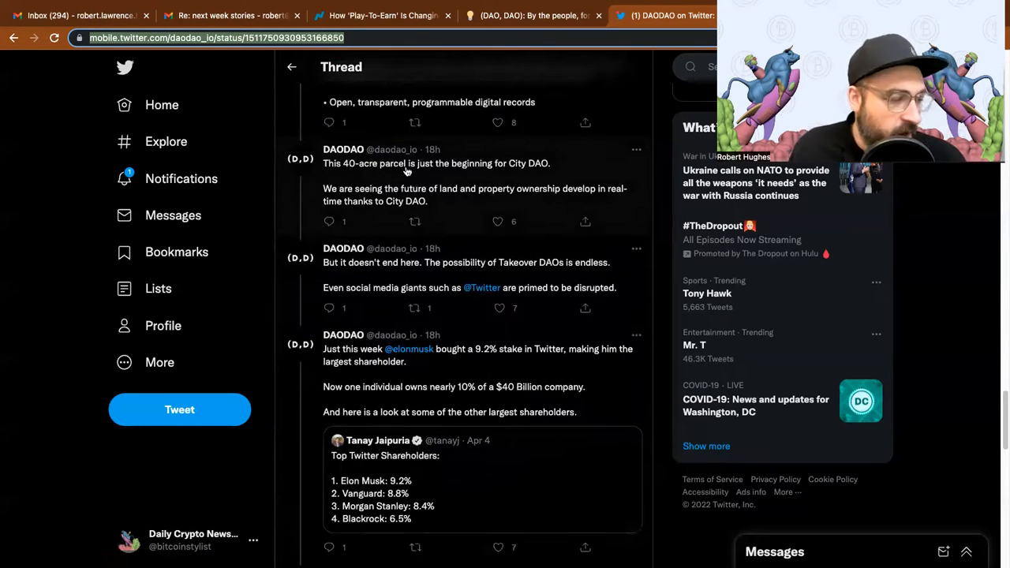
pyautogui.moveTo(340, 199)
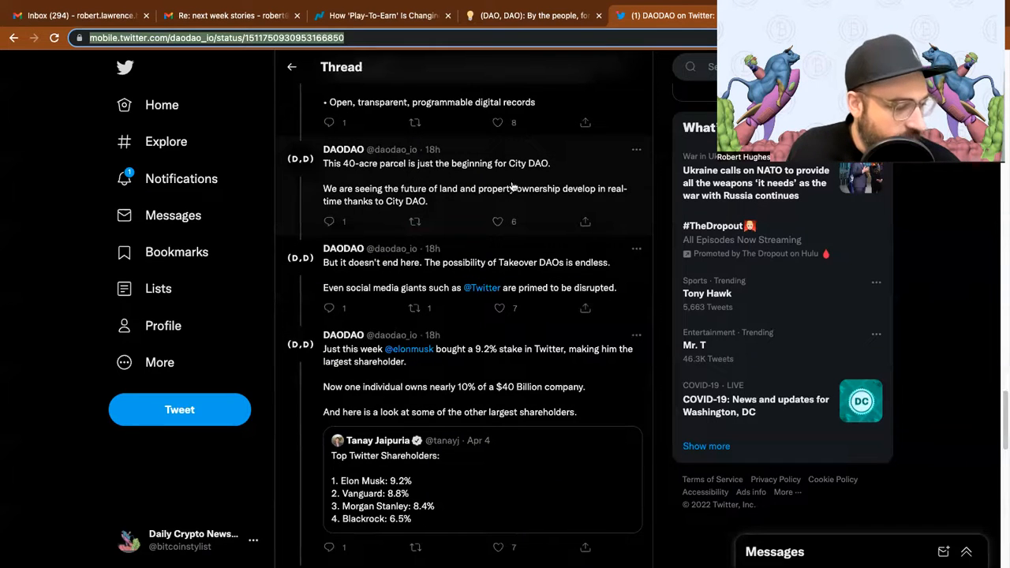
pyautogui.moveTo(426, 215)
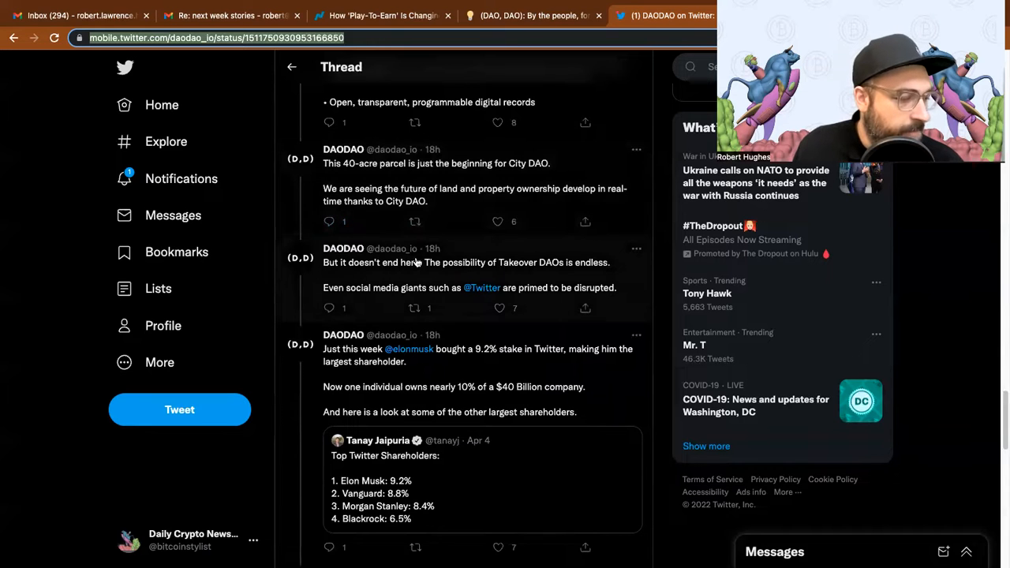
# Scroll to the tweet imagining a DAO buying that Twitter stake instead of Elon
pyautogui.scroll(-3)
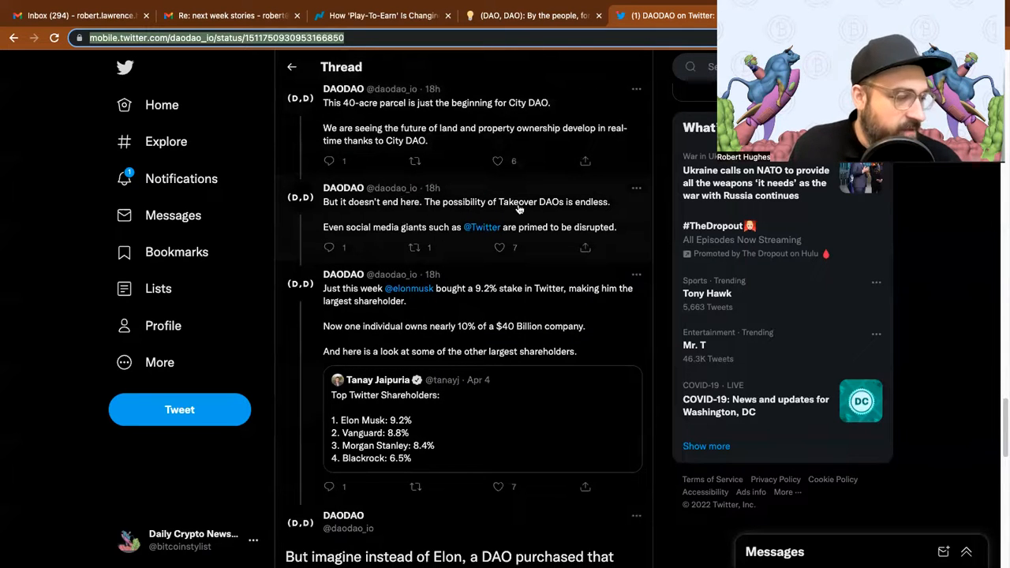
pyautogui.moveTo(429, 231)
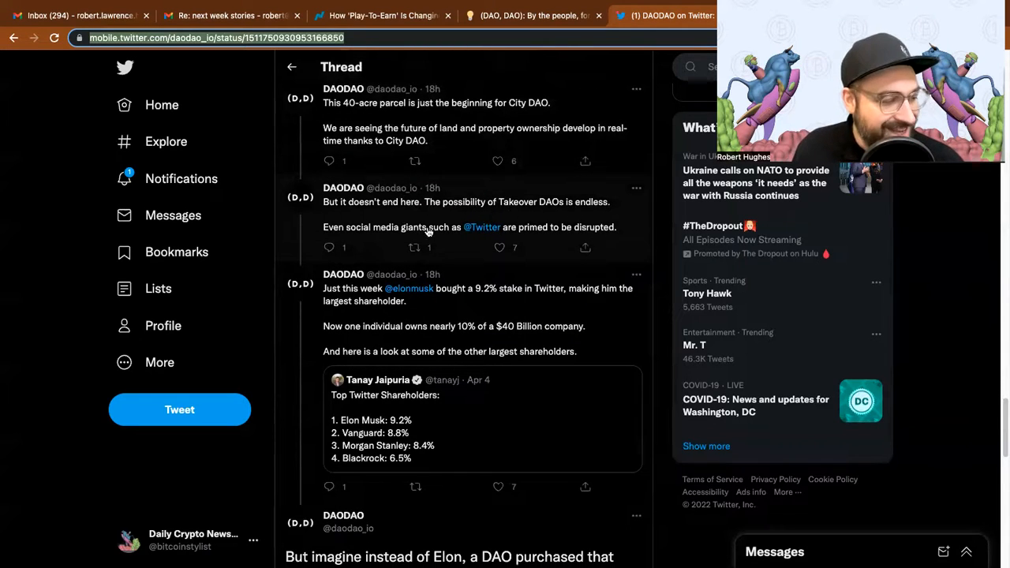
pyautogui.moveTo(455, 236)
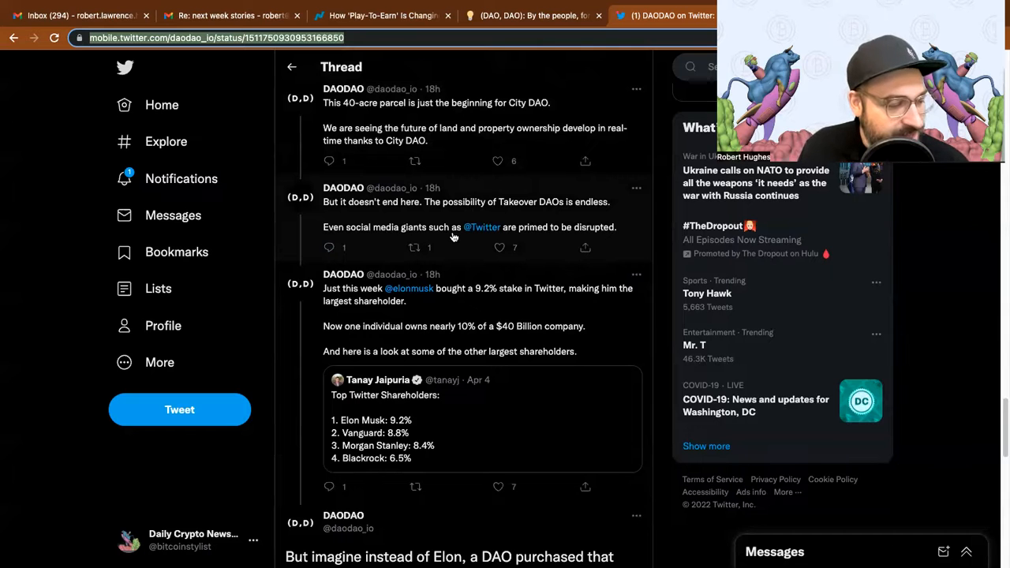
pyautogui.moveTo(455, 262)
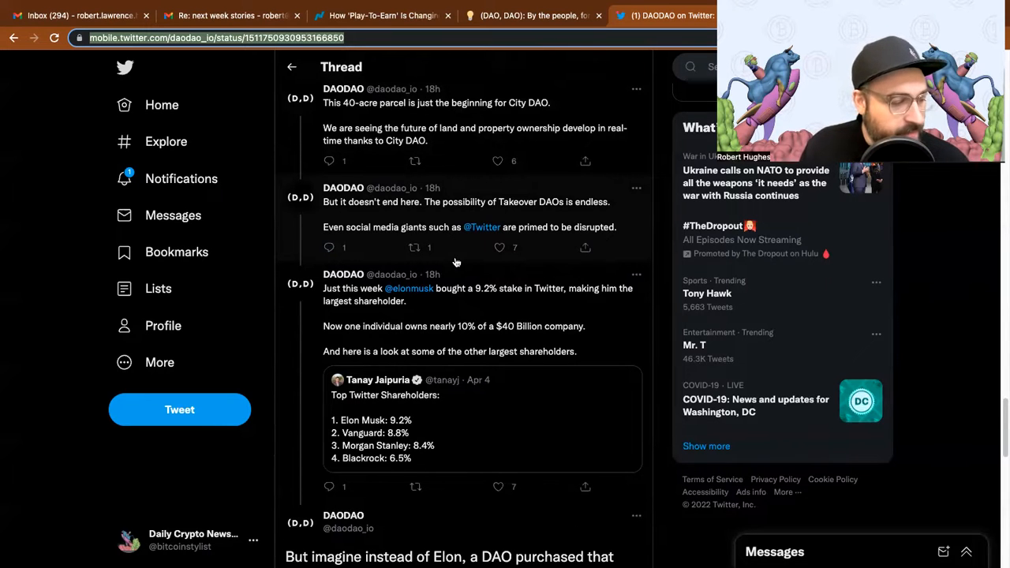
pyautogui.scroll(-3)
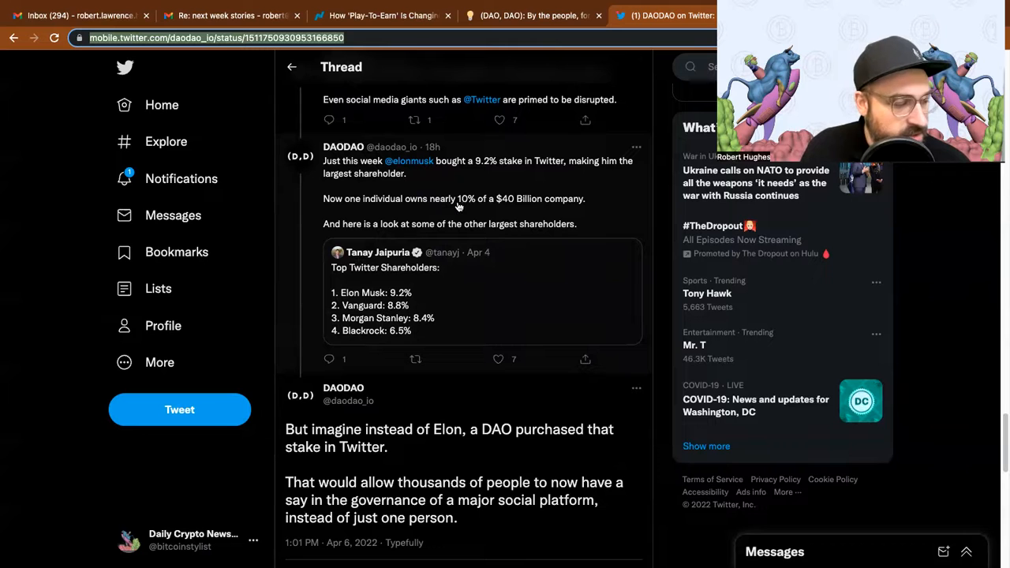
pyautogui.moveTo(514, 206)
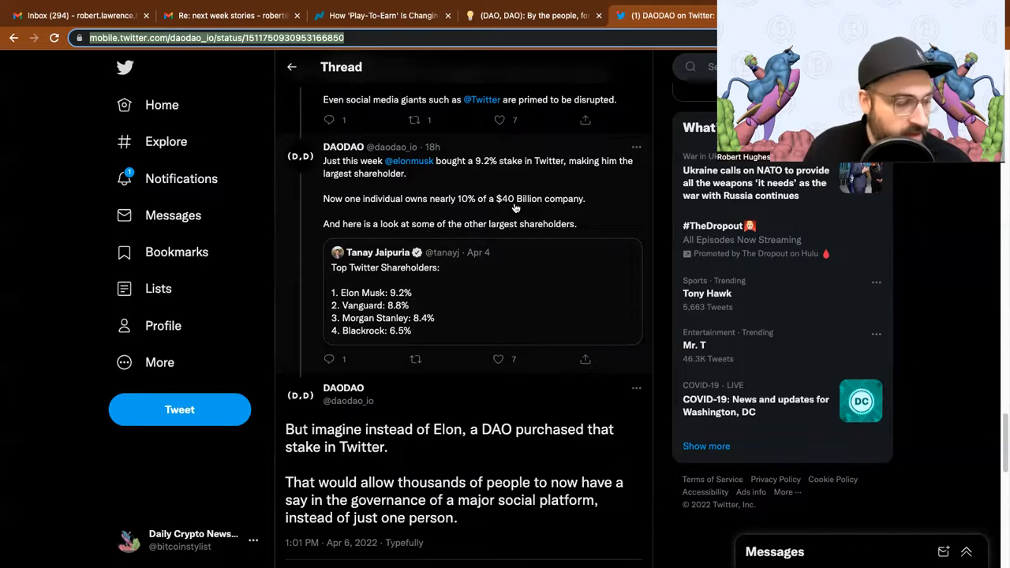
pyautogui.scroll(-3)
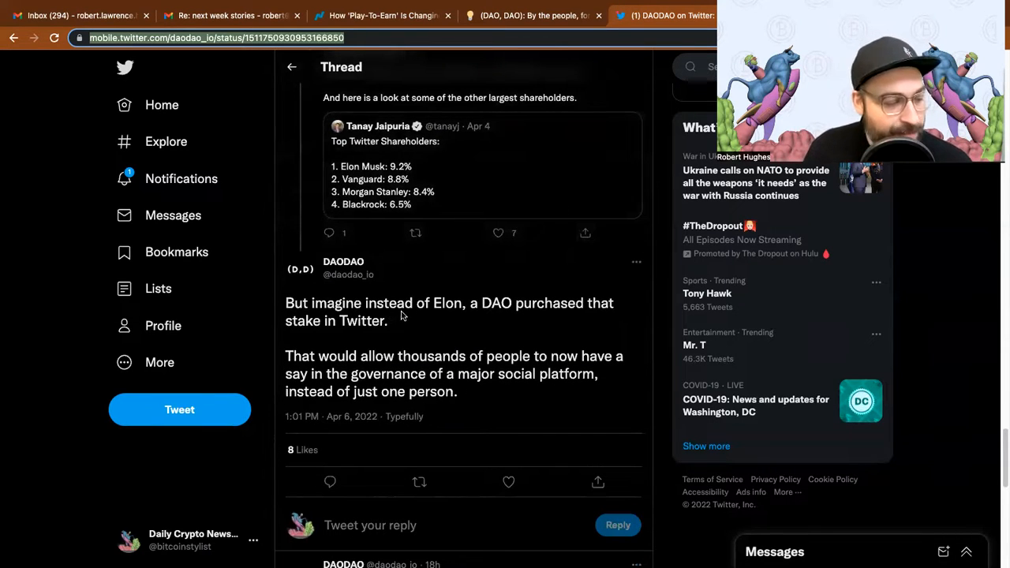
pyautogui.moveTo(455, 329)
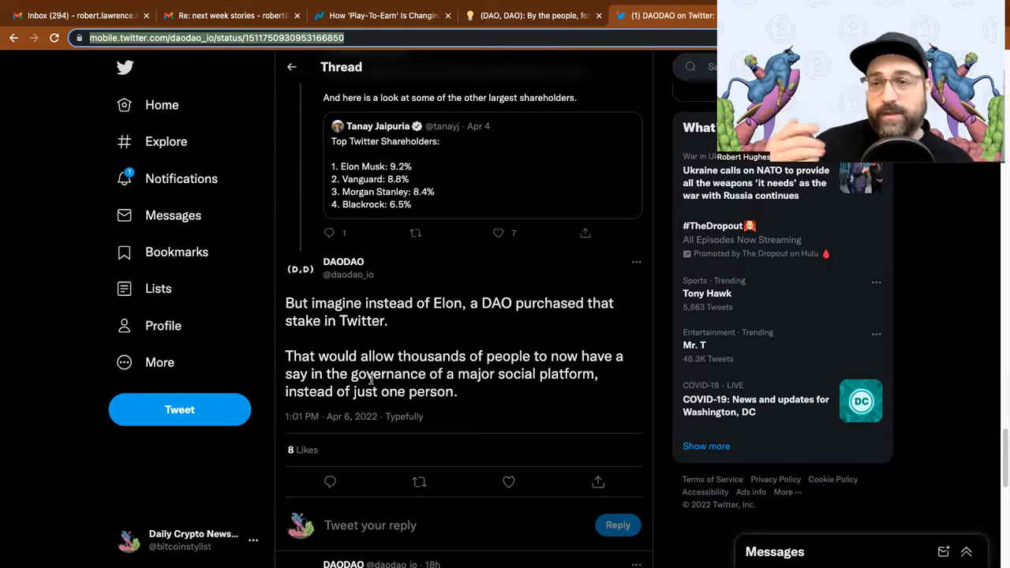
pyautogui.scroll(3)
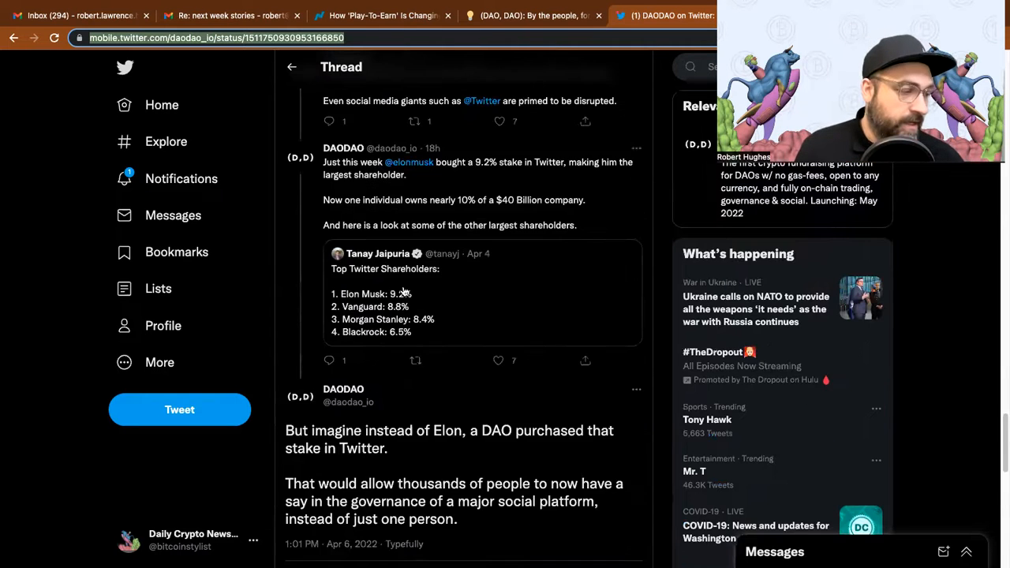
# Reach the closing daodao.io platform-card tweet, then bring up the DAODAO one-pager PDF
pyautogui.scroll(-3)
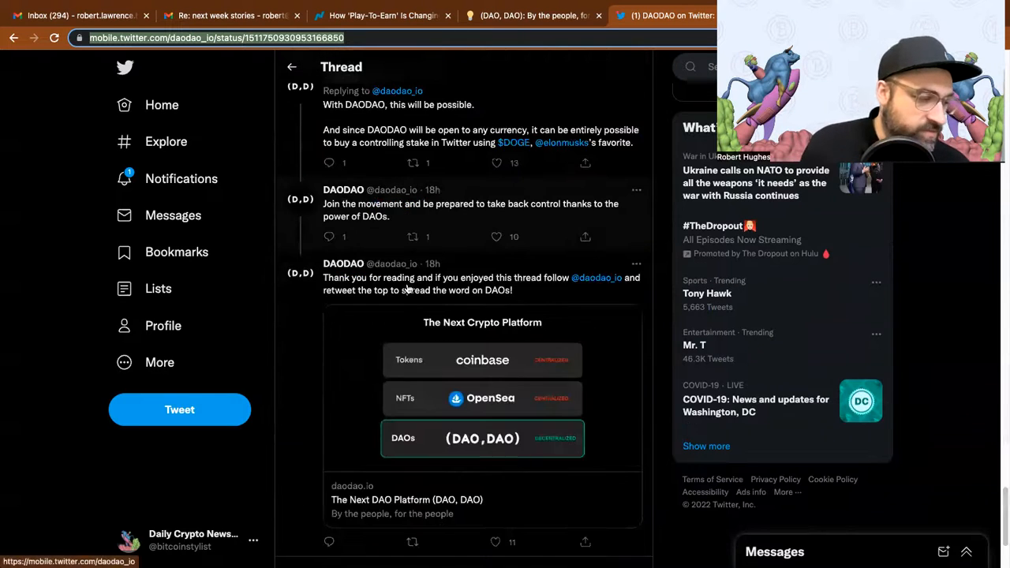
pyautogui.scroll(-3)
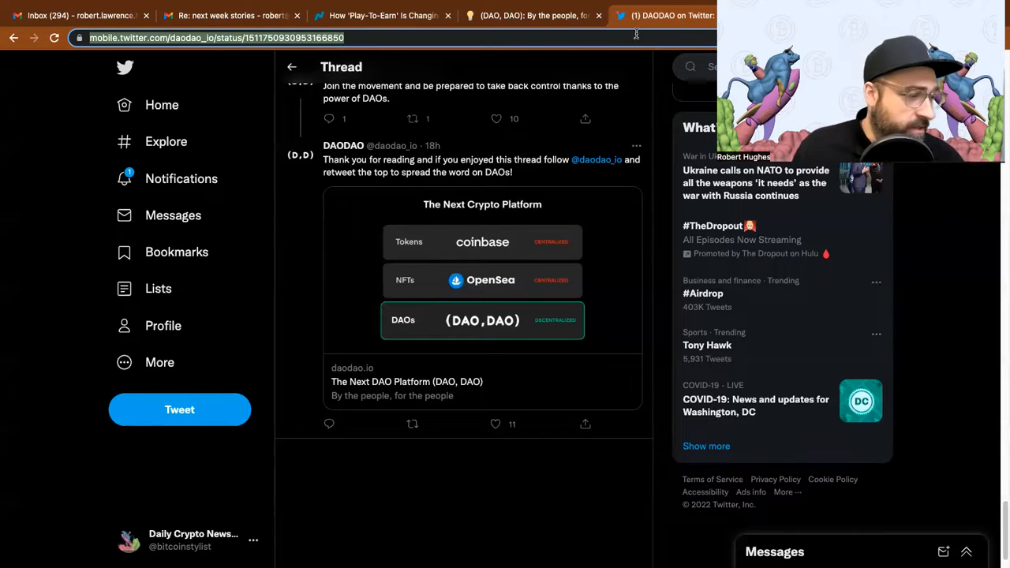
pyautogui.click(533, 16)
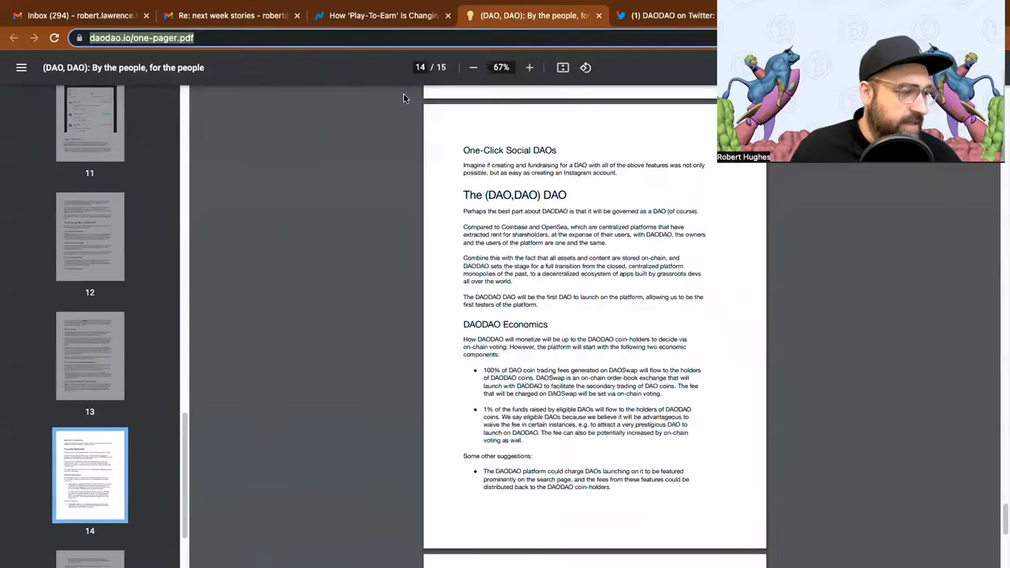
# Switch to the Nasdaq 'Play-To-Earn' article and scroll to Randy Breen's opening paragraphs
pyautogui.click(382, 16)
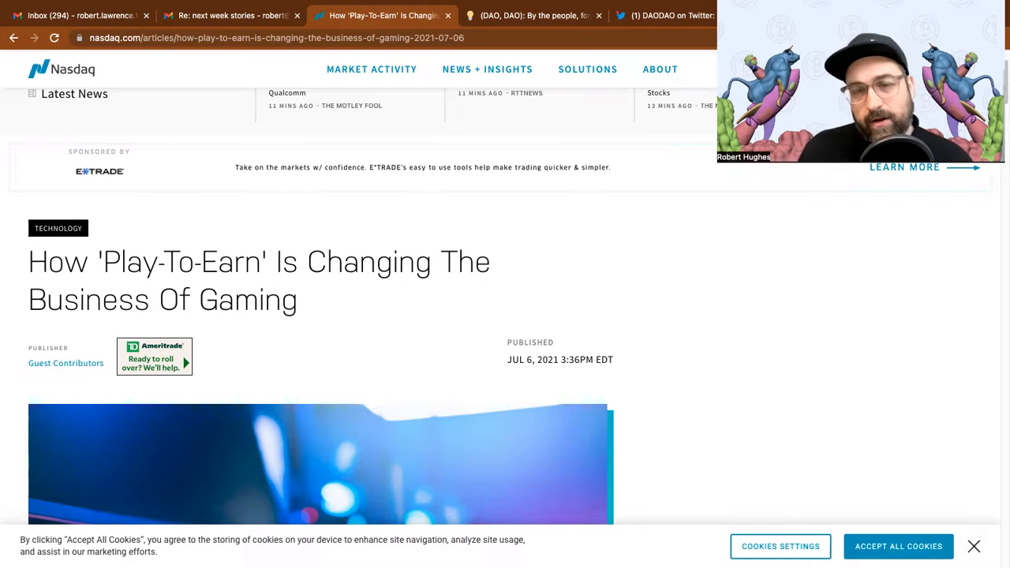
pyautogui.moveTo(505, 404)
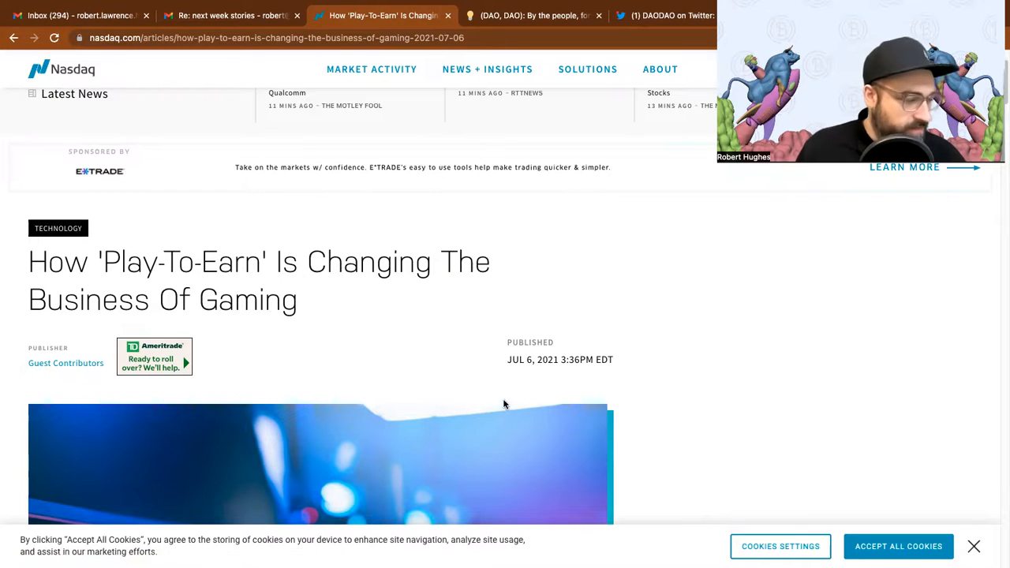
pyautogui.scroll(-3)
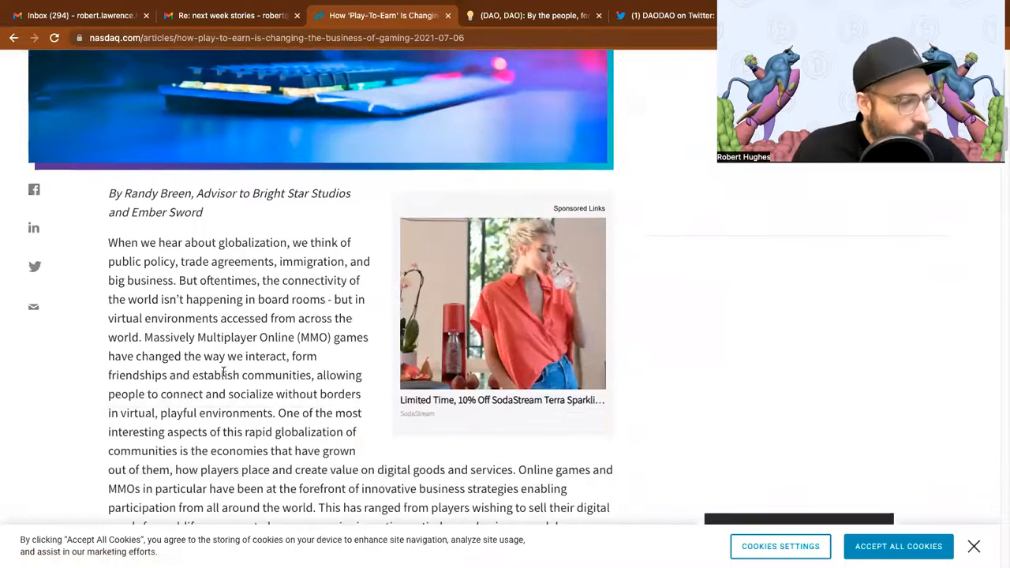
pyautogui.scroll(-3)
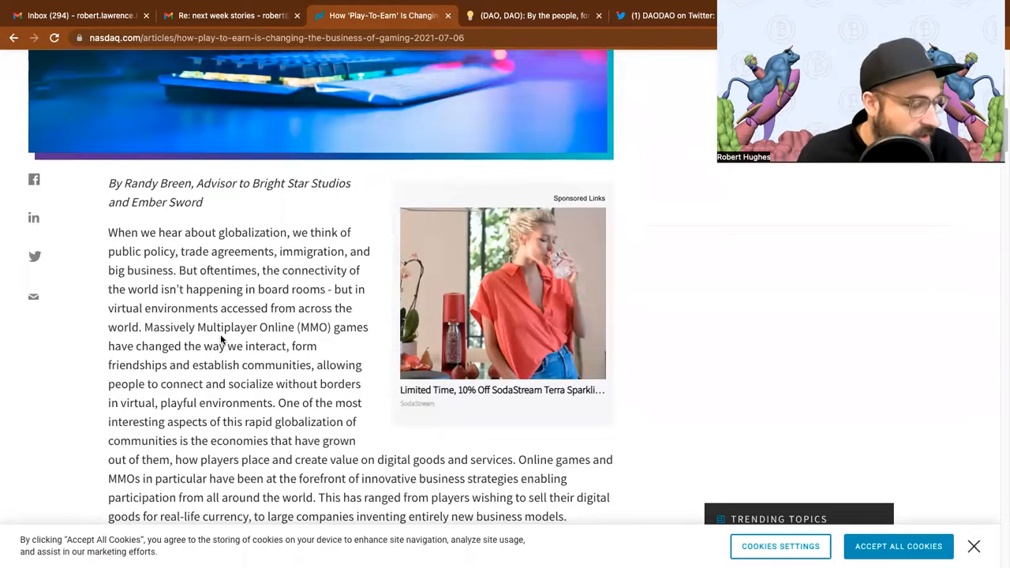
pyautogui.scroll(-3)
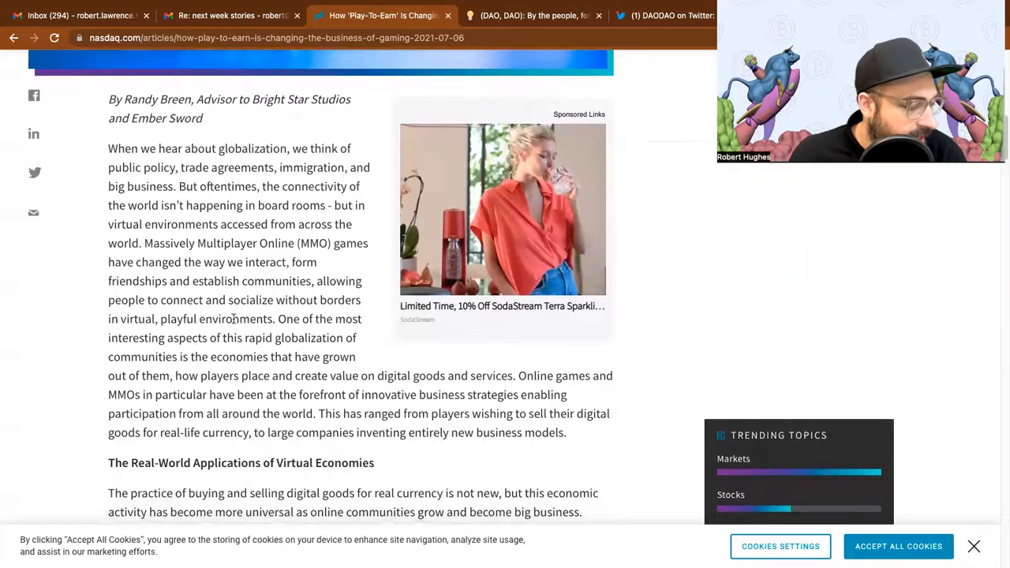
pyautogui.moveTo(154, 329)
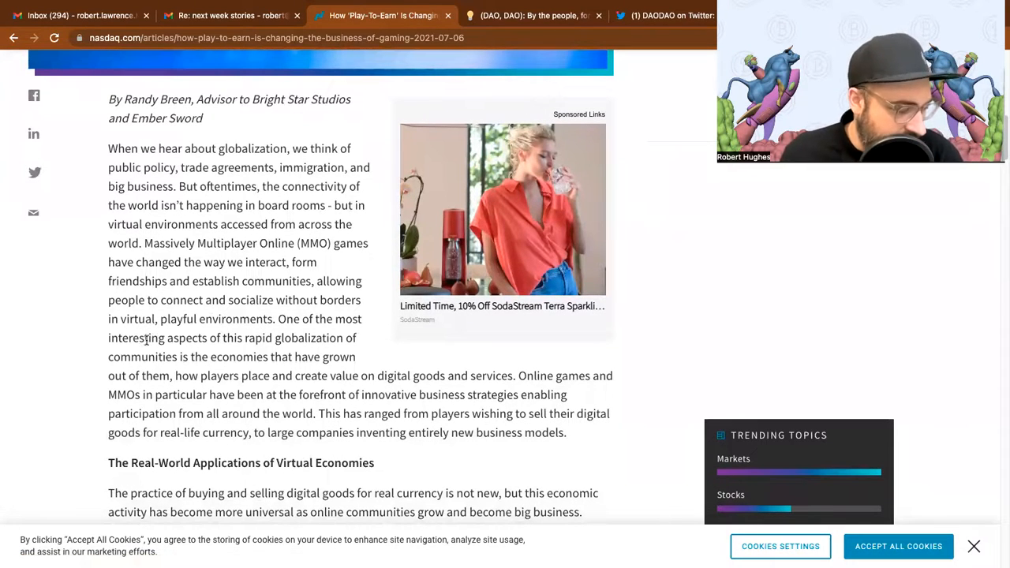
pyautogui.moveTo(294, 337)
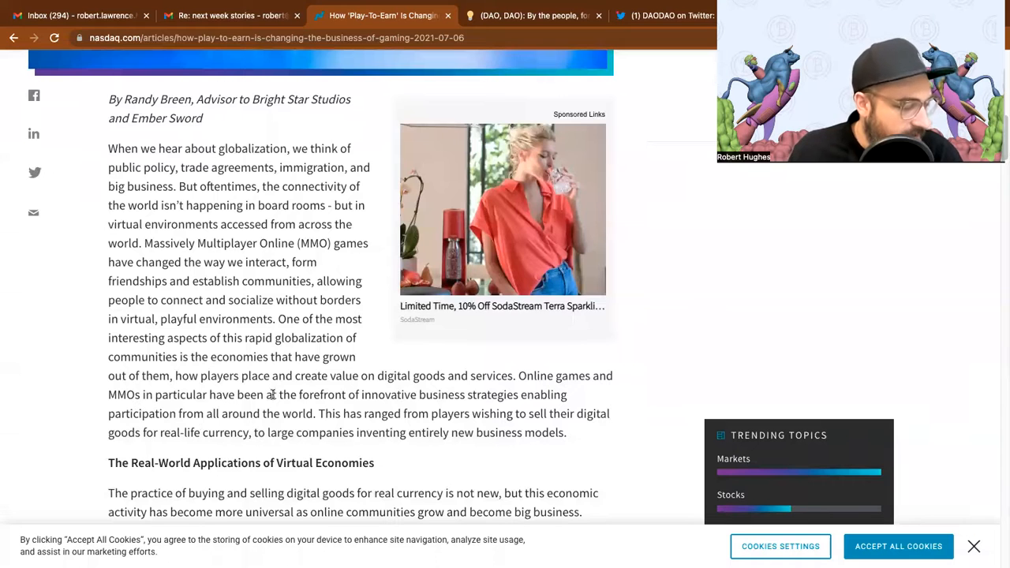
pyautogui.moveTo(519, 400)
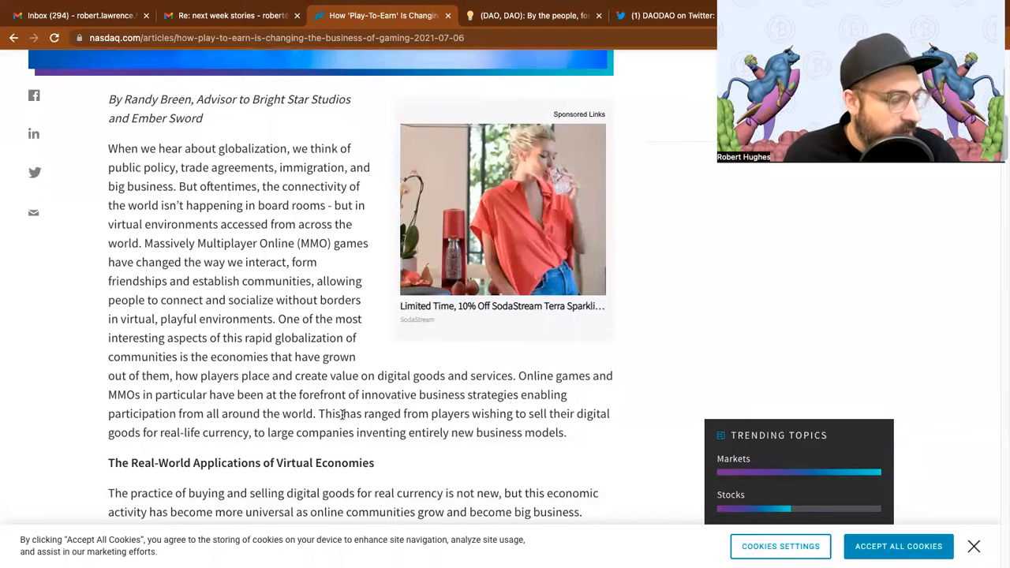
pyautogui.moveTo(496, 451)
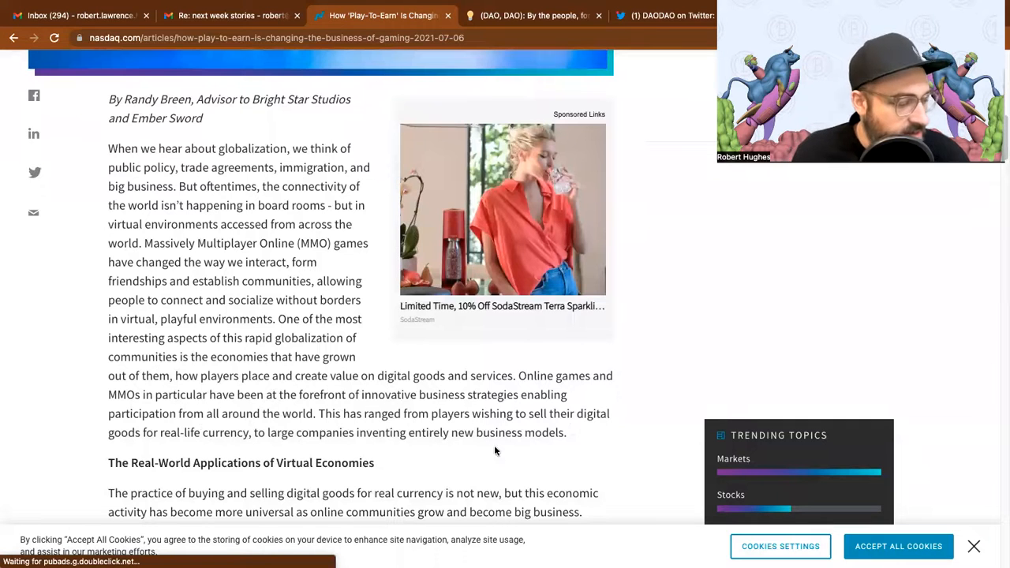